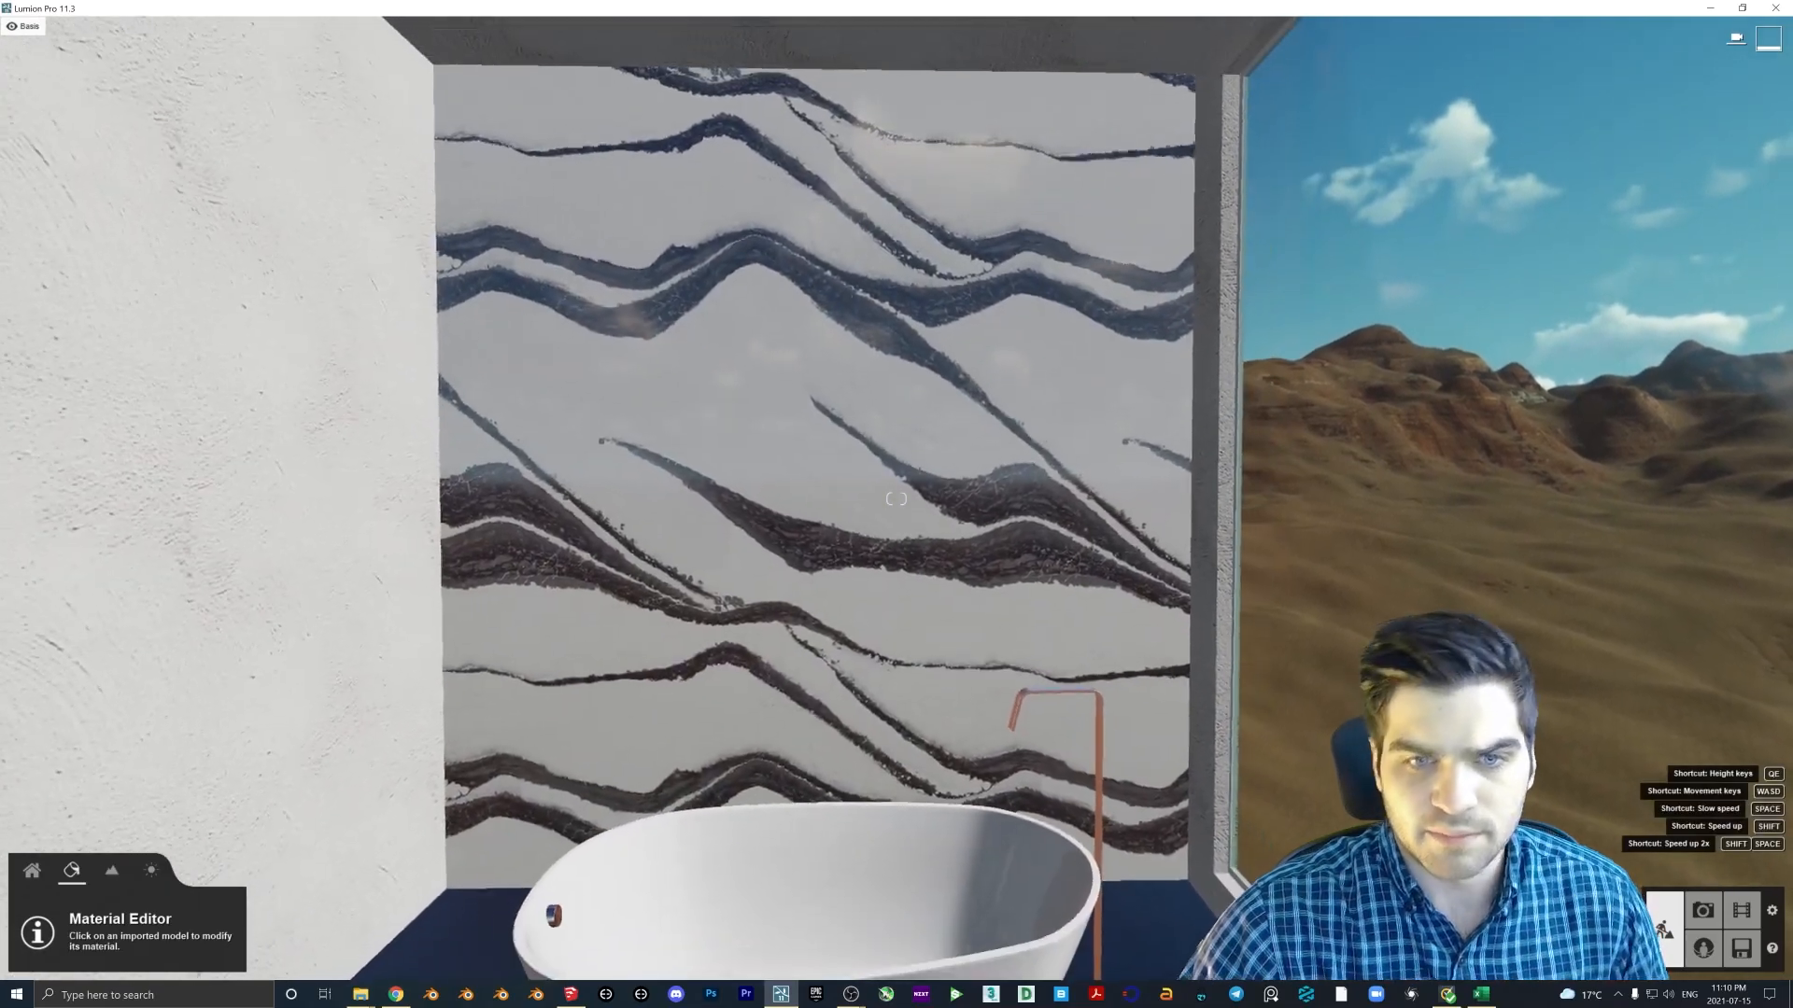
# - Draw a line across the wall between the left and right edge midpoints
pyautogui.click(897, 525)
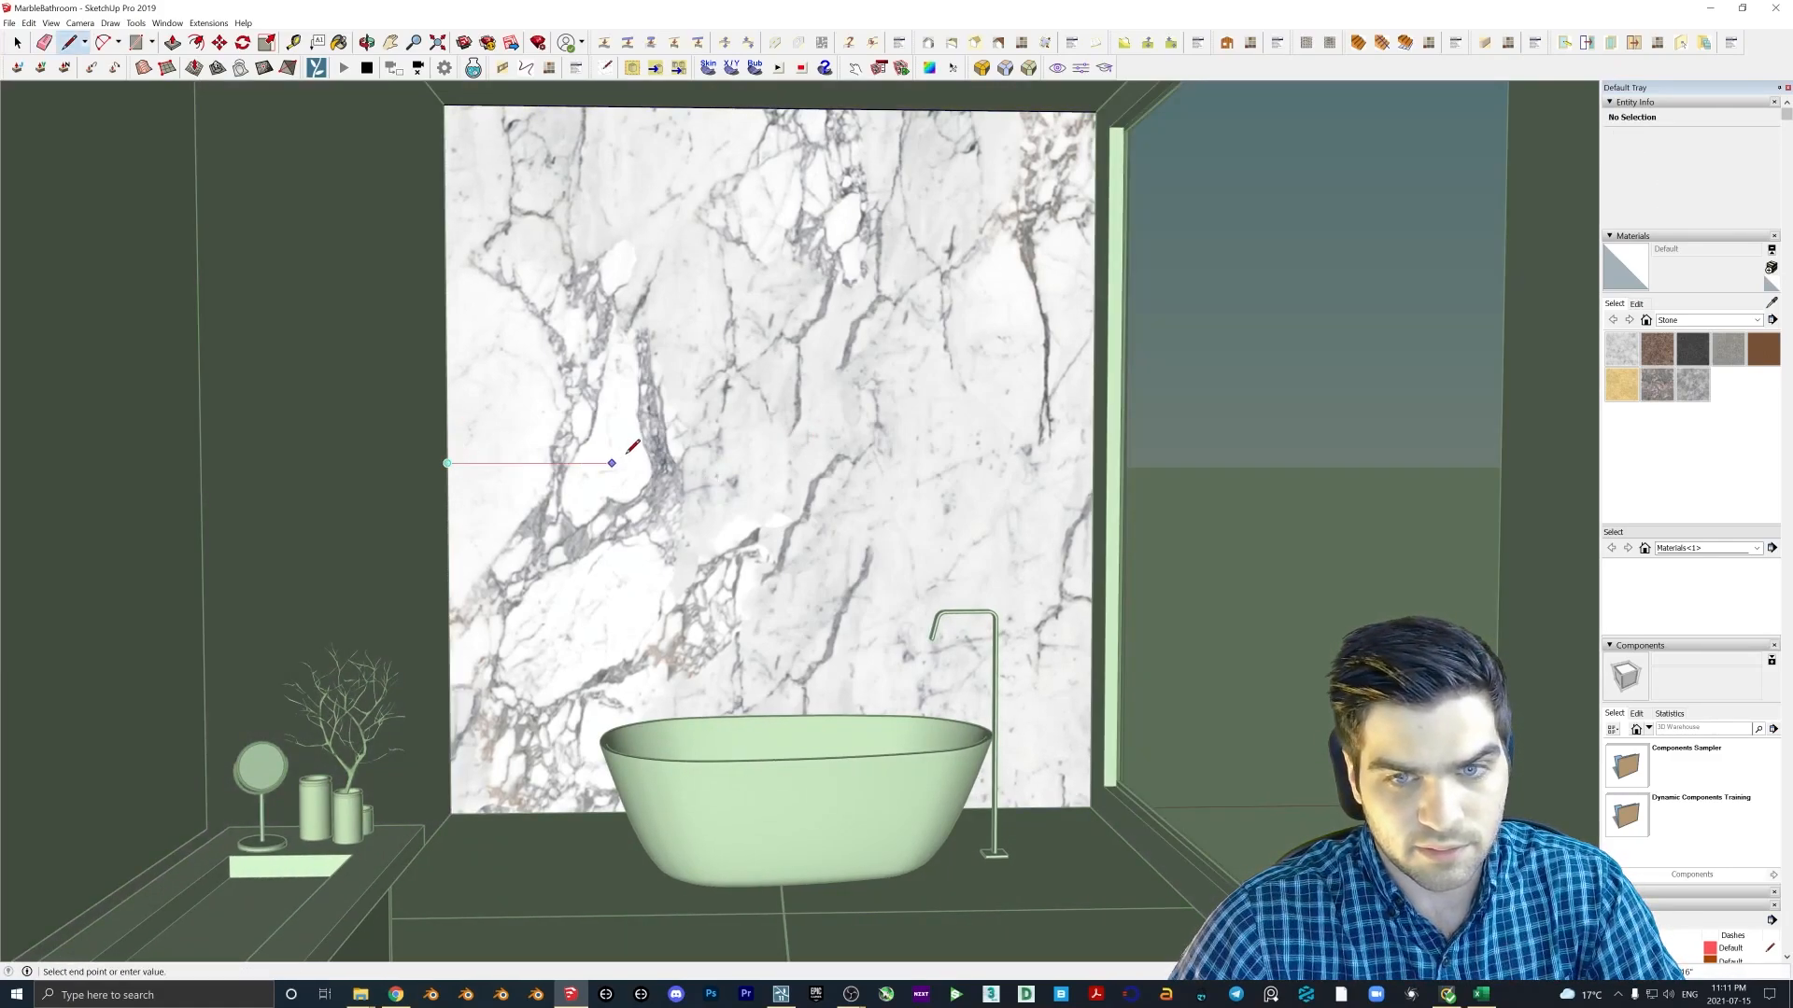
pyautogui.moveTo(1090, 467)
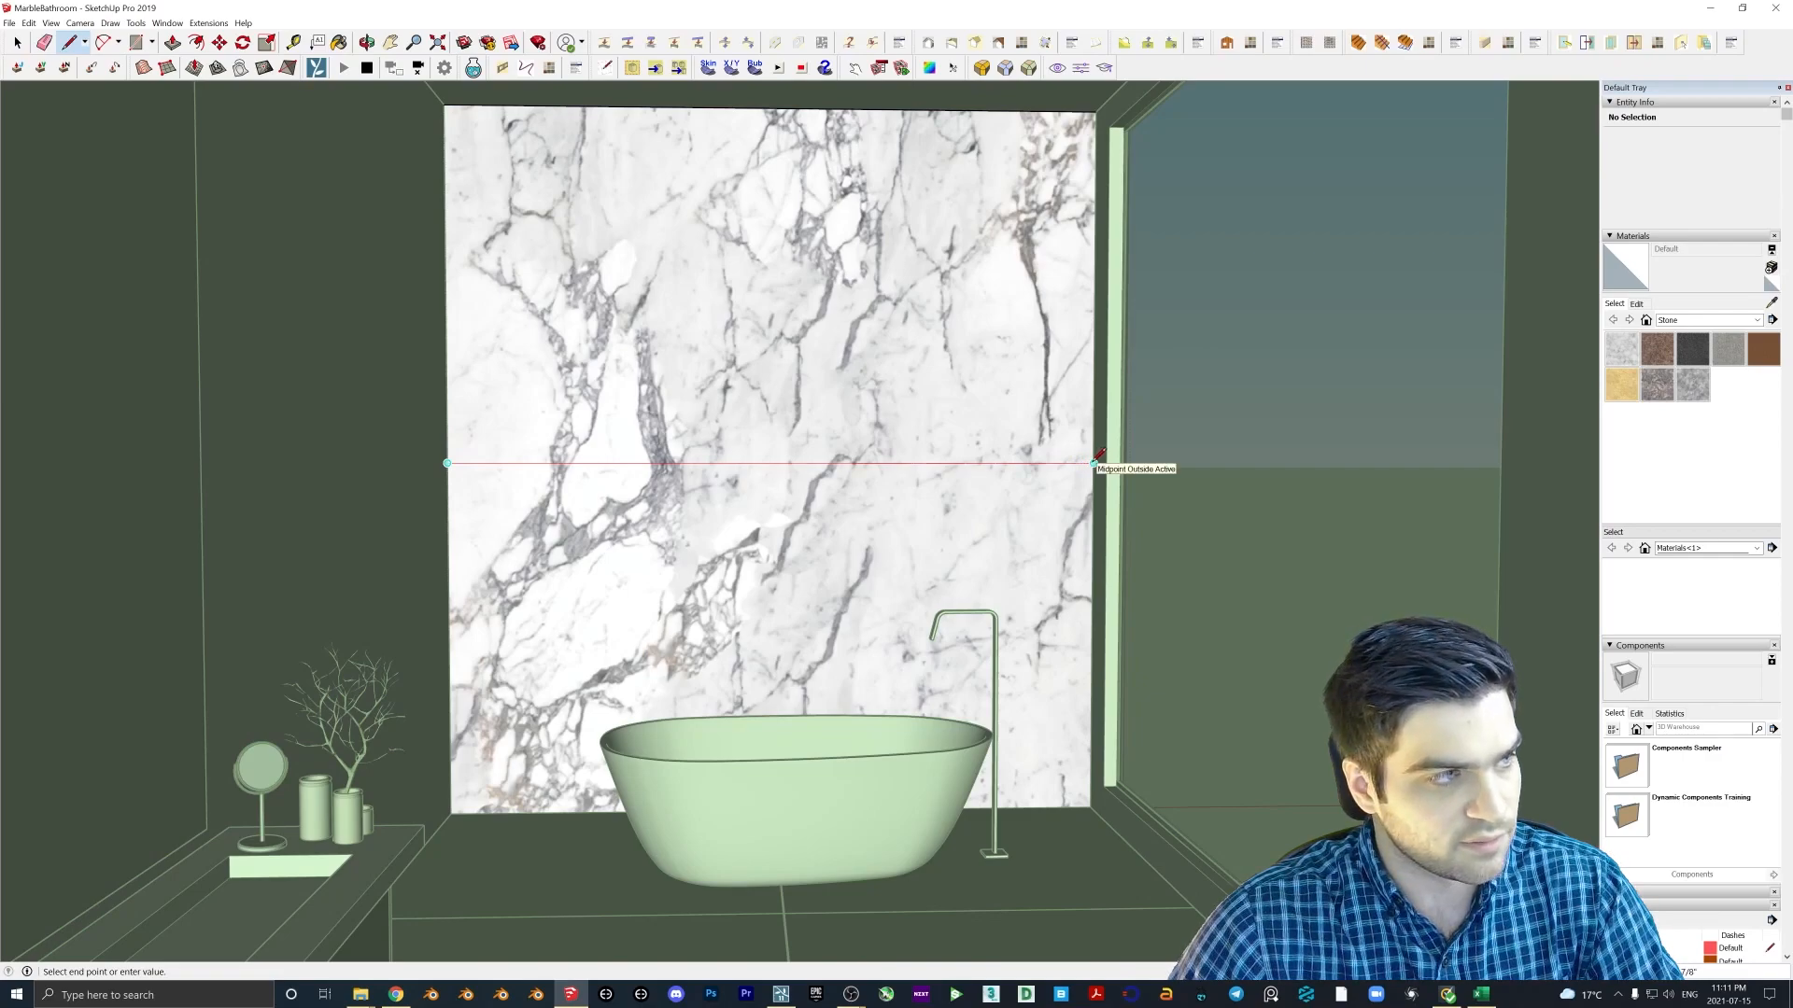
pyautogui.click(1091, 459)
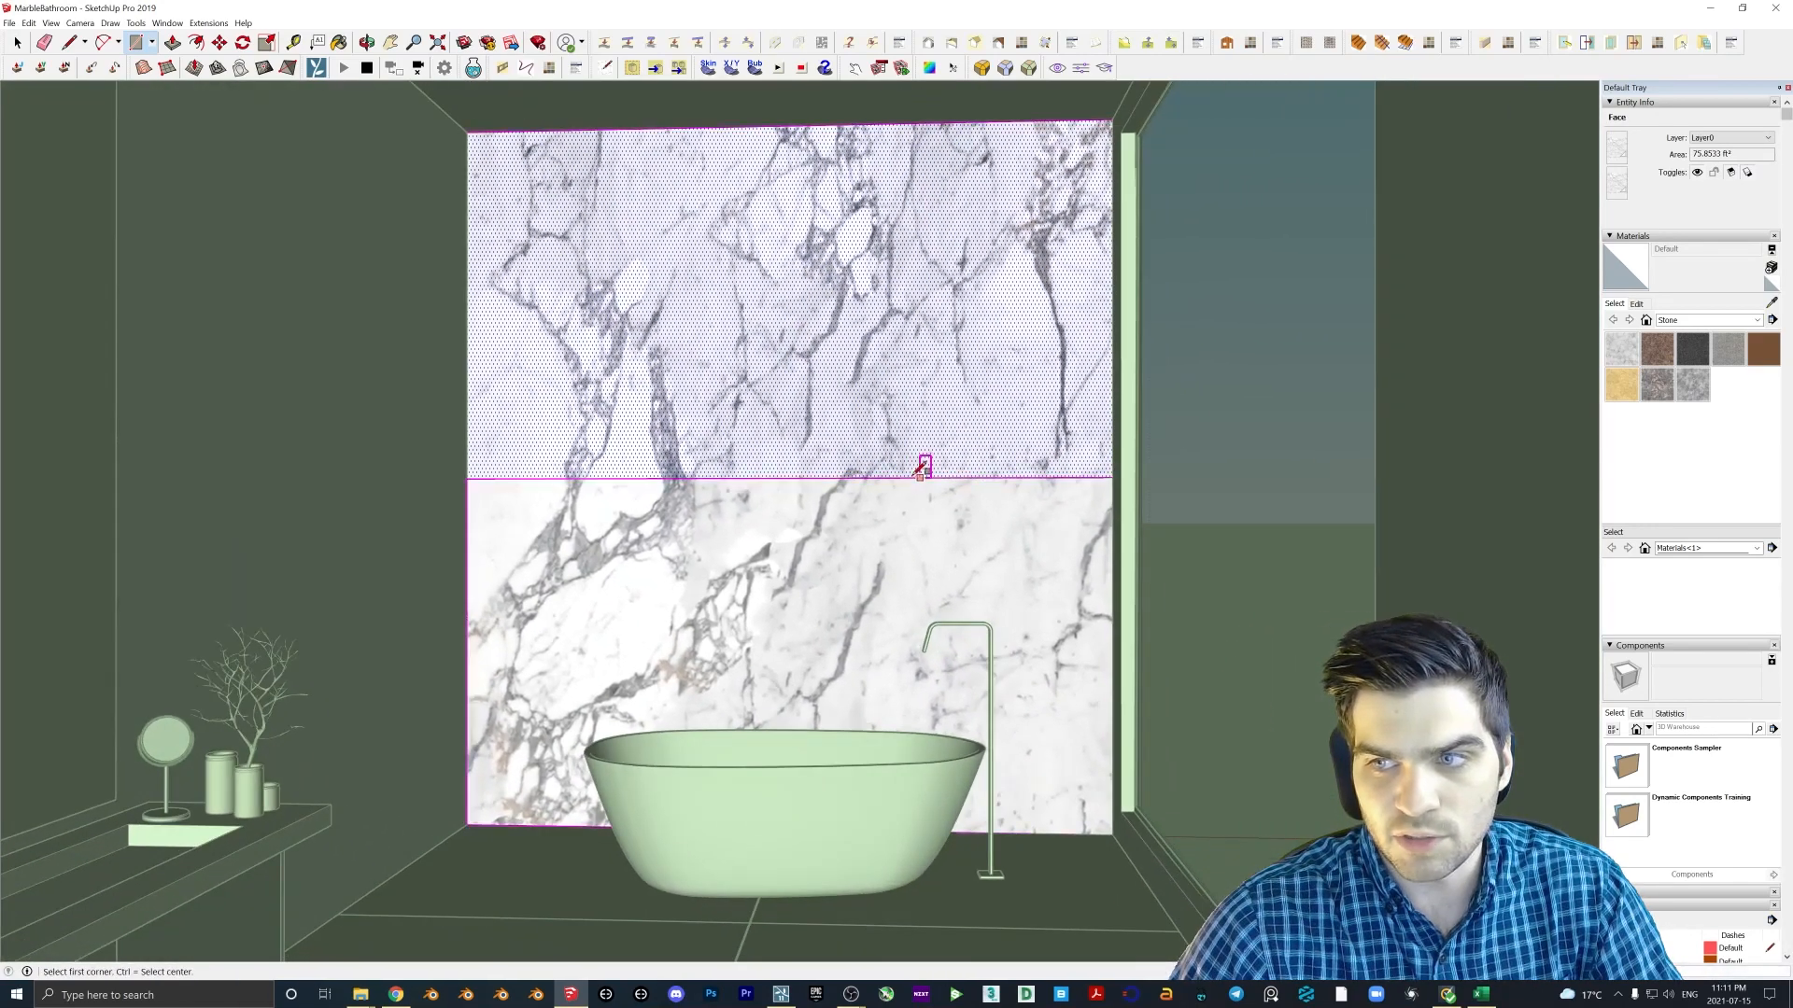
# - Create a new material from Quartz-Surface-Cambria-Bentley.jpg in the _CambriaMarble/4K folder
pyautogui.click(1770, 319)
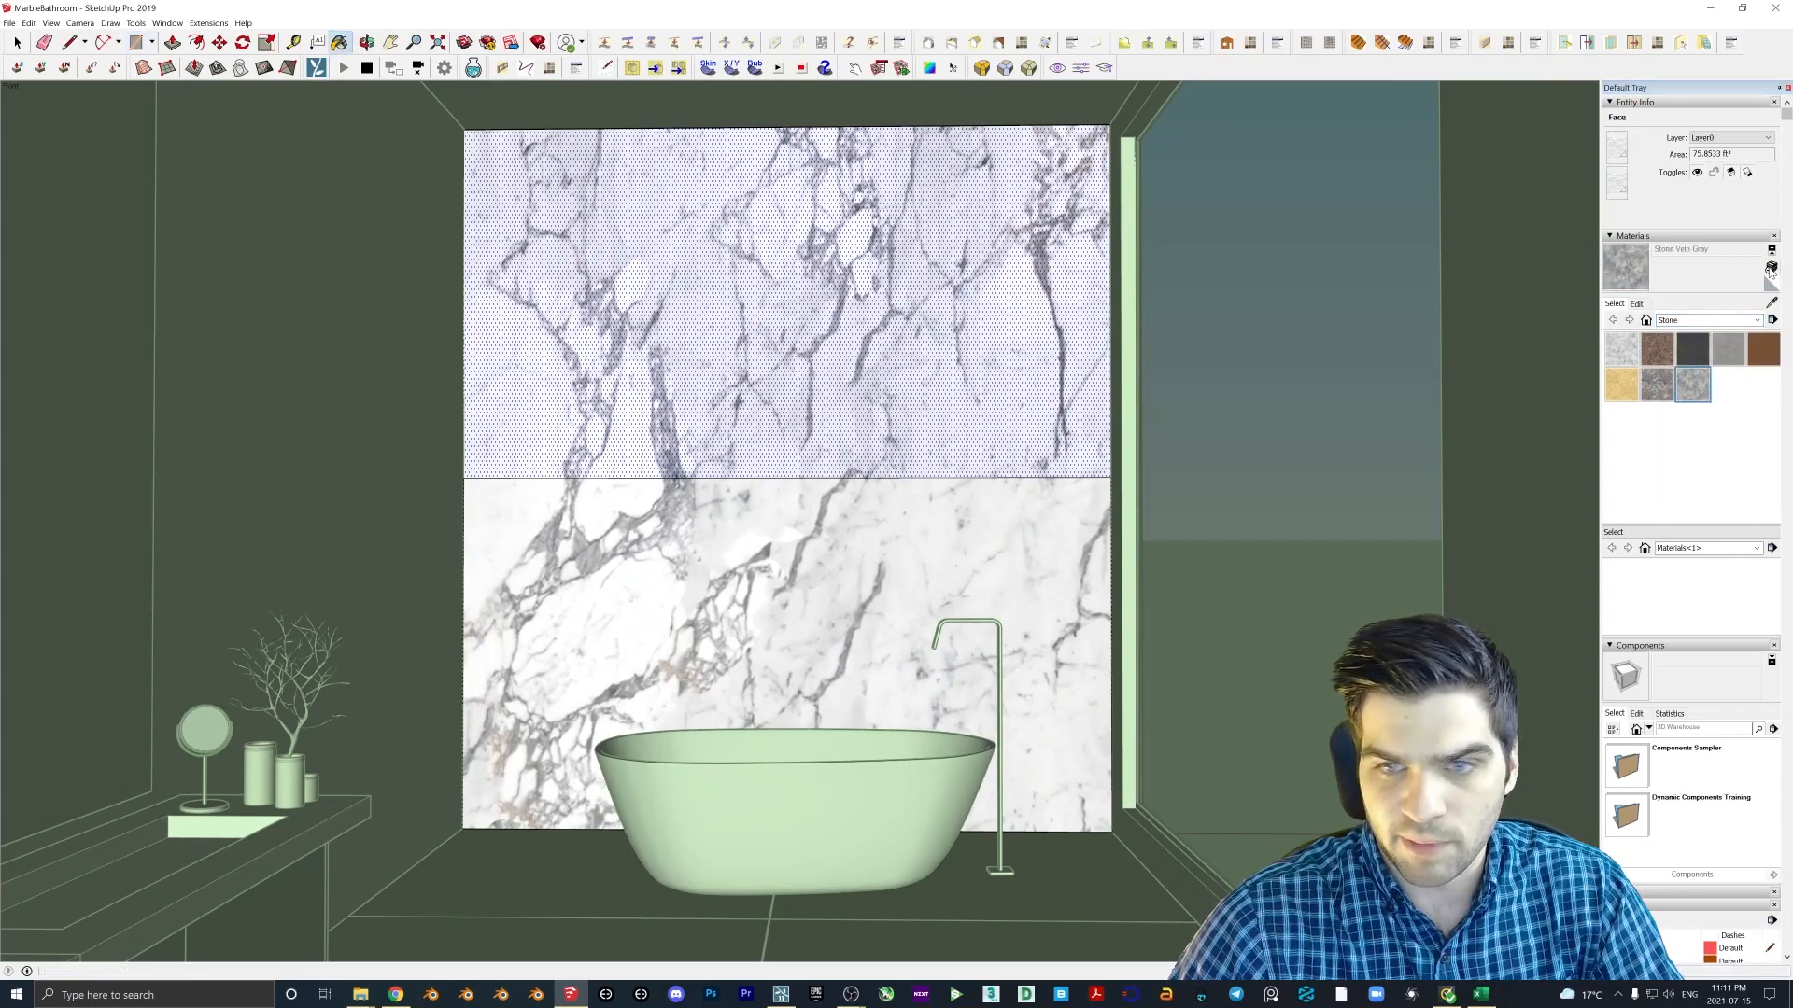
pyautogui.click(1770, 269)
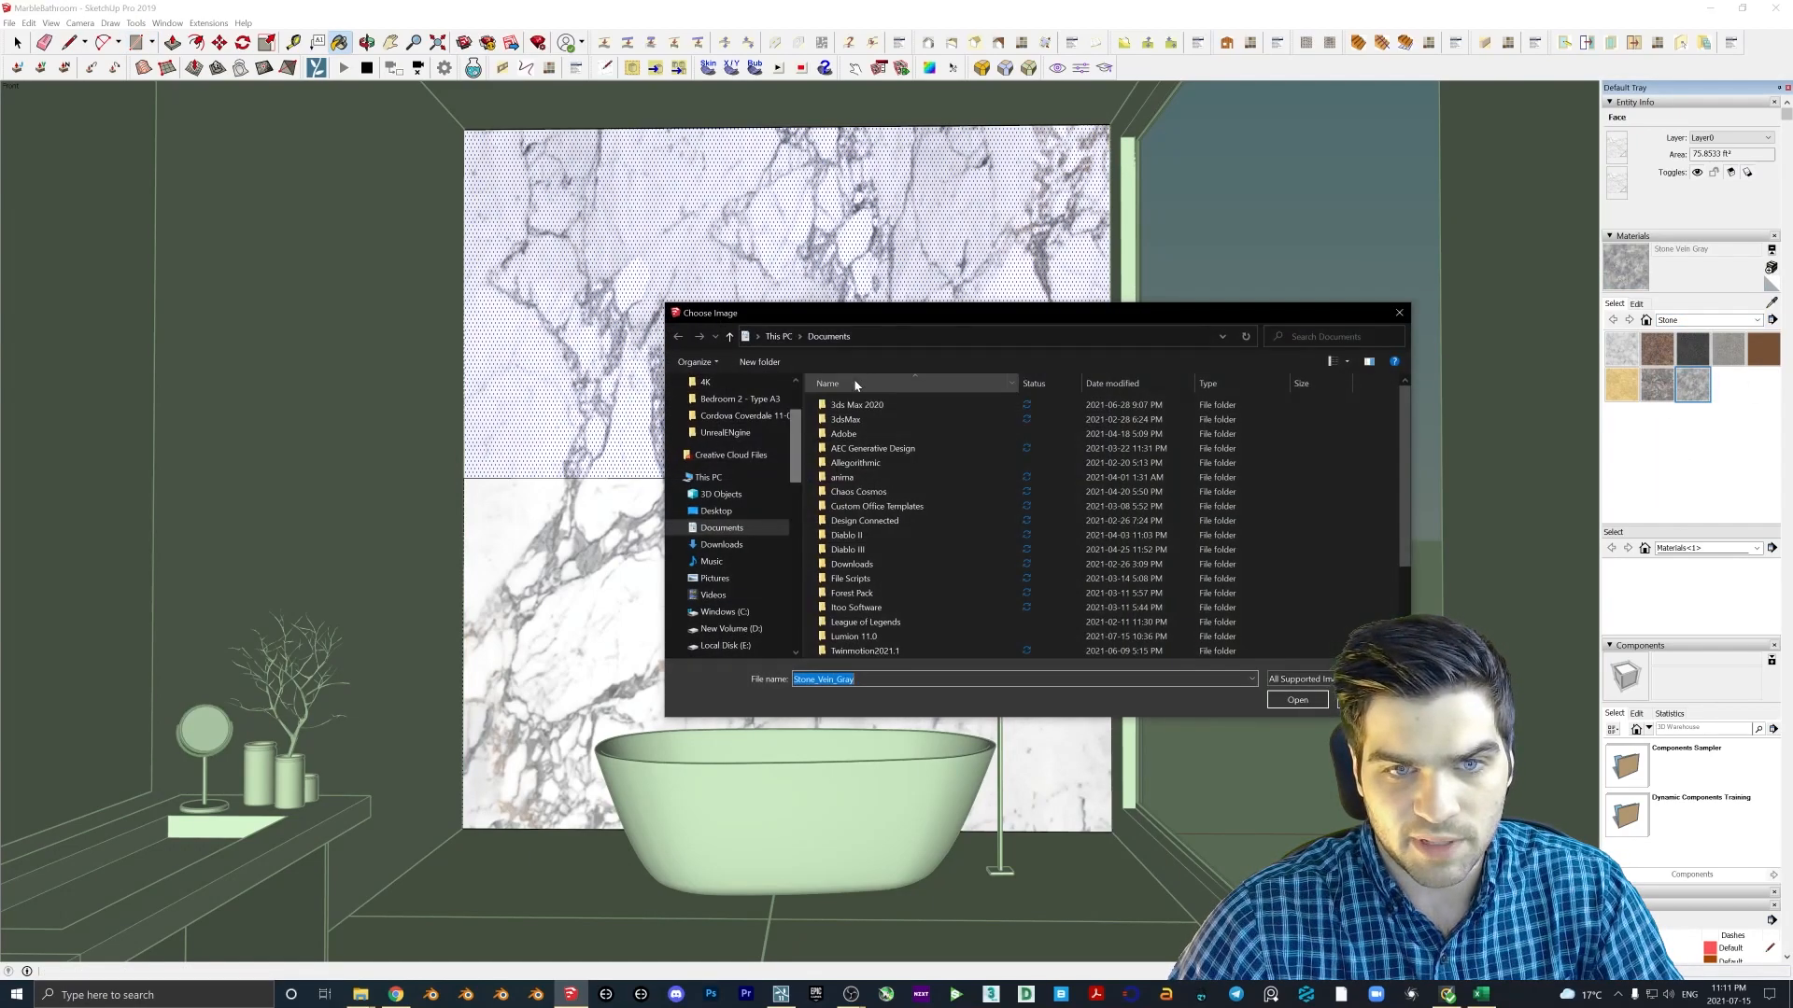
pyautogui.click(717, 392)
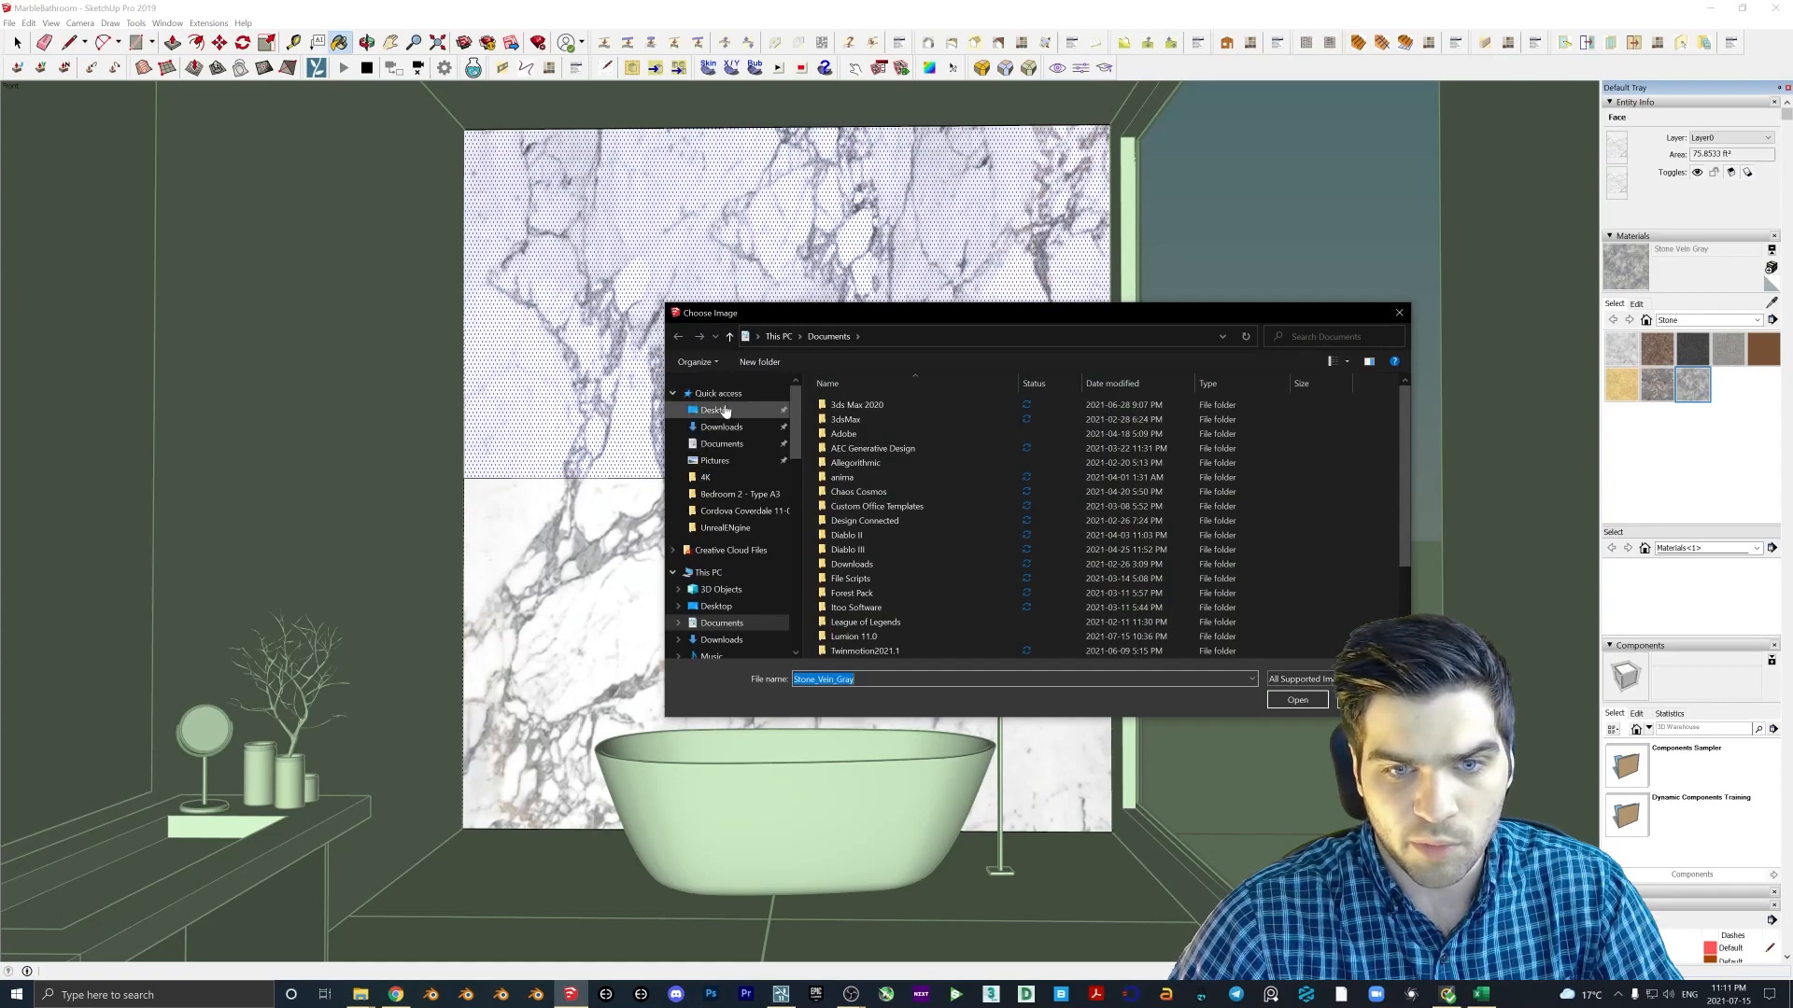
pyautogui.click(714, 409)
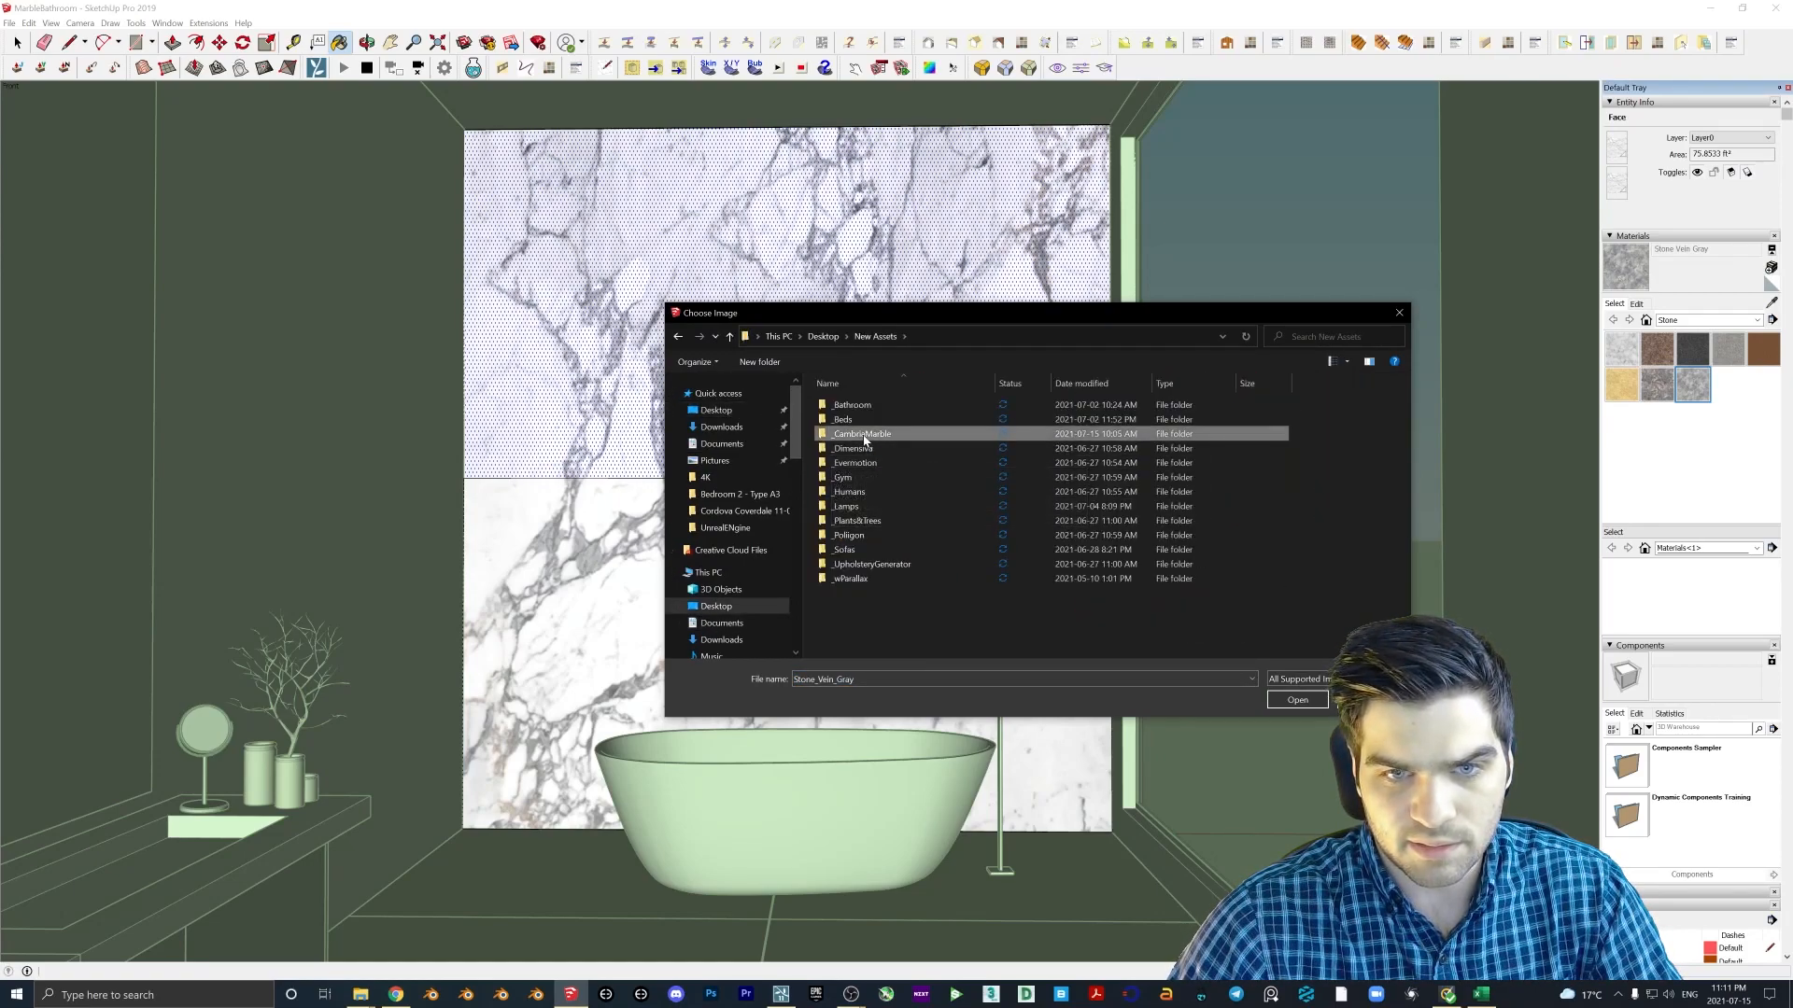
pyautogui.doubleClick(859, 433)
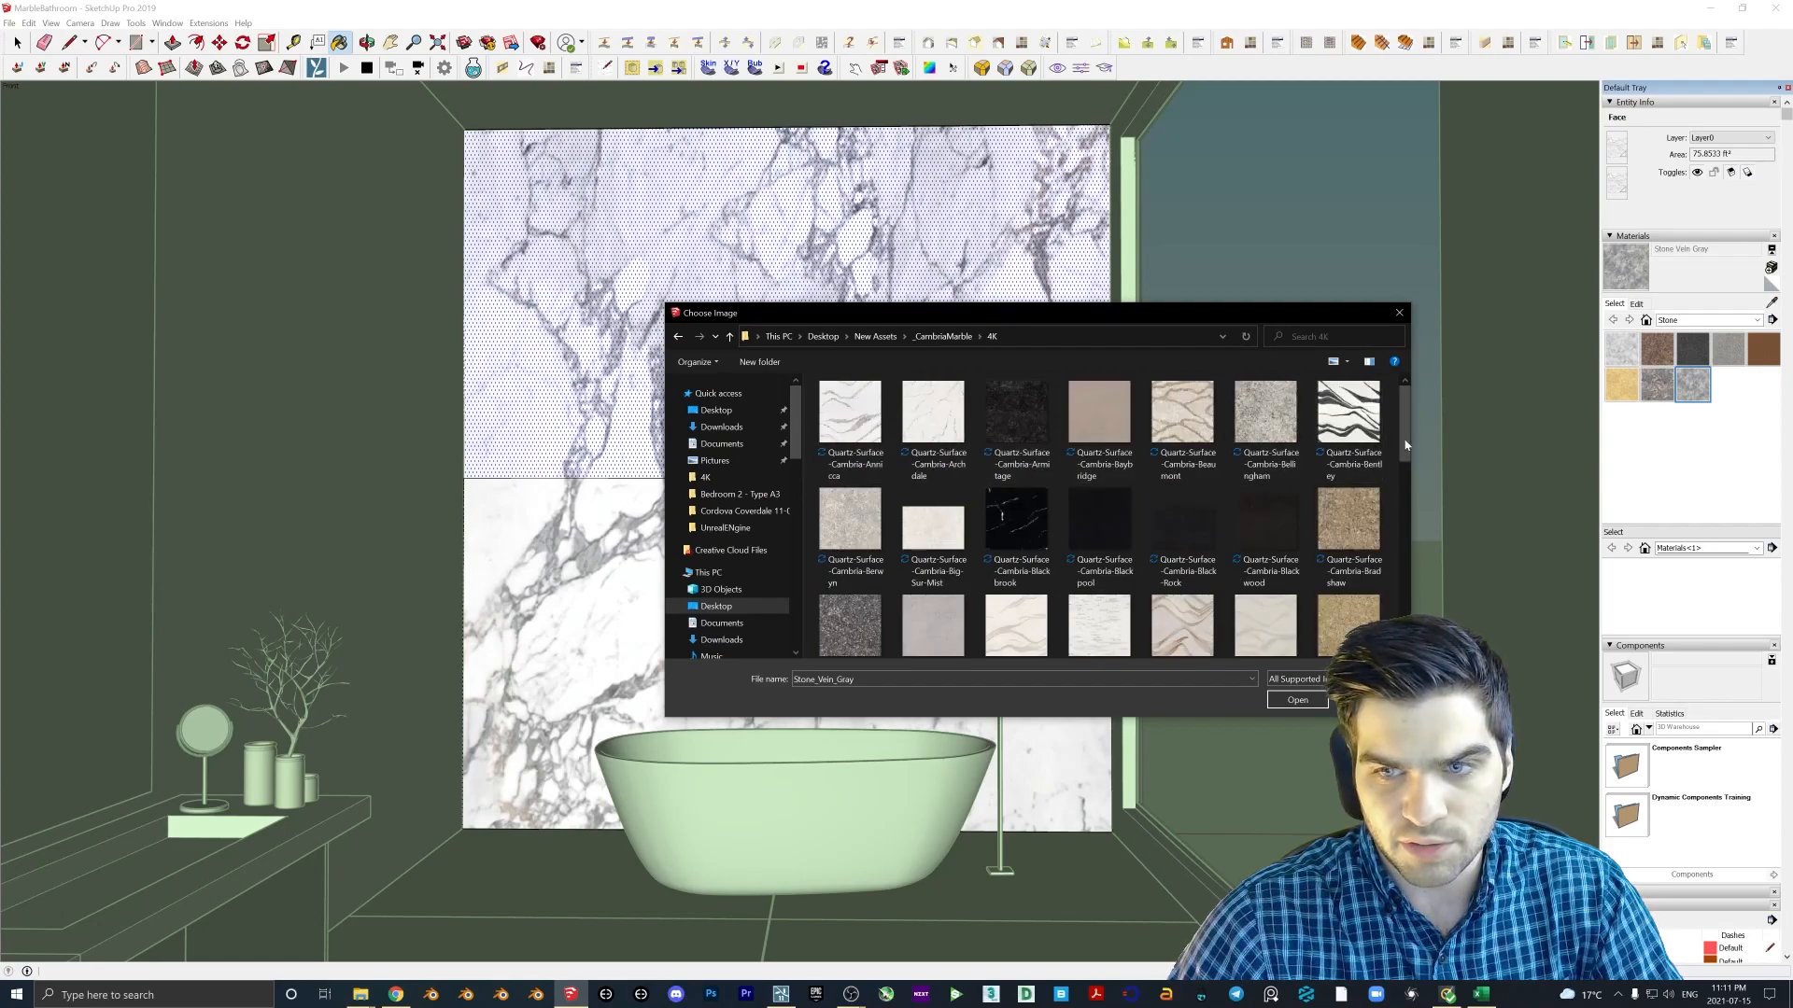
pyautogui.click(1295, 699)
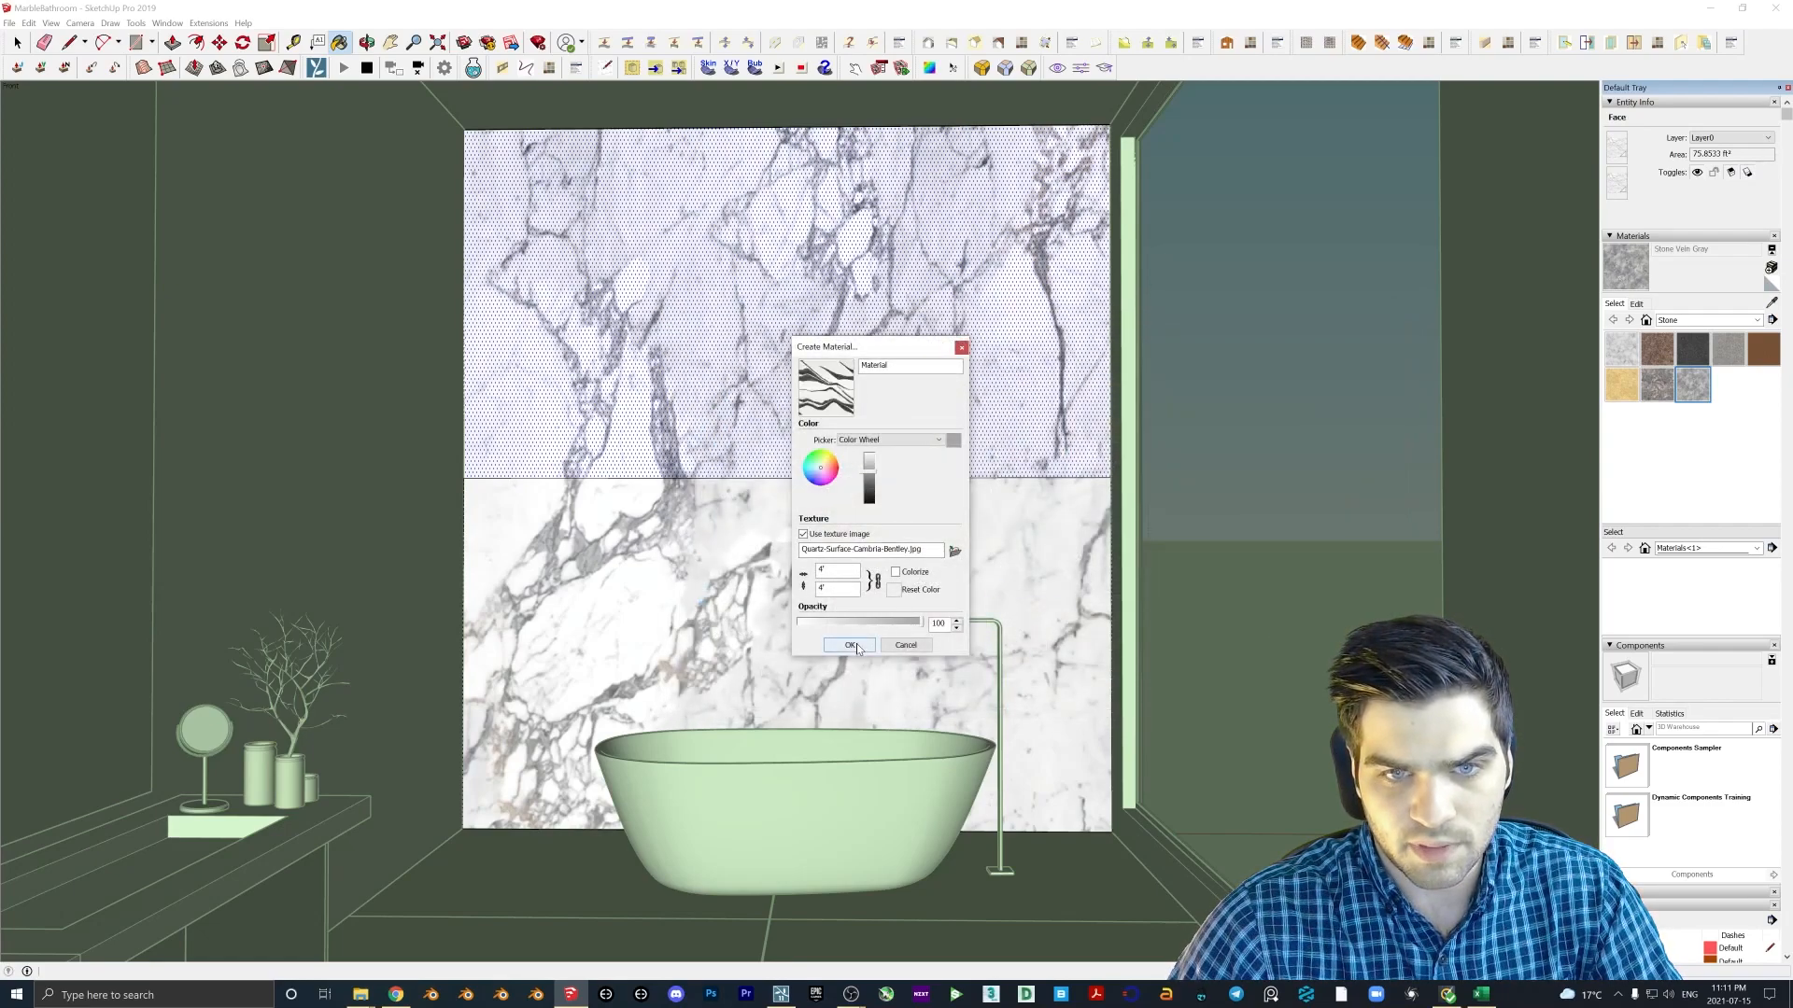
pyautogui.click(850, 644)
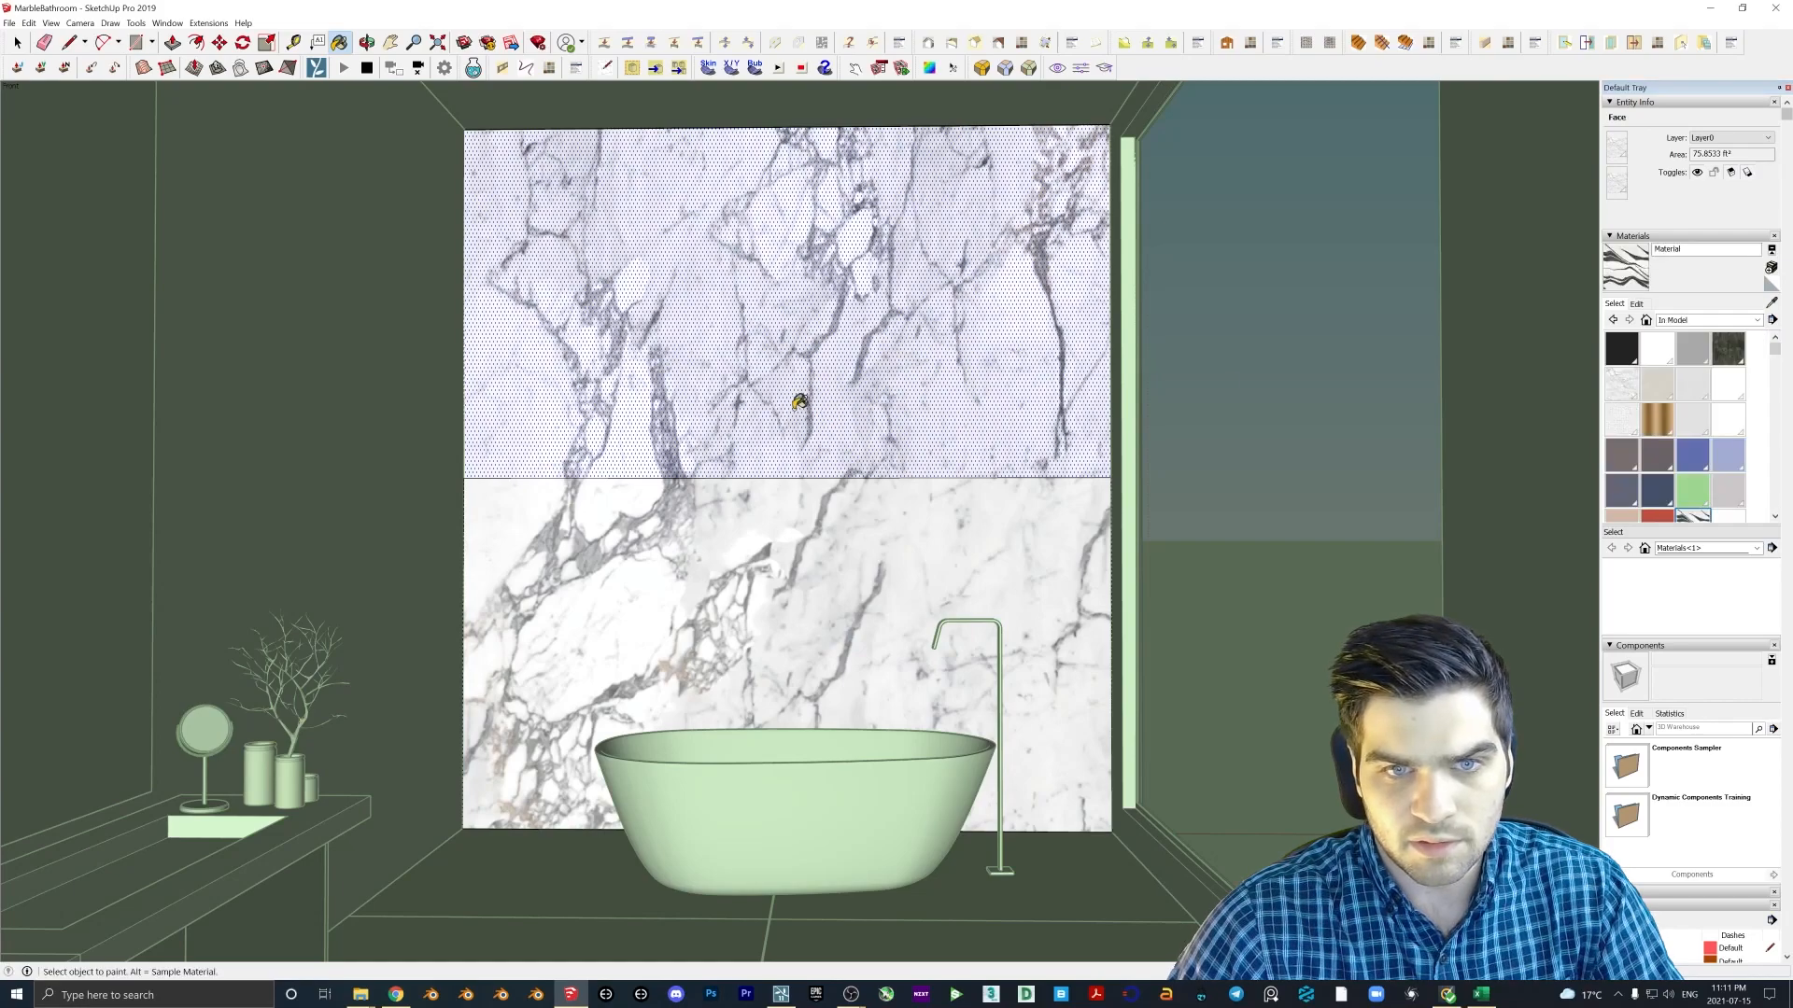
# - Paint the upper wall panel with the new Bentley marble material
pyautogui.click(799, 405)
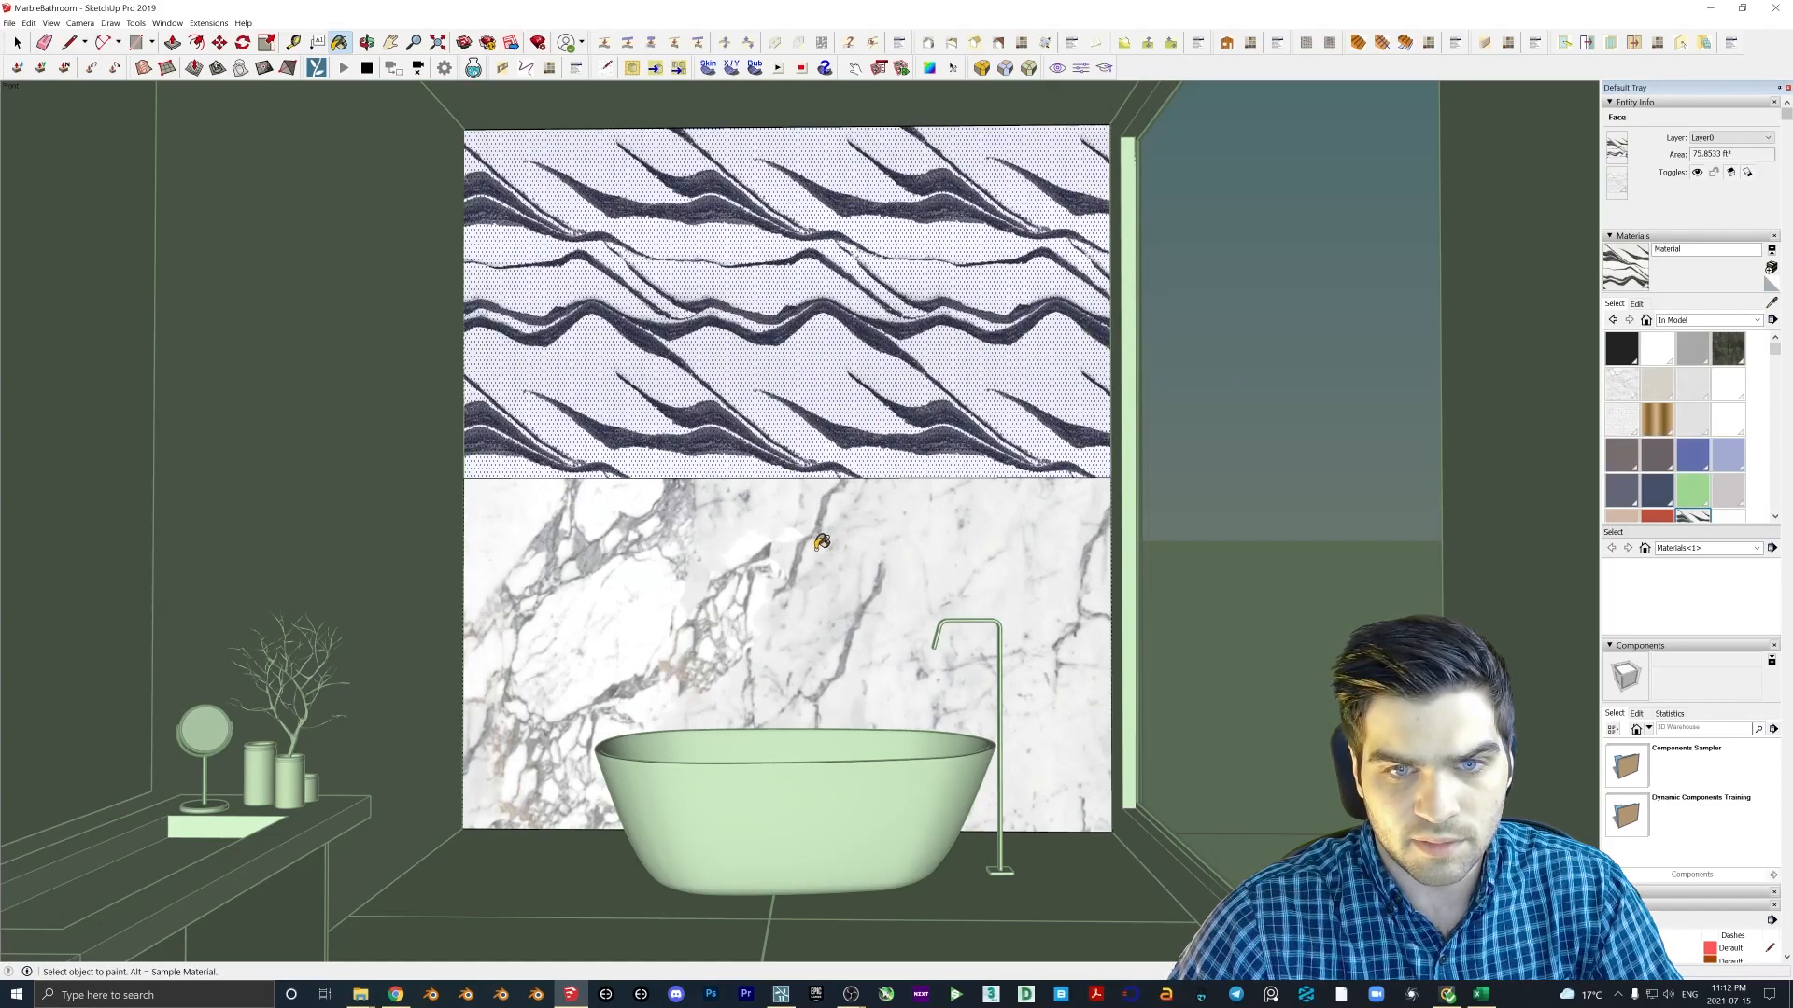
# - Paint the lower panel with the same marble and set the texture width to 10'
pyautogui.click(822, 542)
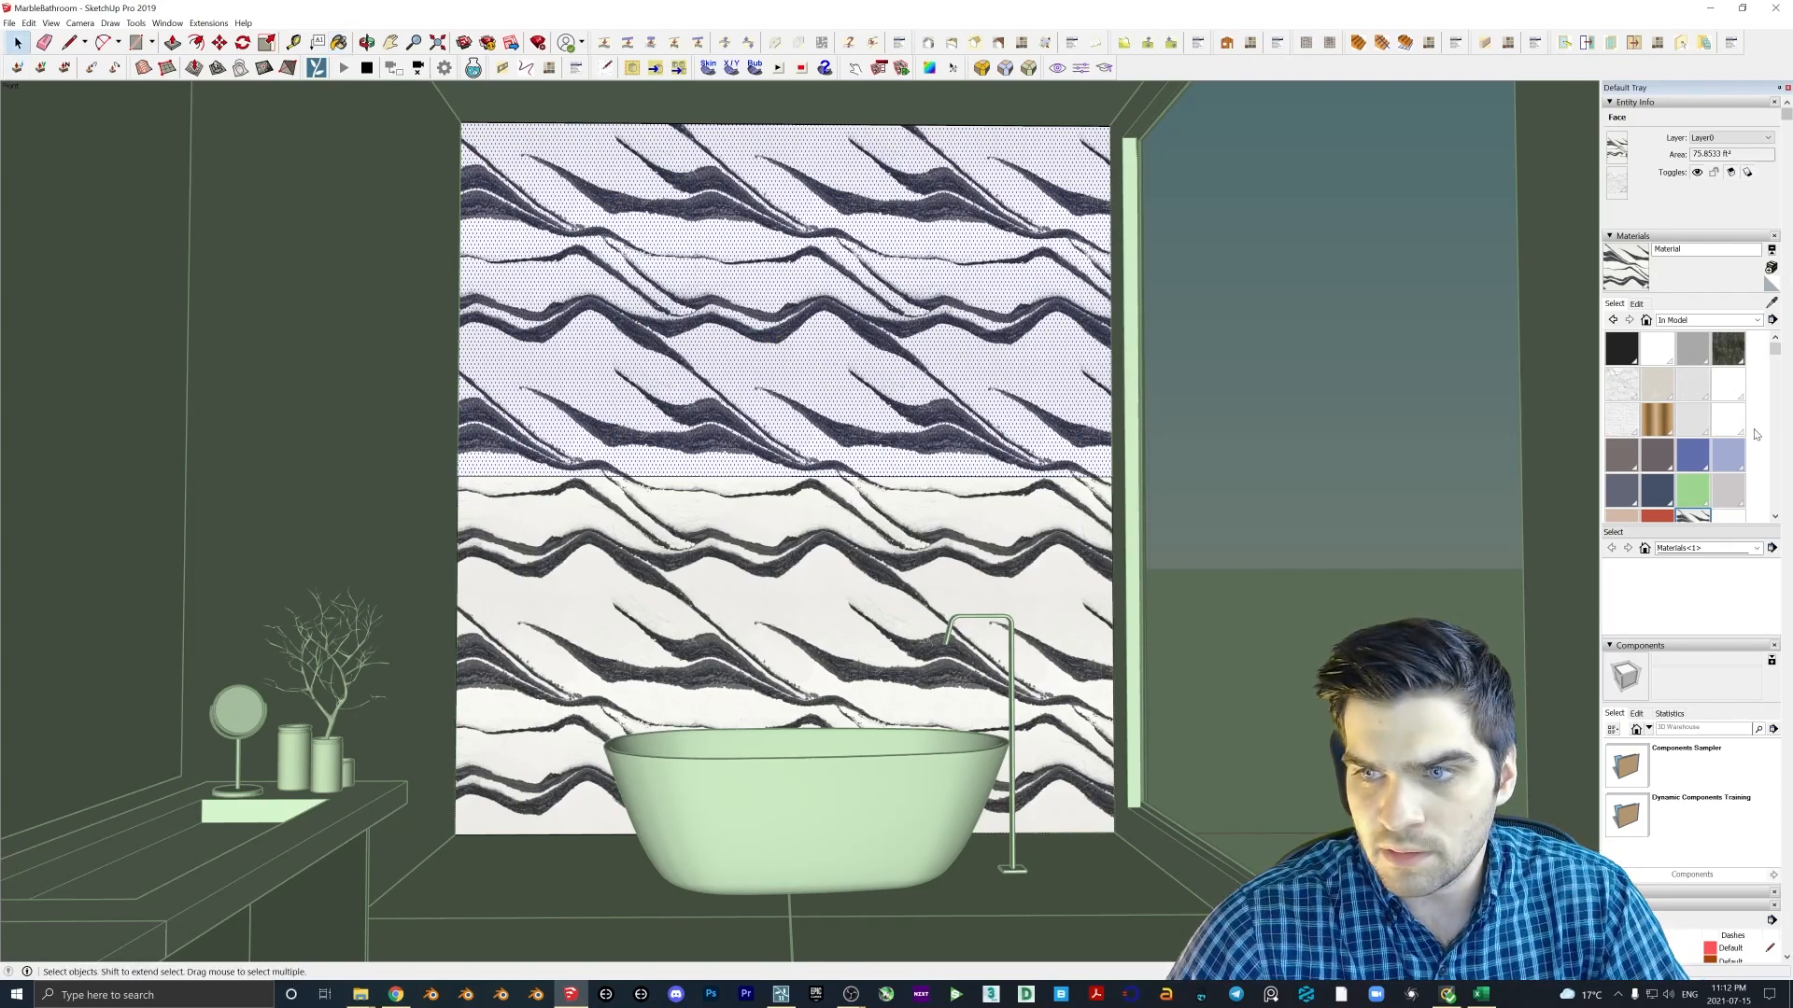
pyautogui.click(1636, 302)
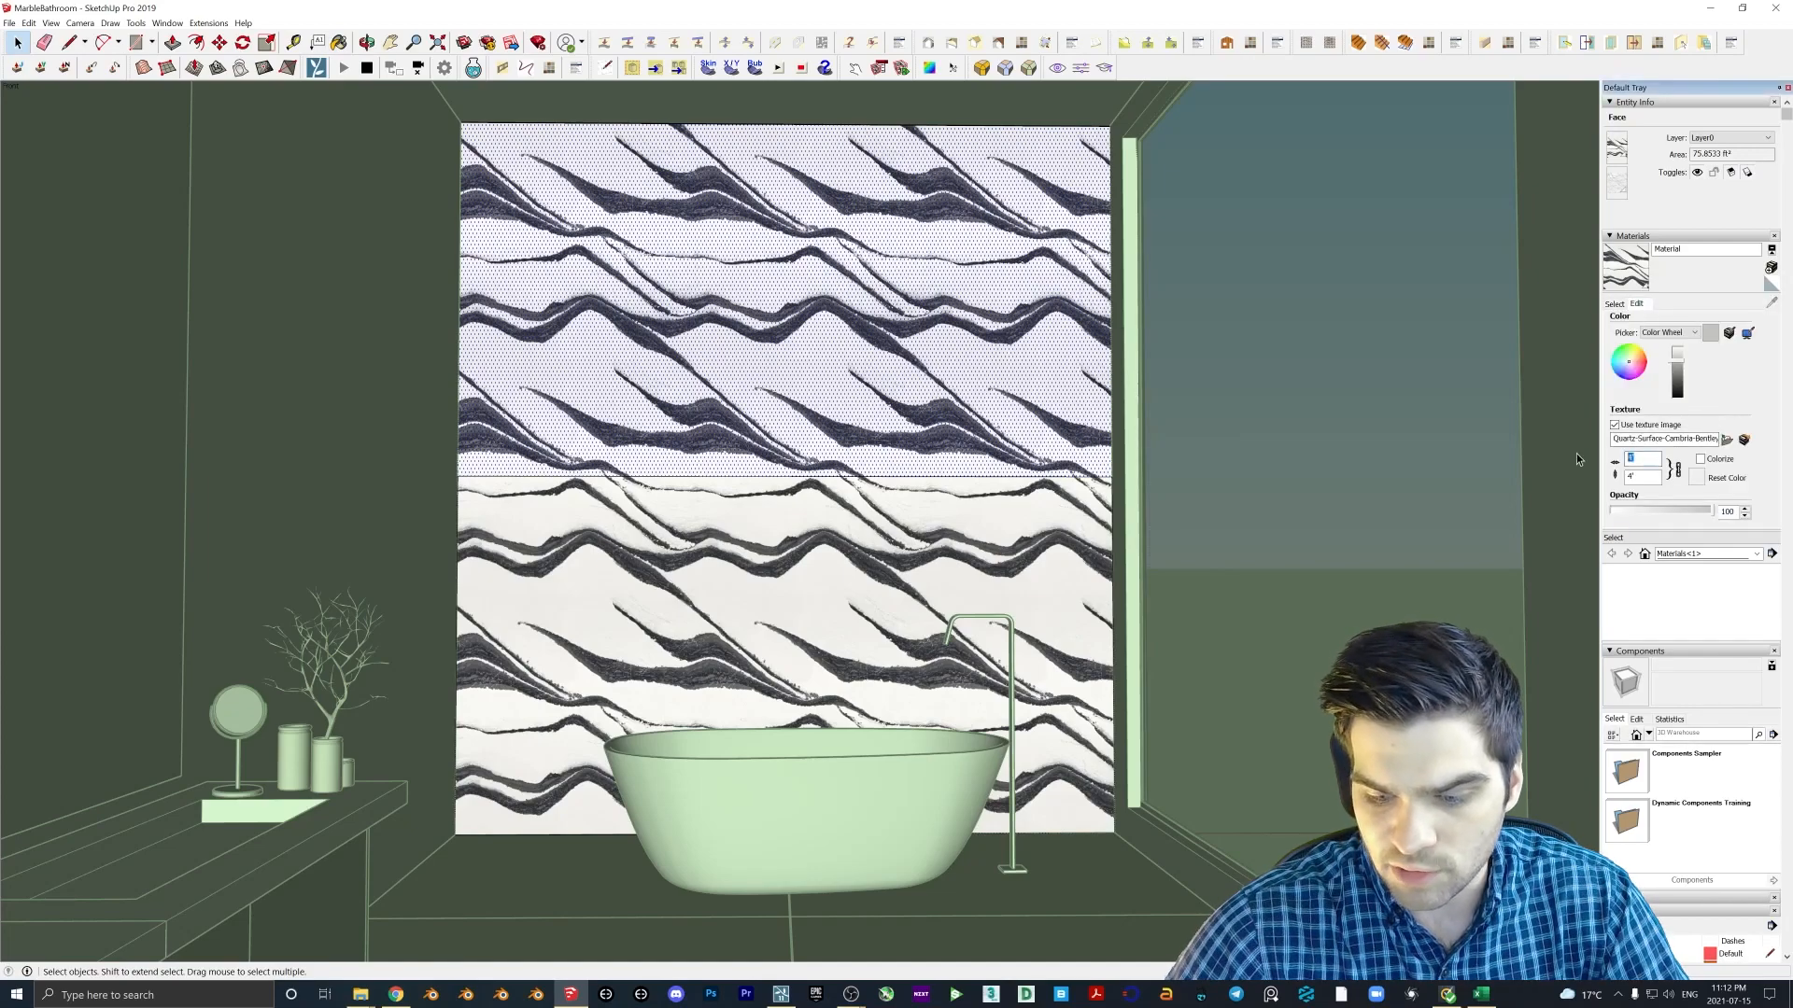
pyautogui.write('10')
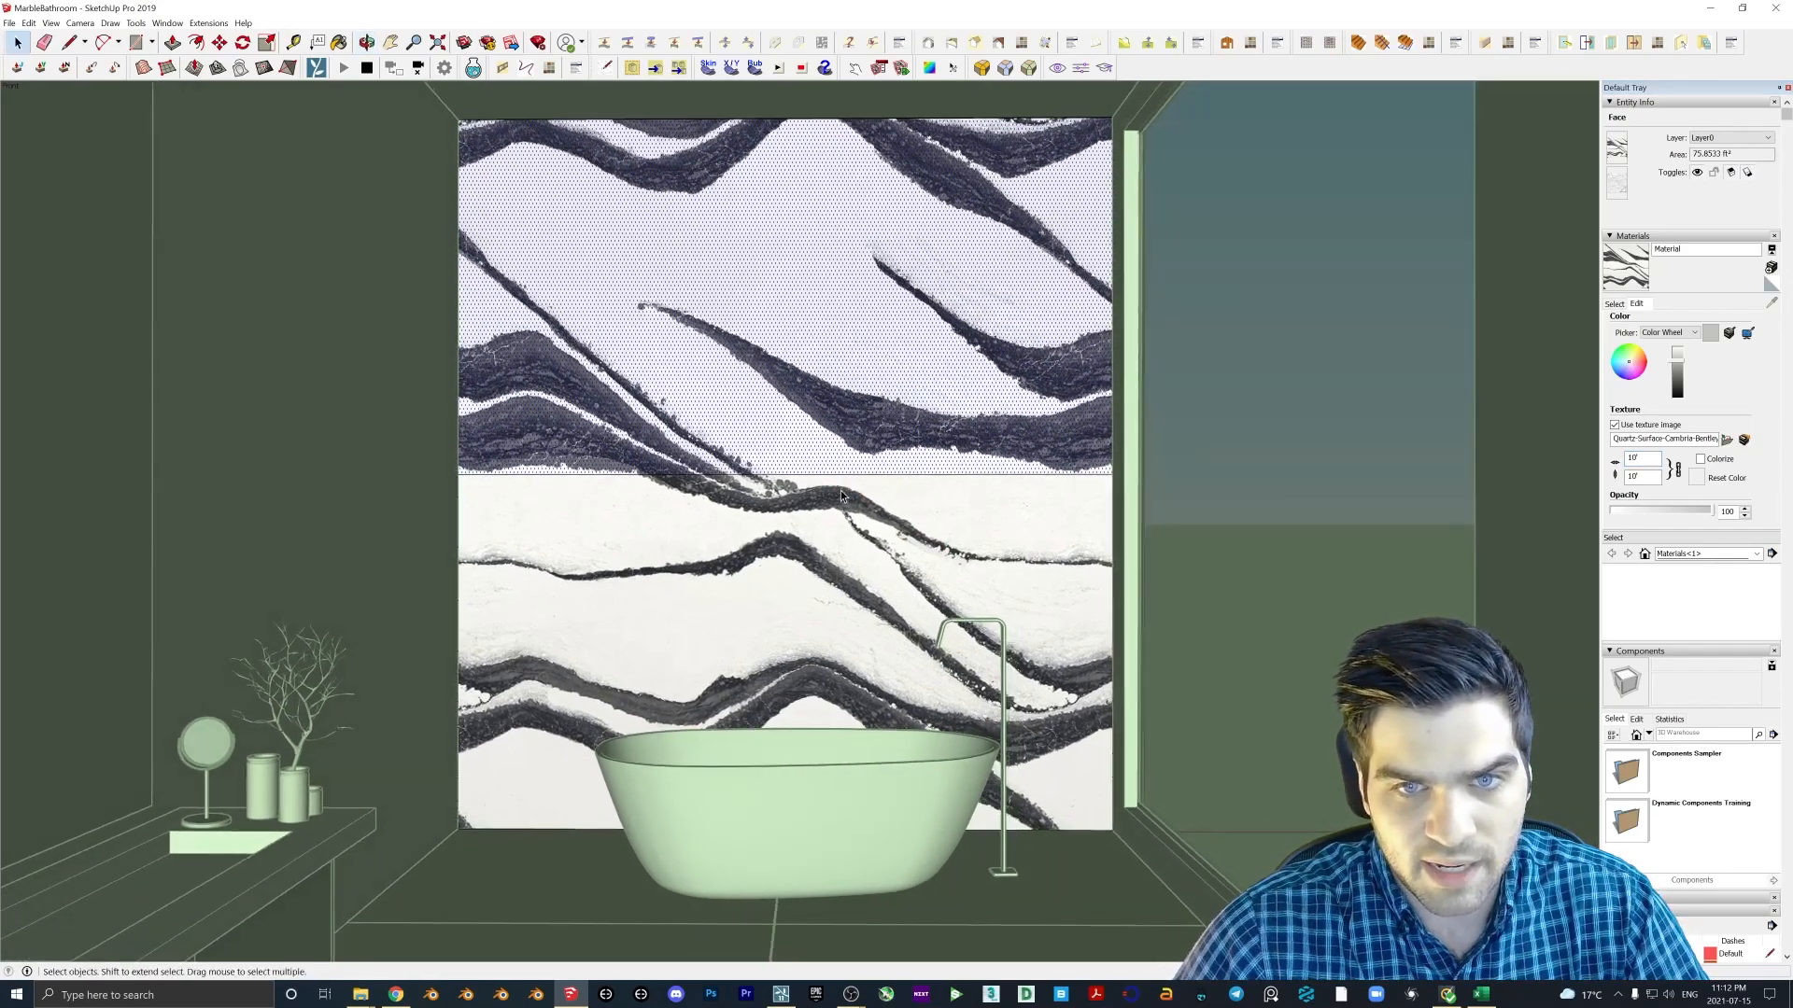
pyautogui.moveTo(822, 377)
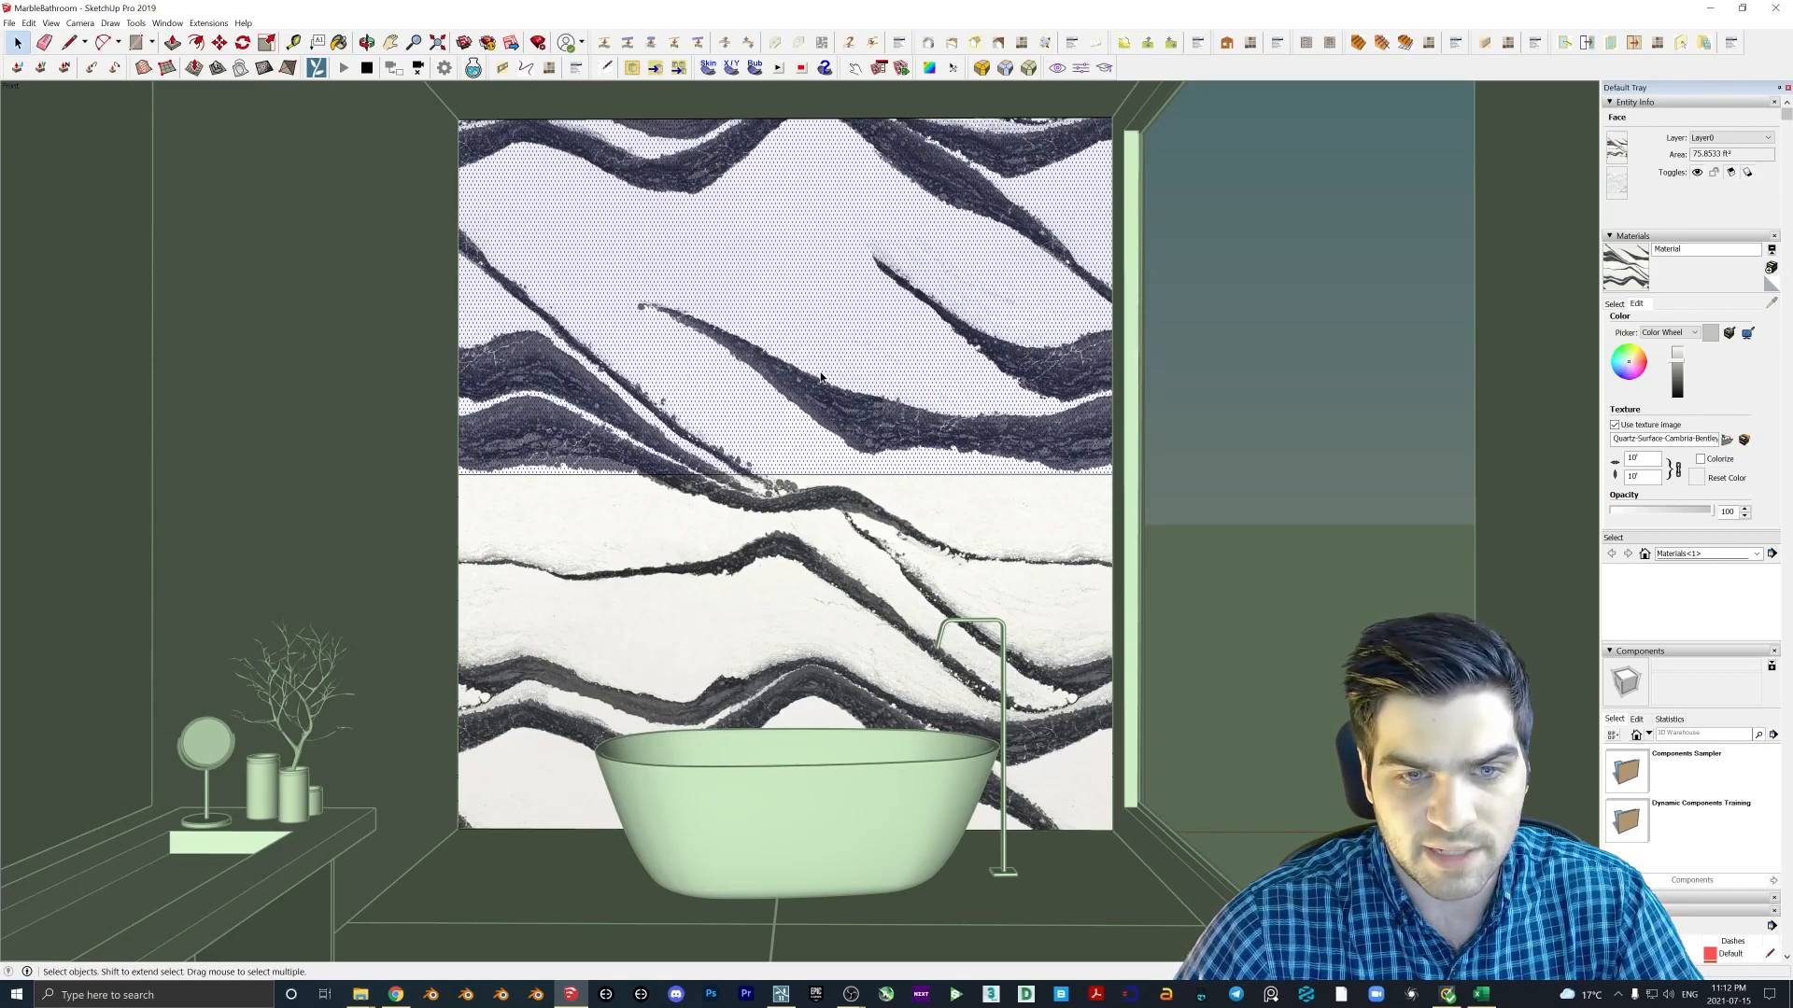
# - Reposition the upper panel's texture via Texture > Position, stretching, shifting and slightly rotating the veins
pyautogui.rightClick(821, 377)
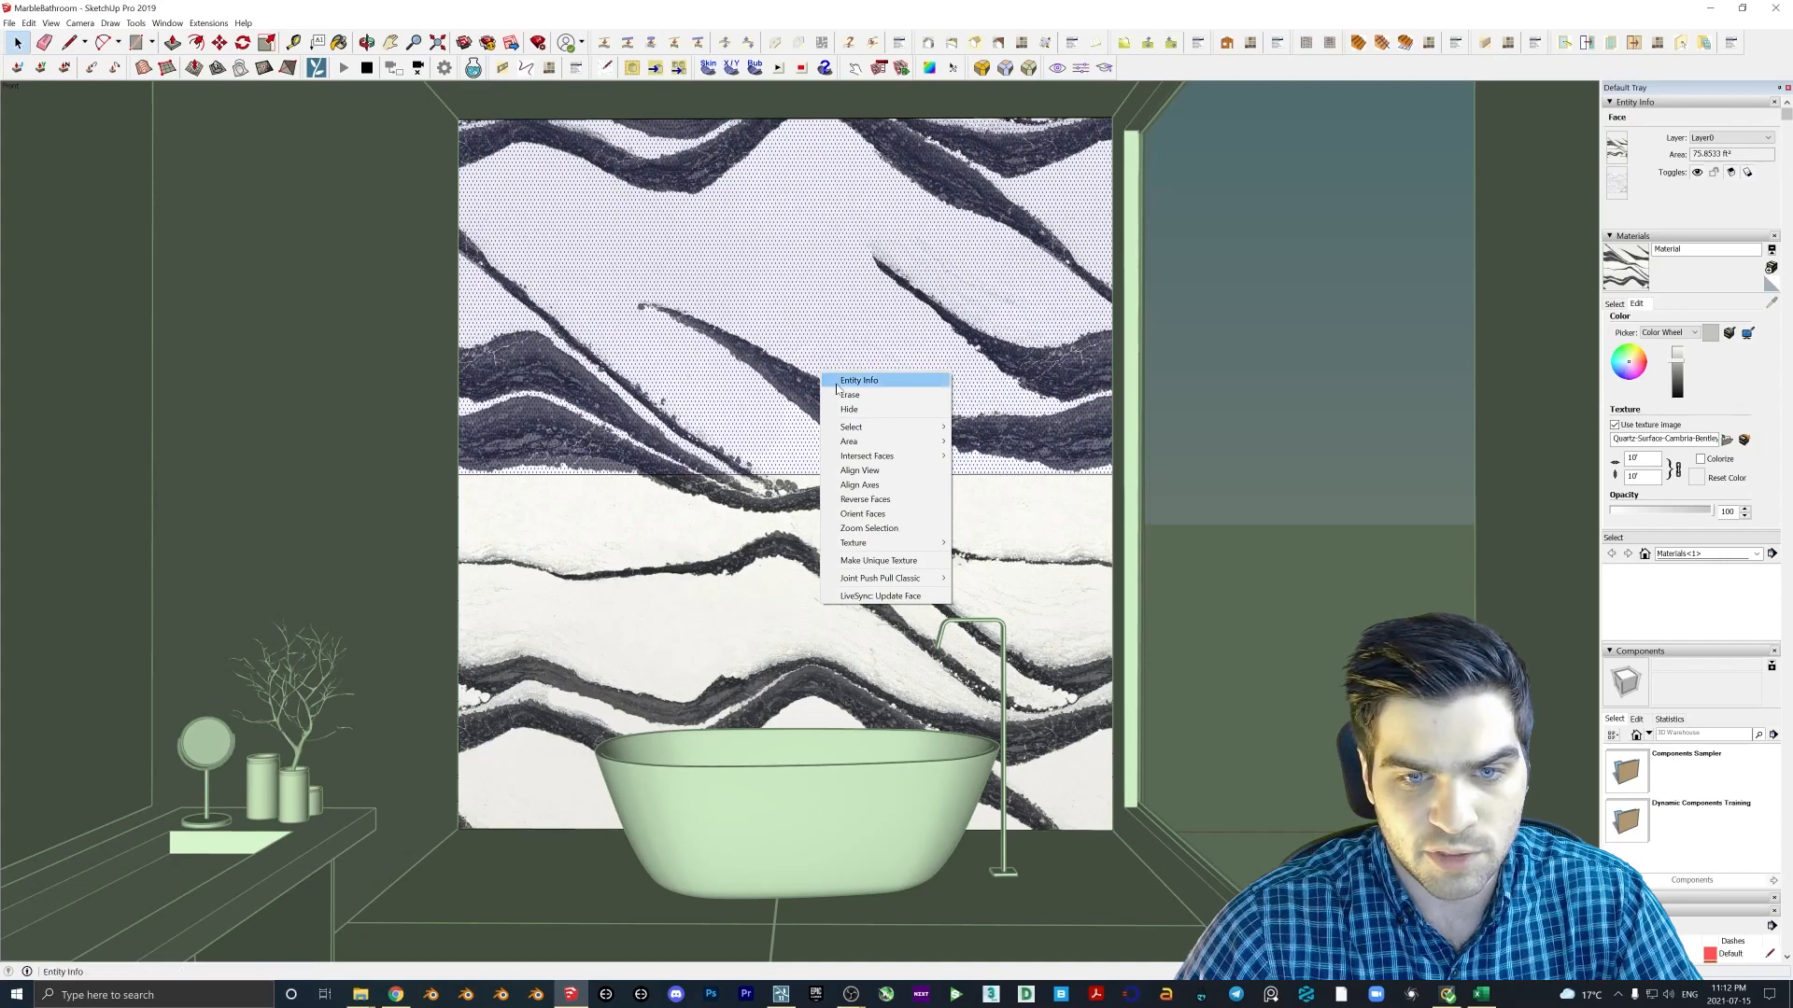
pyautogui.moveTo(853, 541)
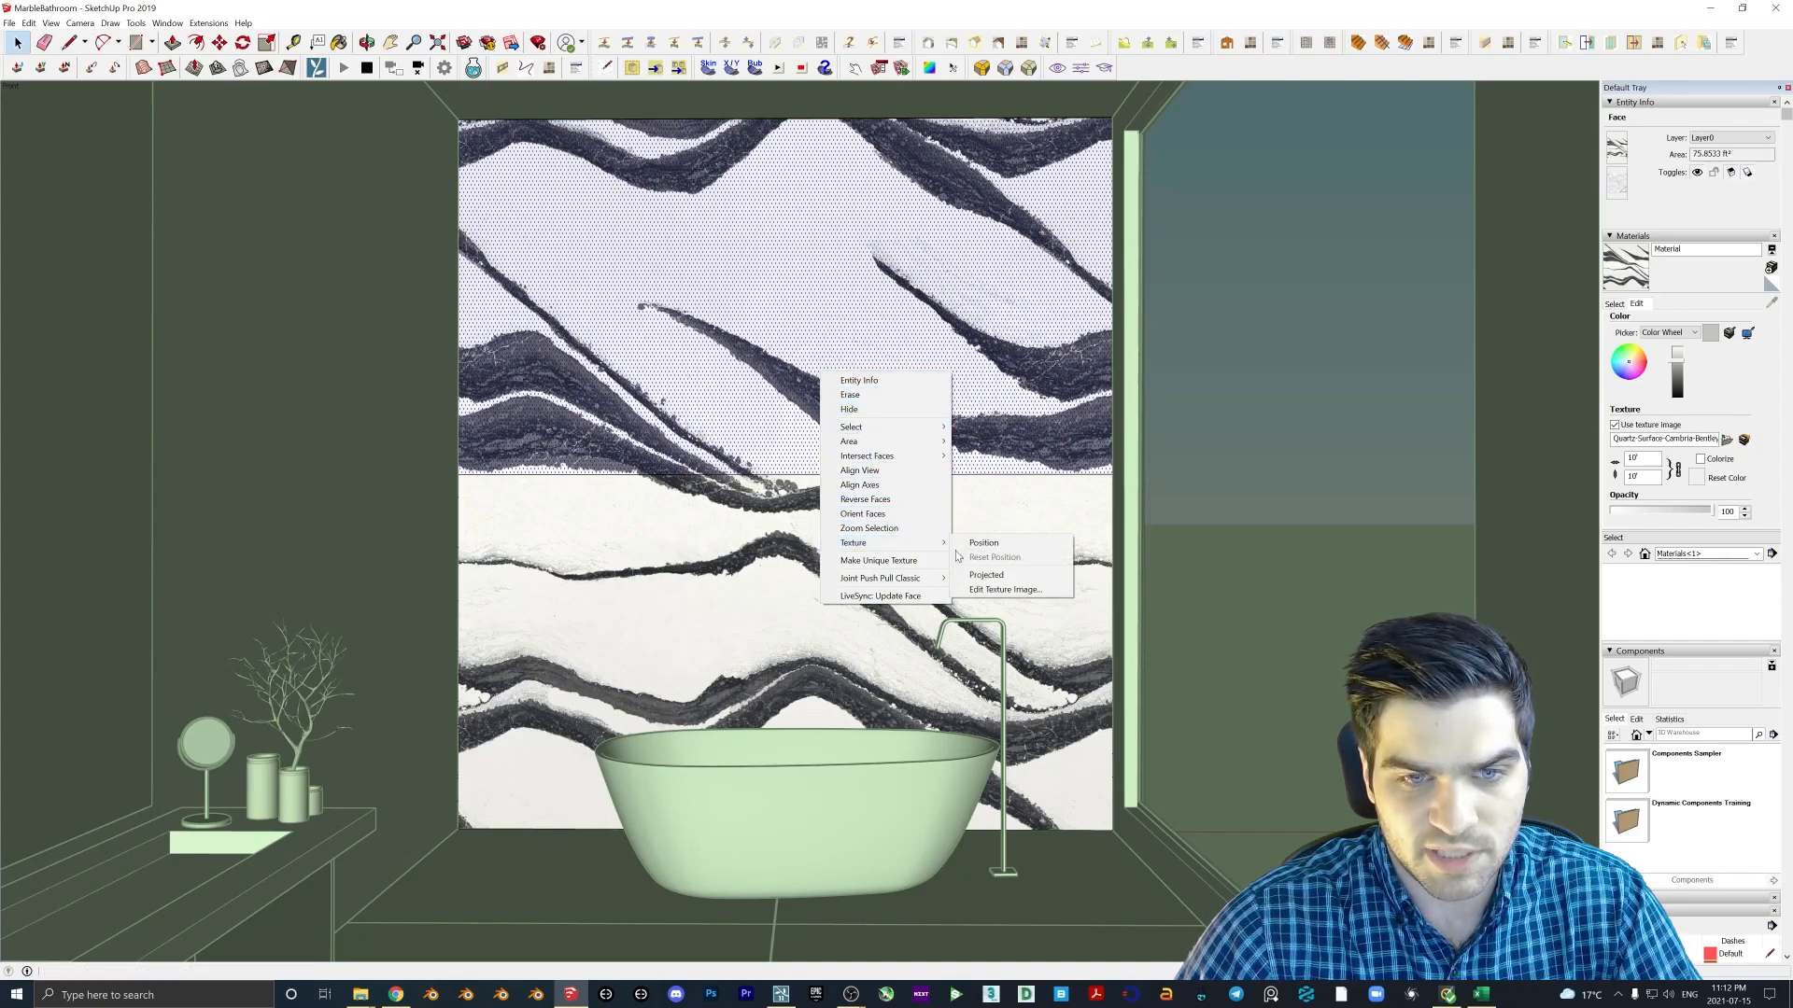
pyautogui.moveTo(997, 542)
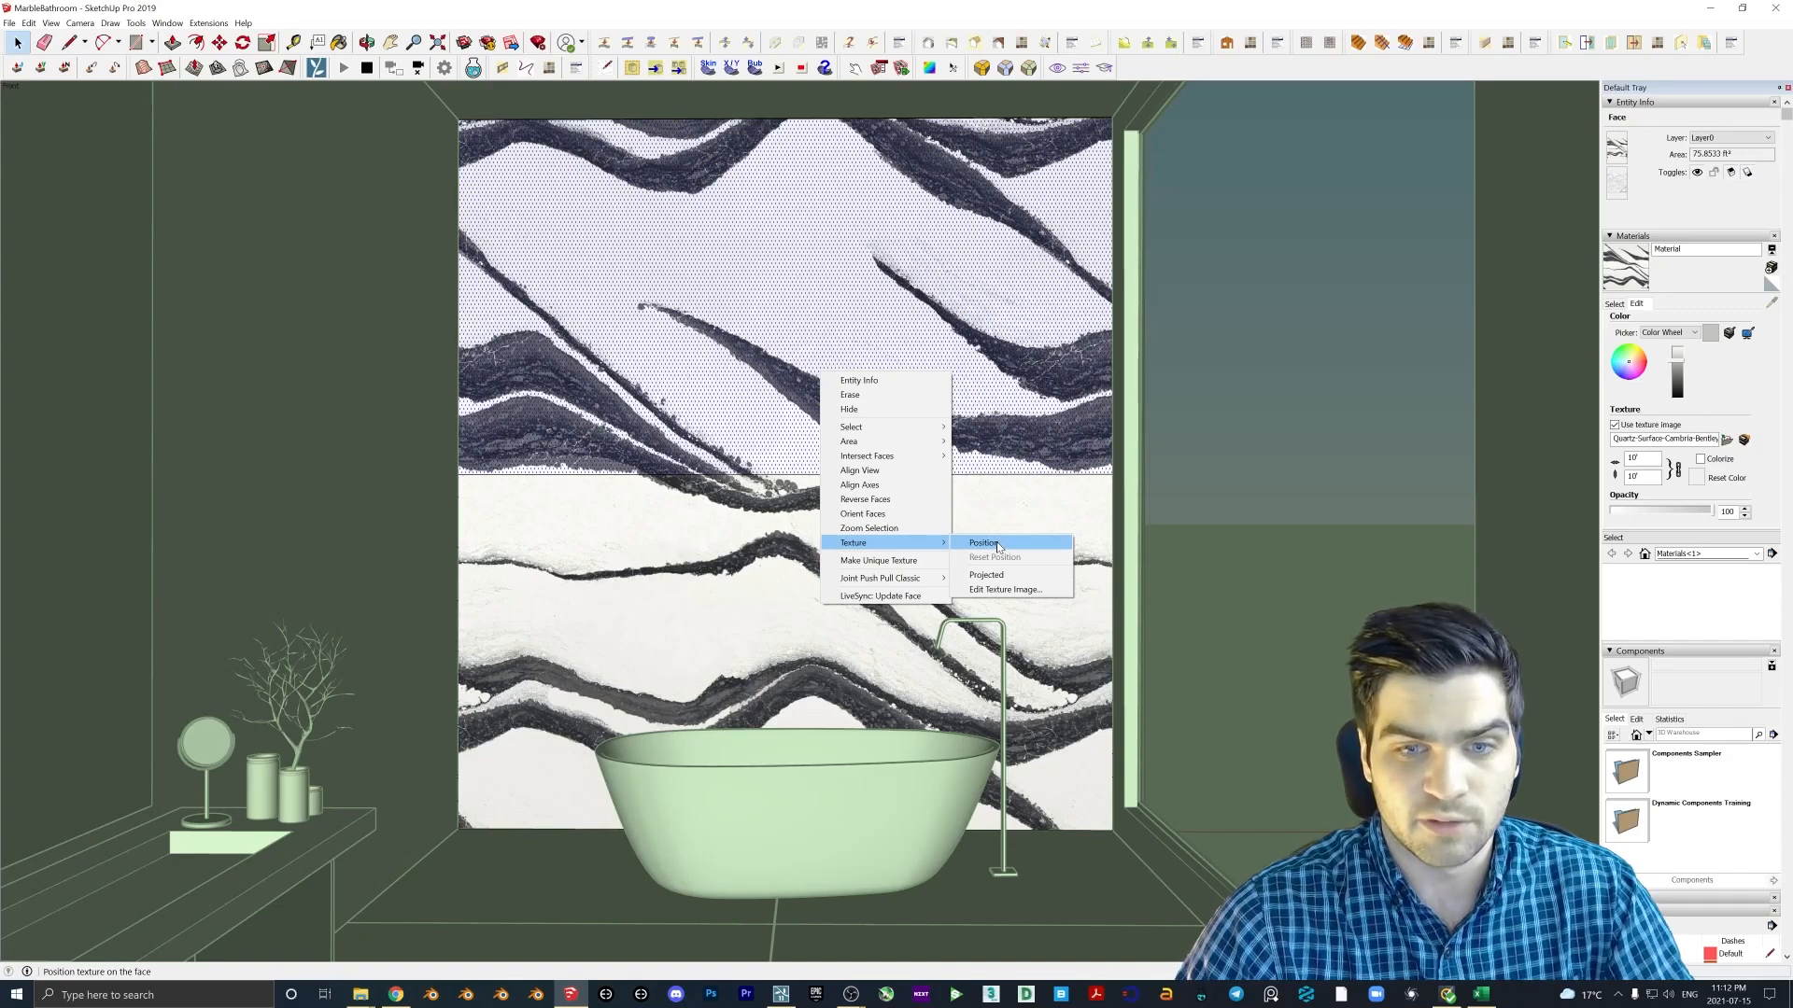
pyautogui.click(983, 542)
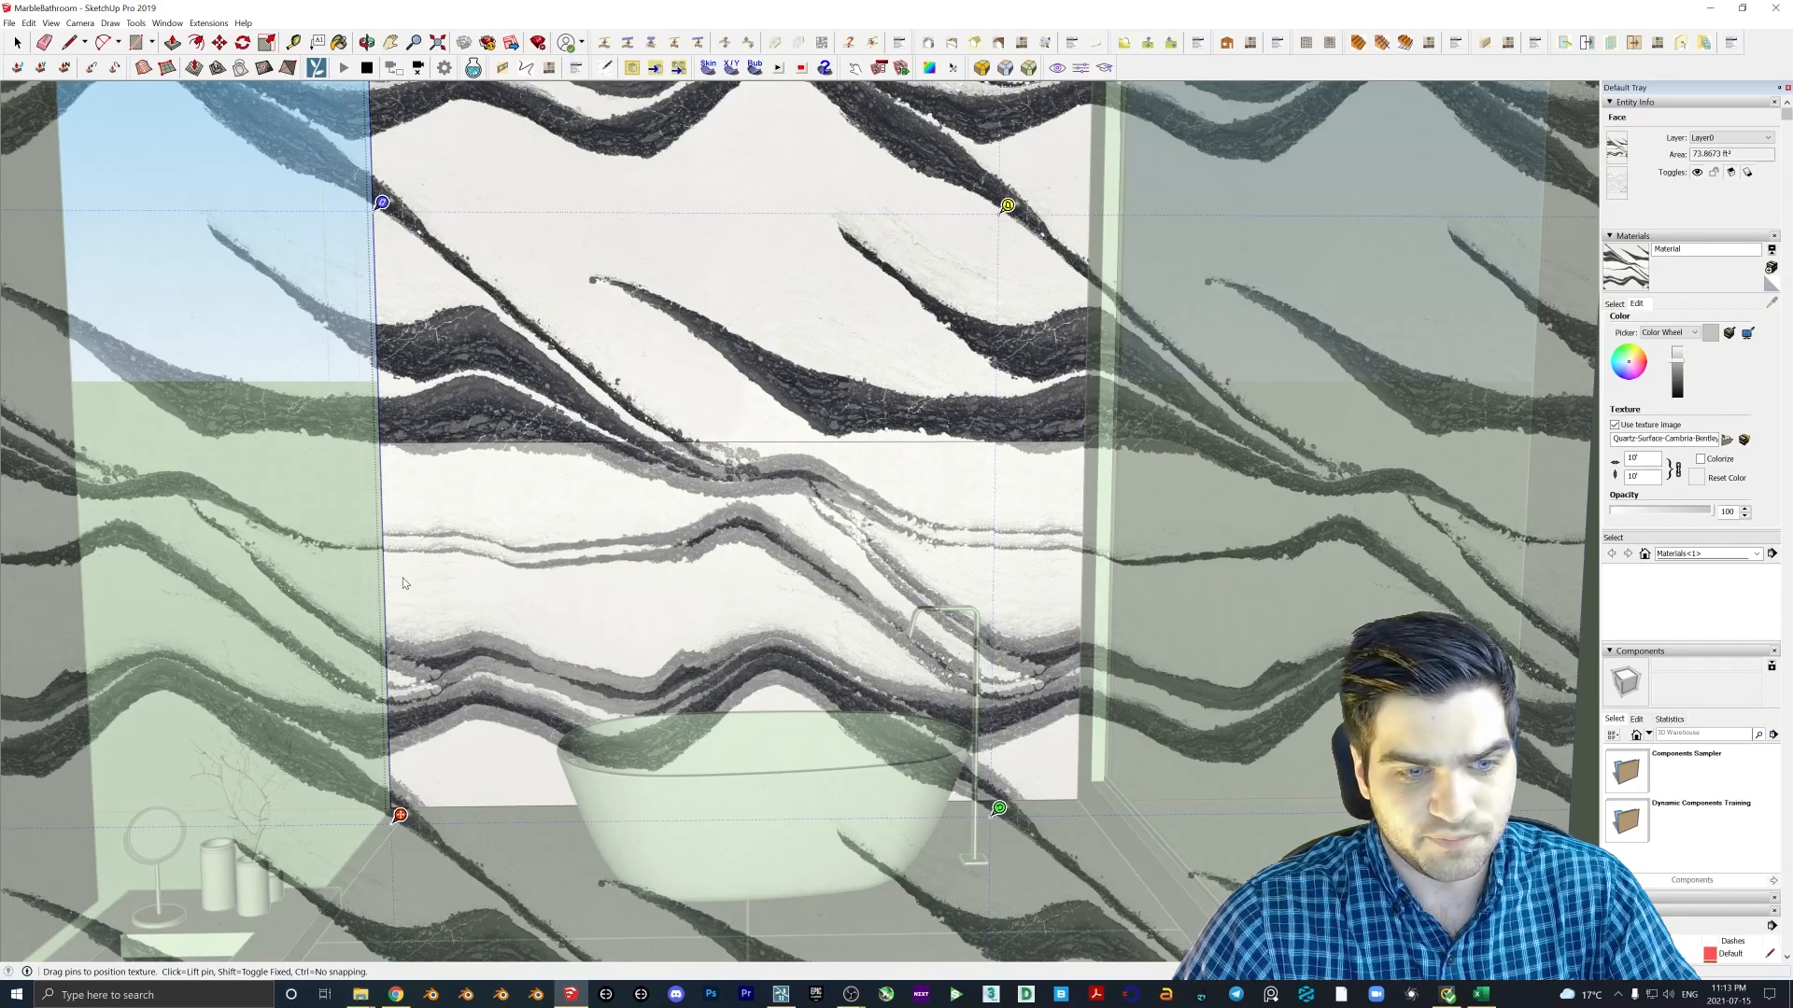
pyautogui.moveTo(1001, 857)
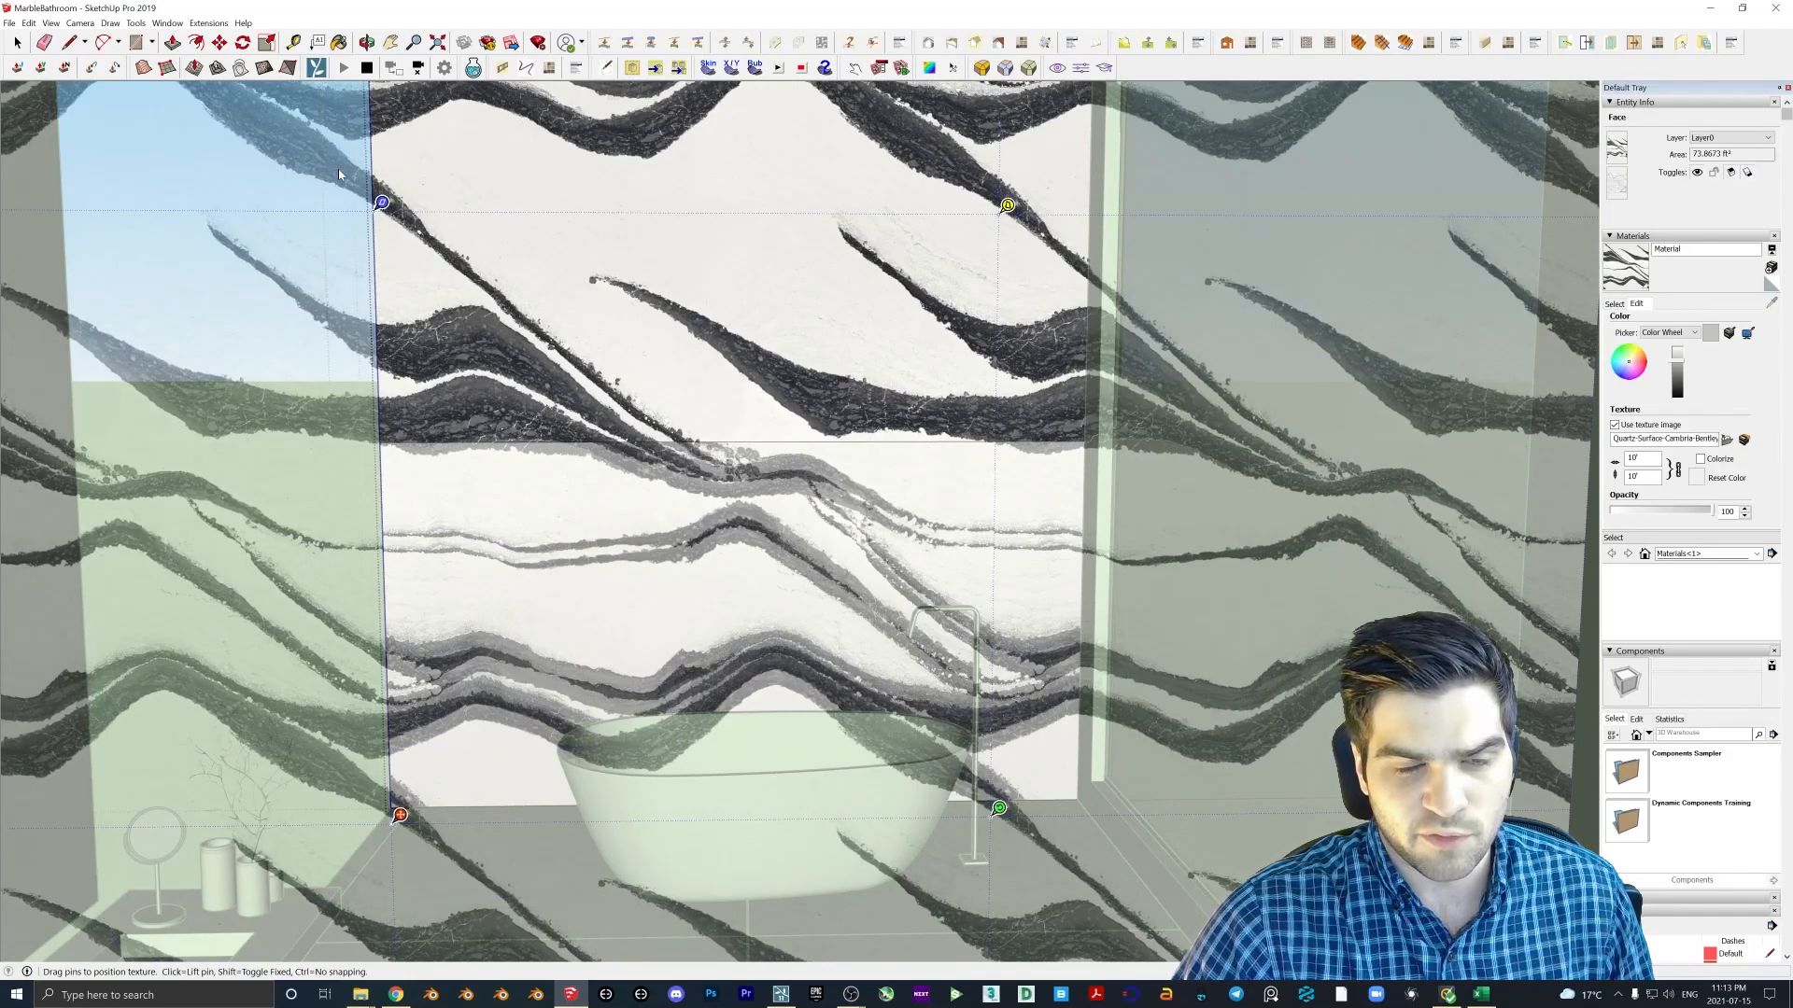
pyautogui.moveTo(381, 202); pyautogui.dragTo(478, 201)
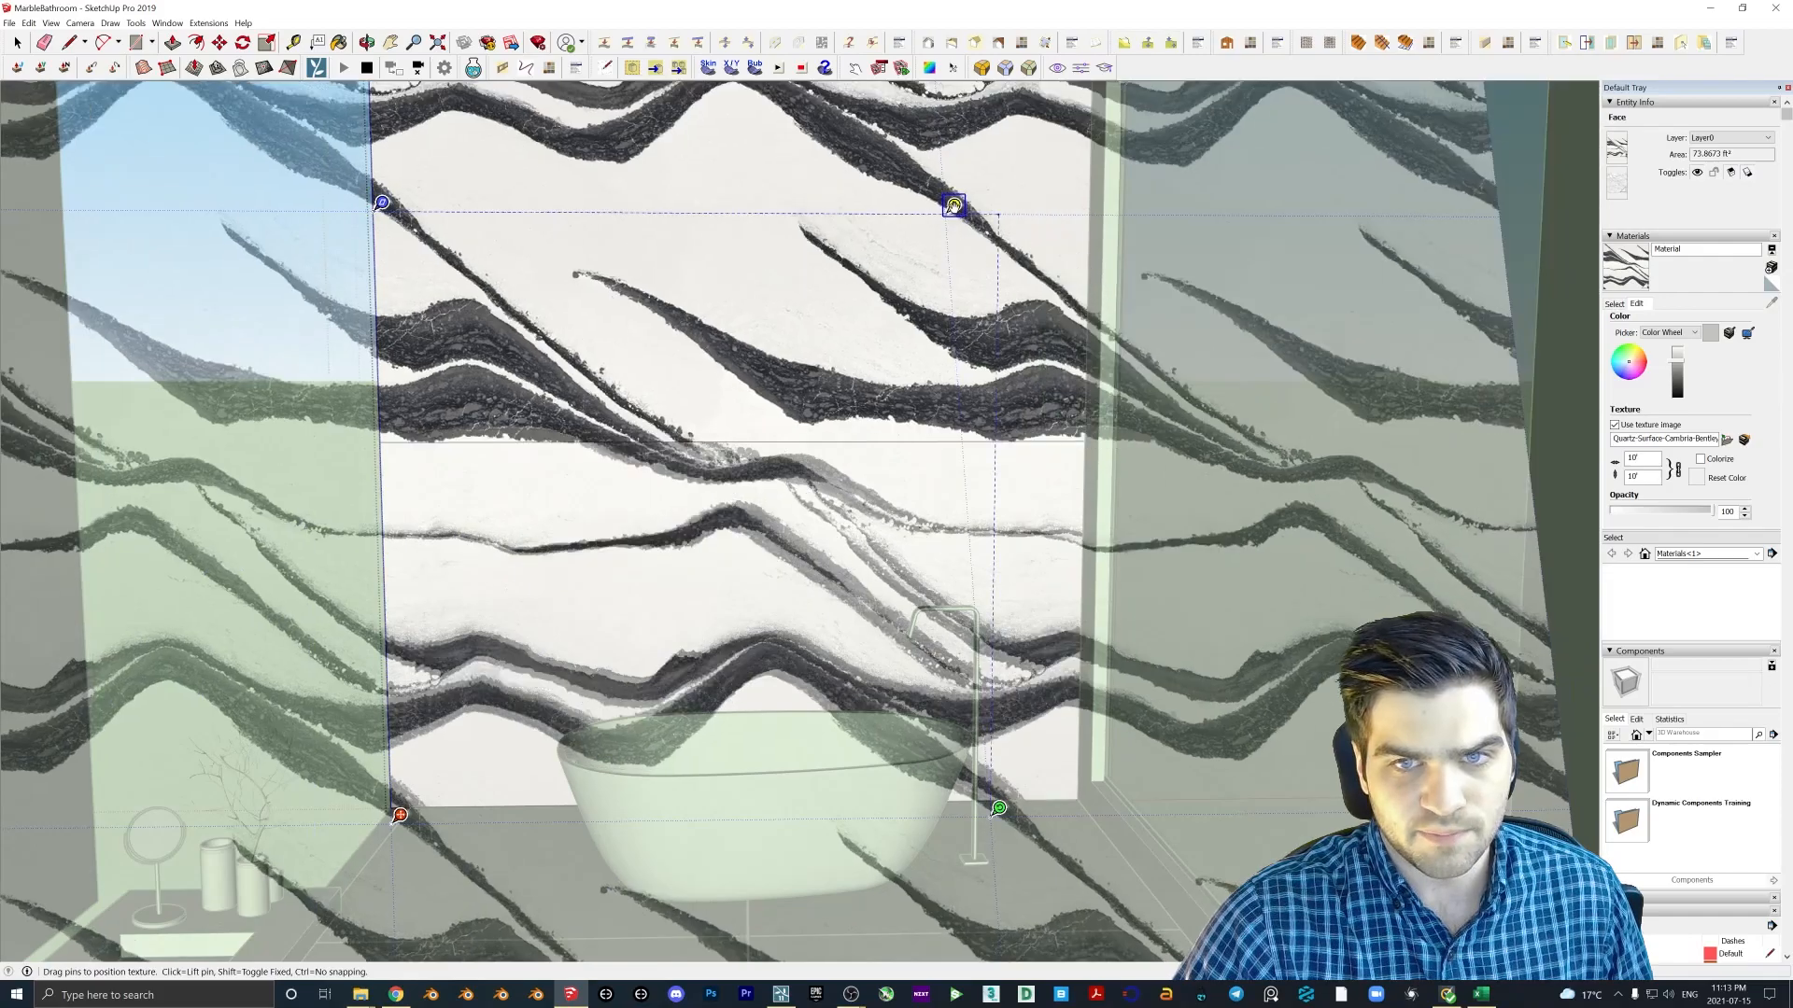
pyautogui.moveTo(954, 206); pyautogui.dragTo(663, 528)
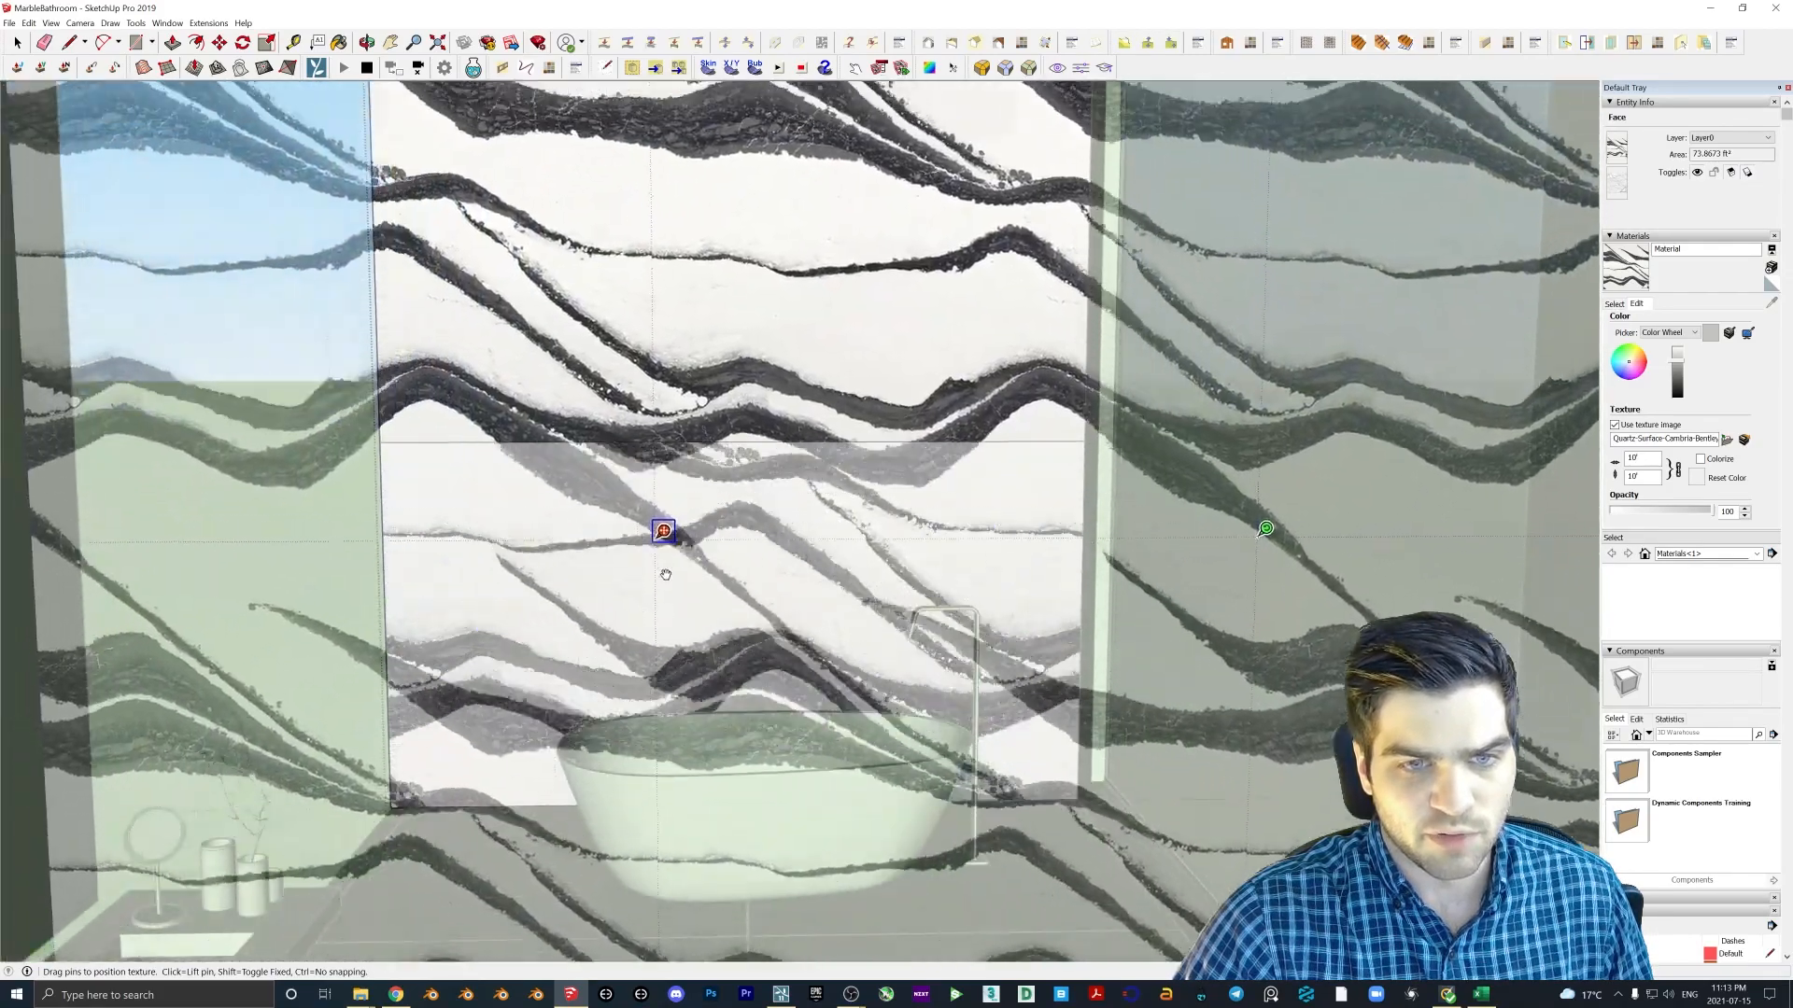
pyautogui.moveTo(663, 530); pyautogui.dragTo(465, 547)
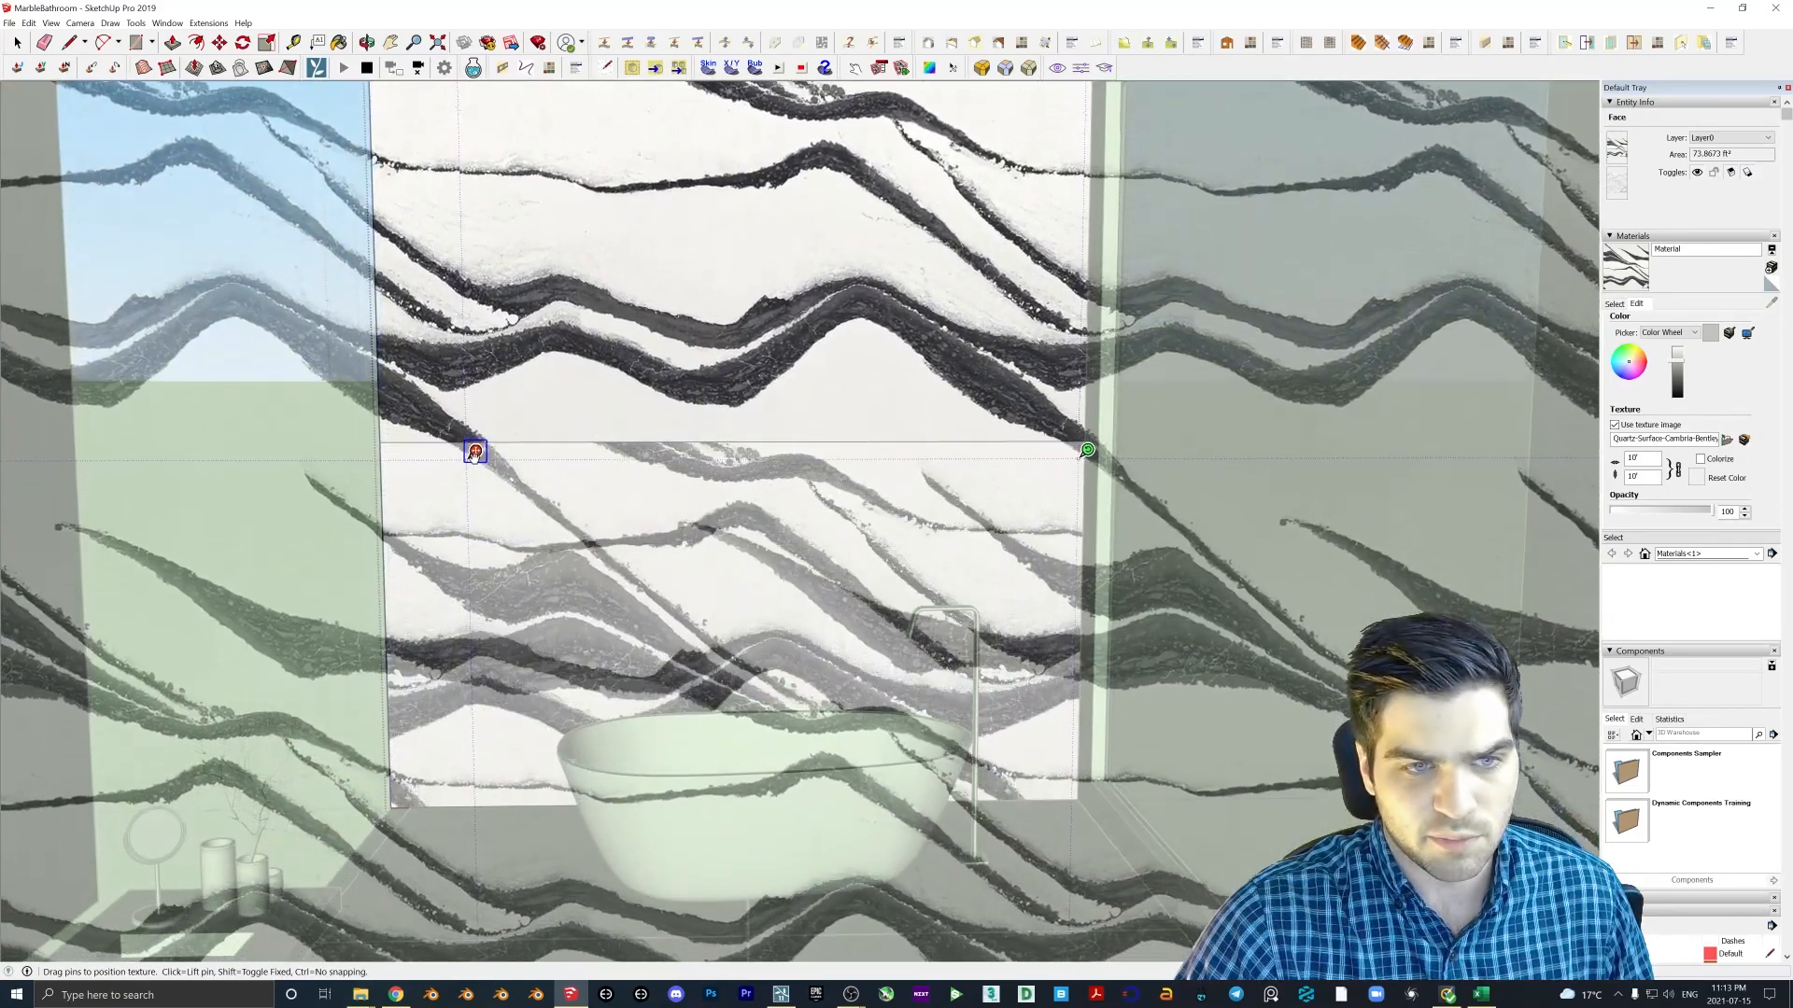
pyautogui.moveTo(474, 450); pyautogui.dragTo(474, 474)
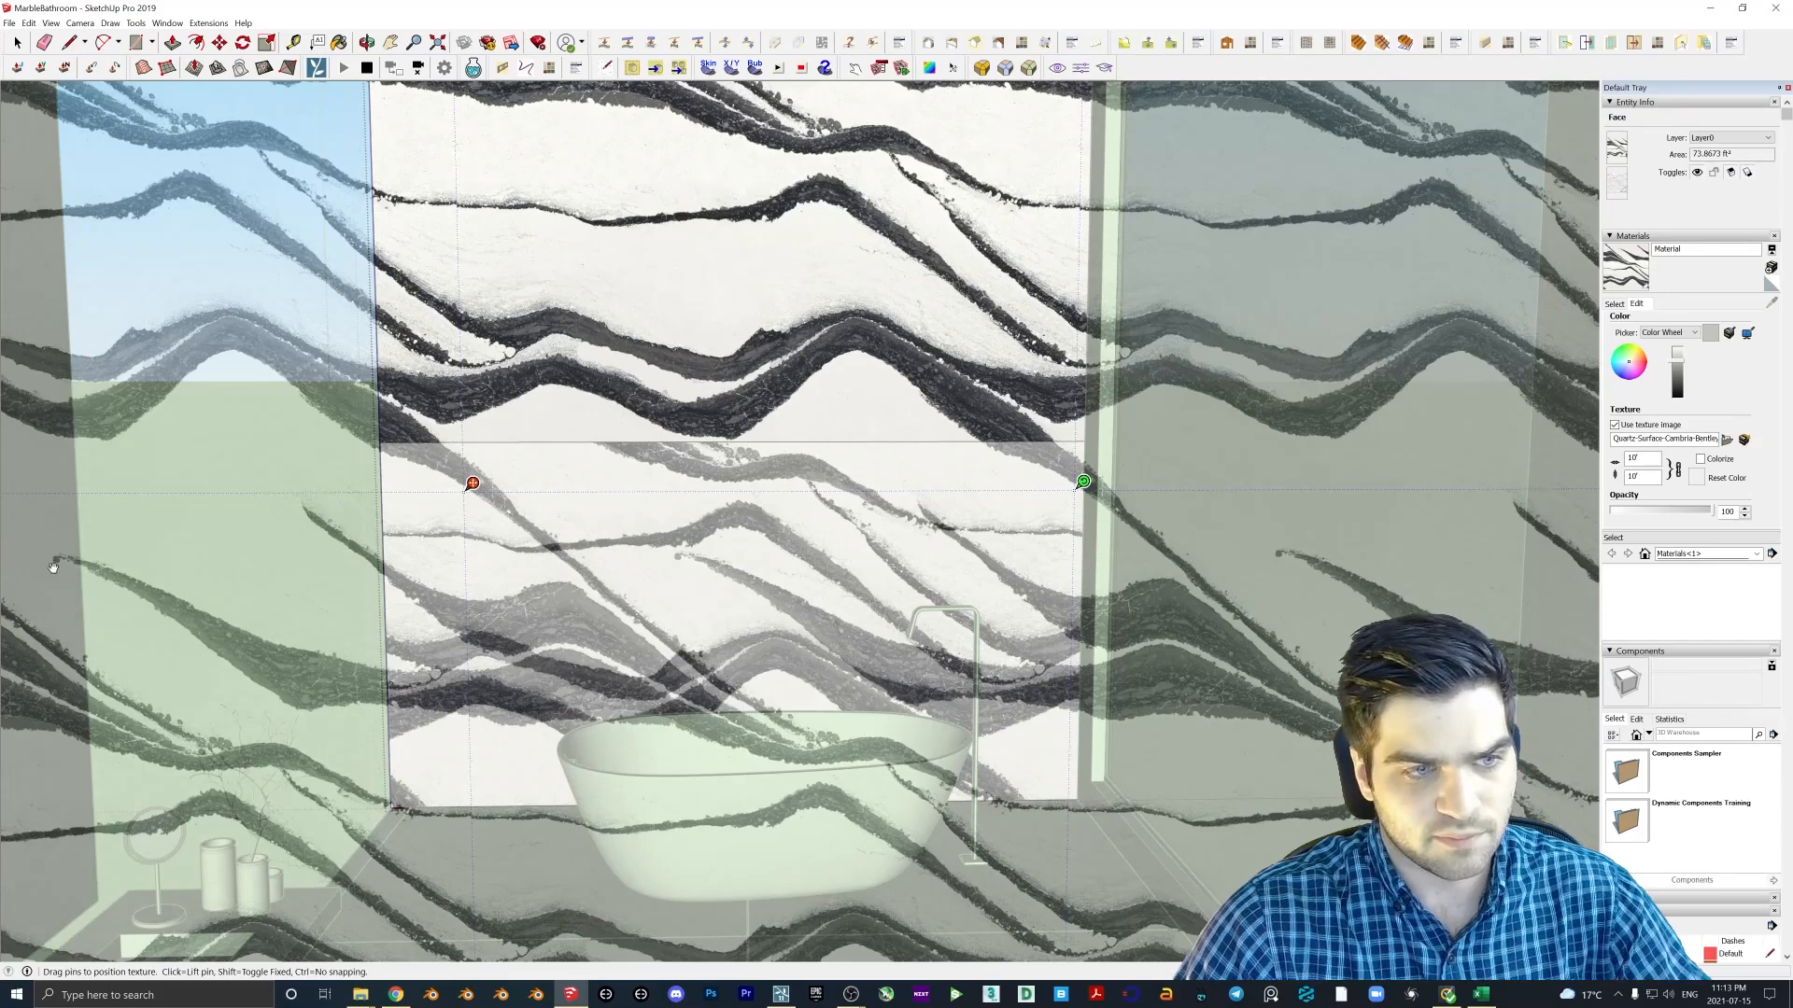
pyautogui.moveTo(1249, 622)
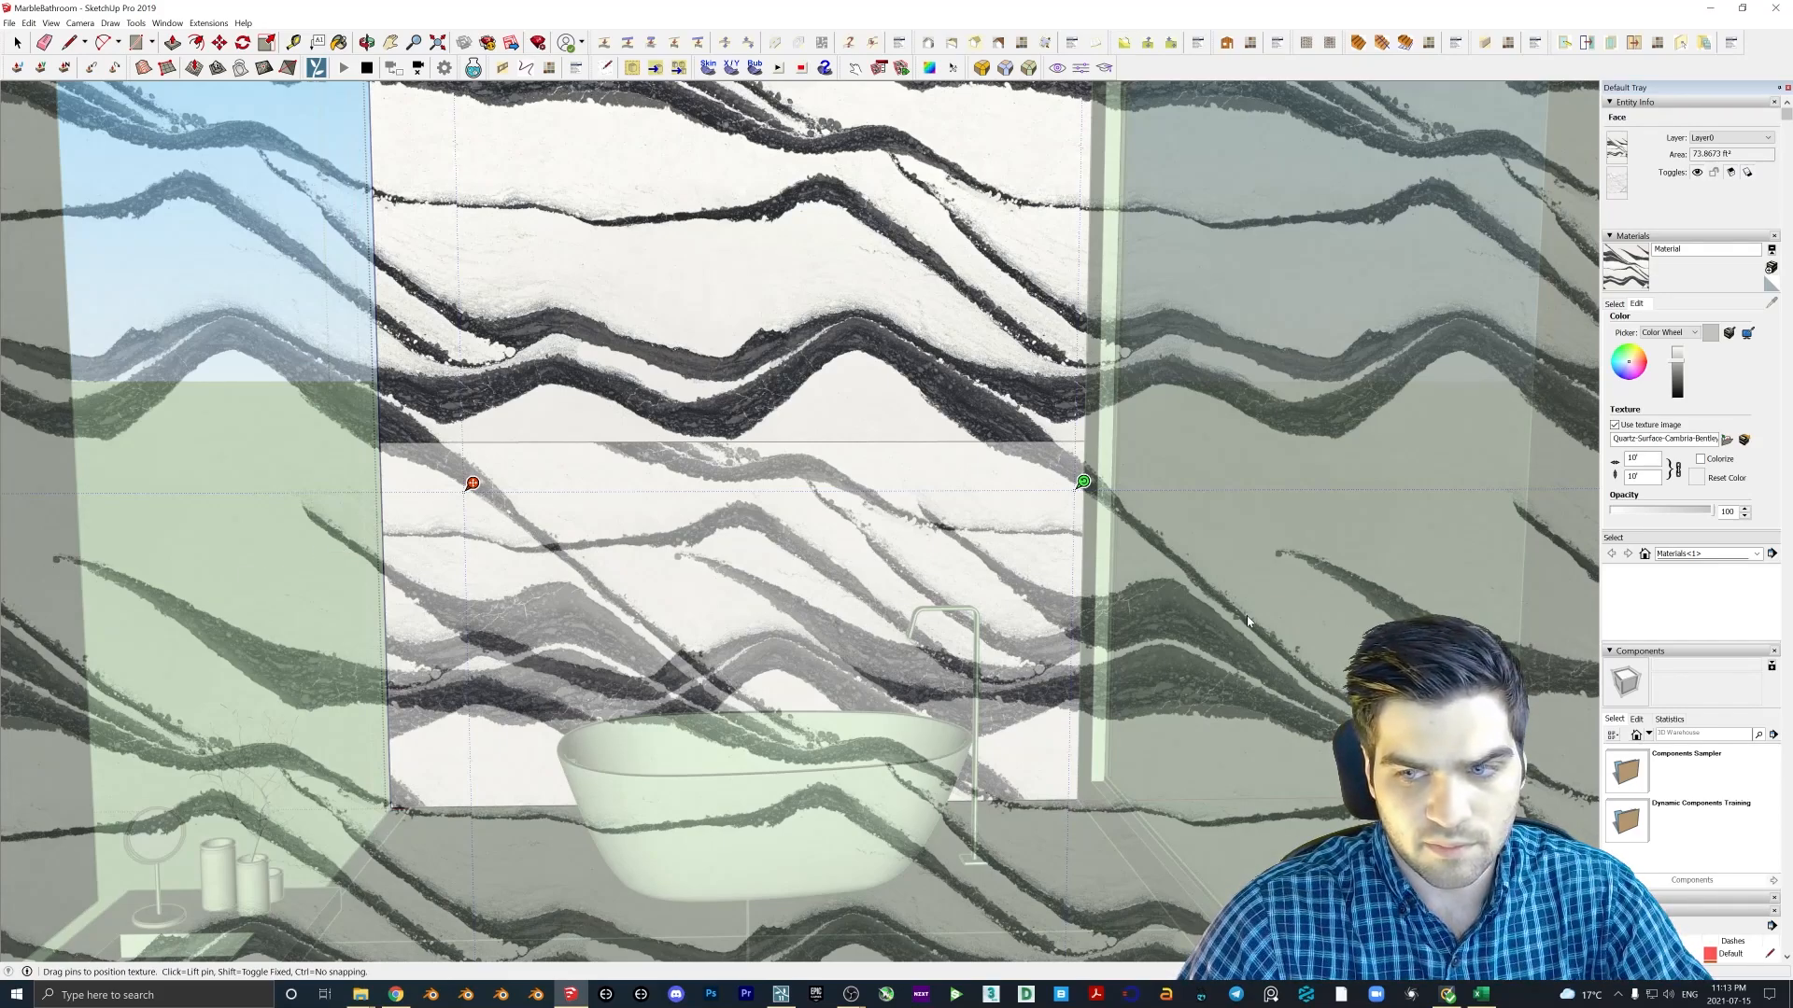
pyautogui.click(19, 41)
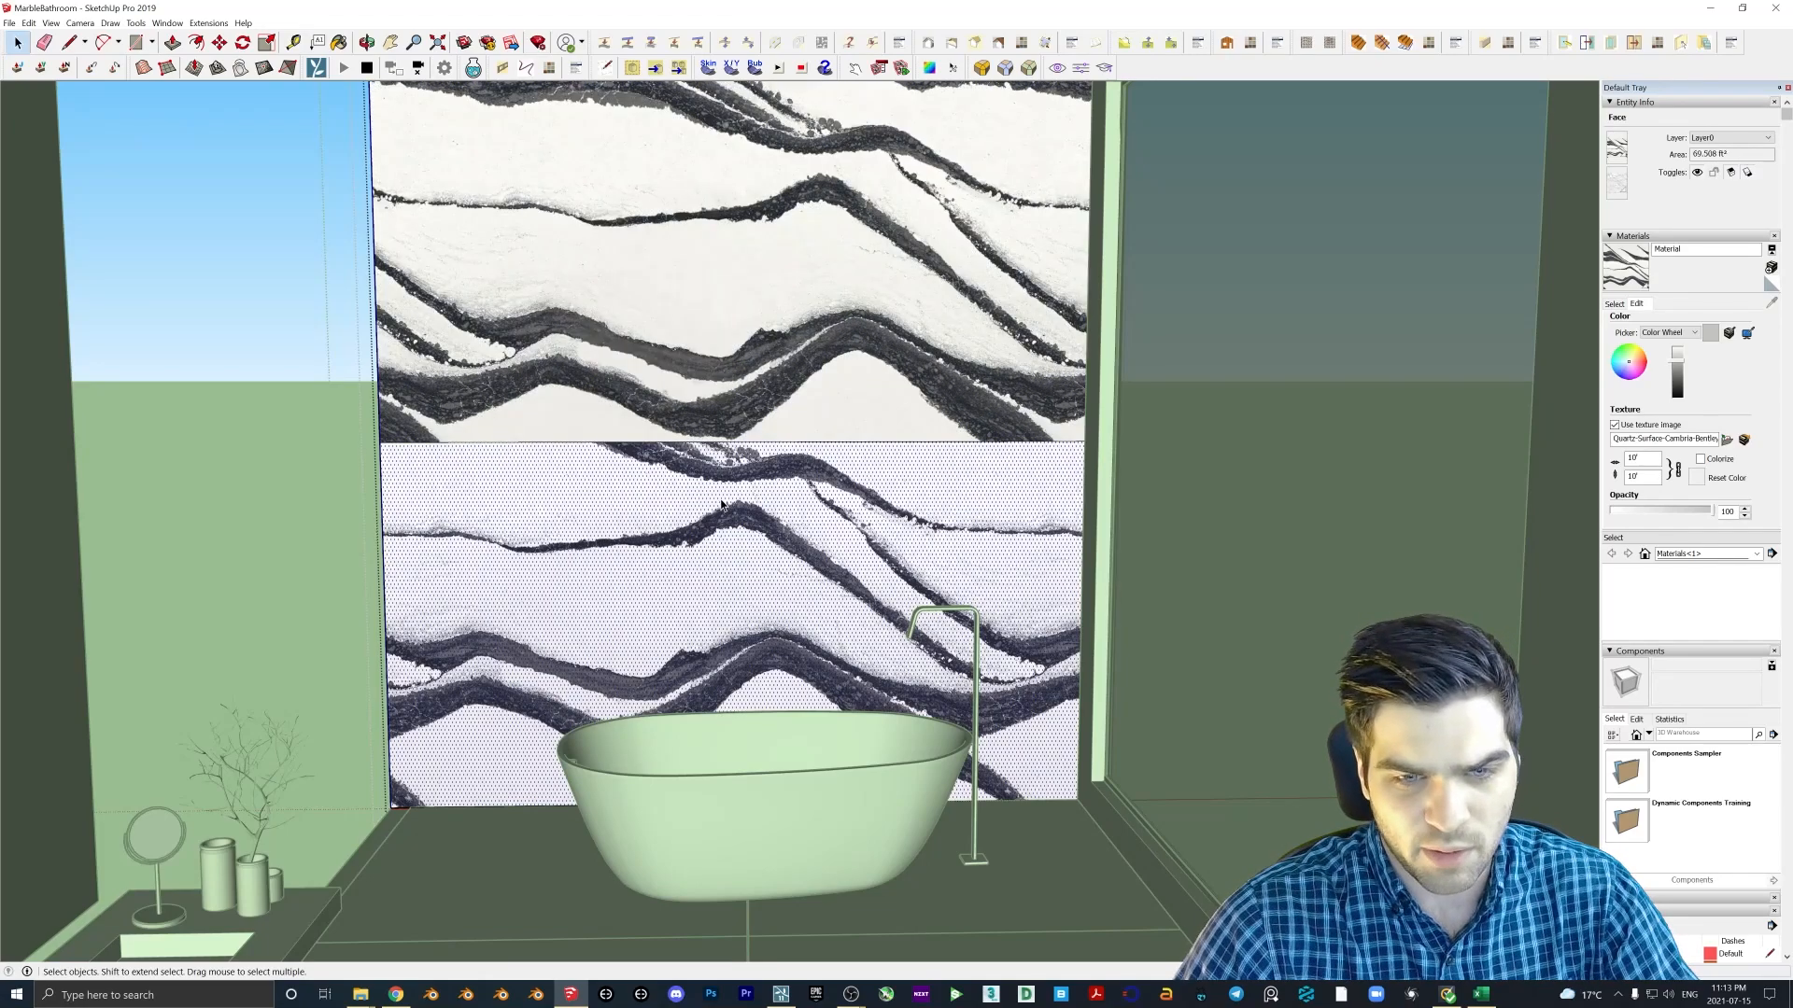
# - Flip the lower panel's texture Up/Down and drag it to mirror the upper panel's veins
pyautogui.rightClick(721, 502)
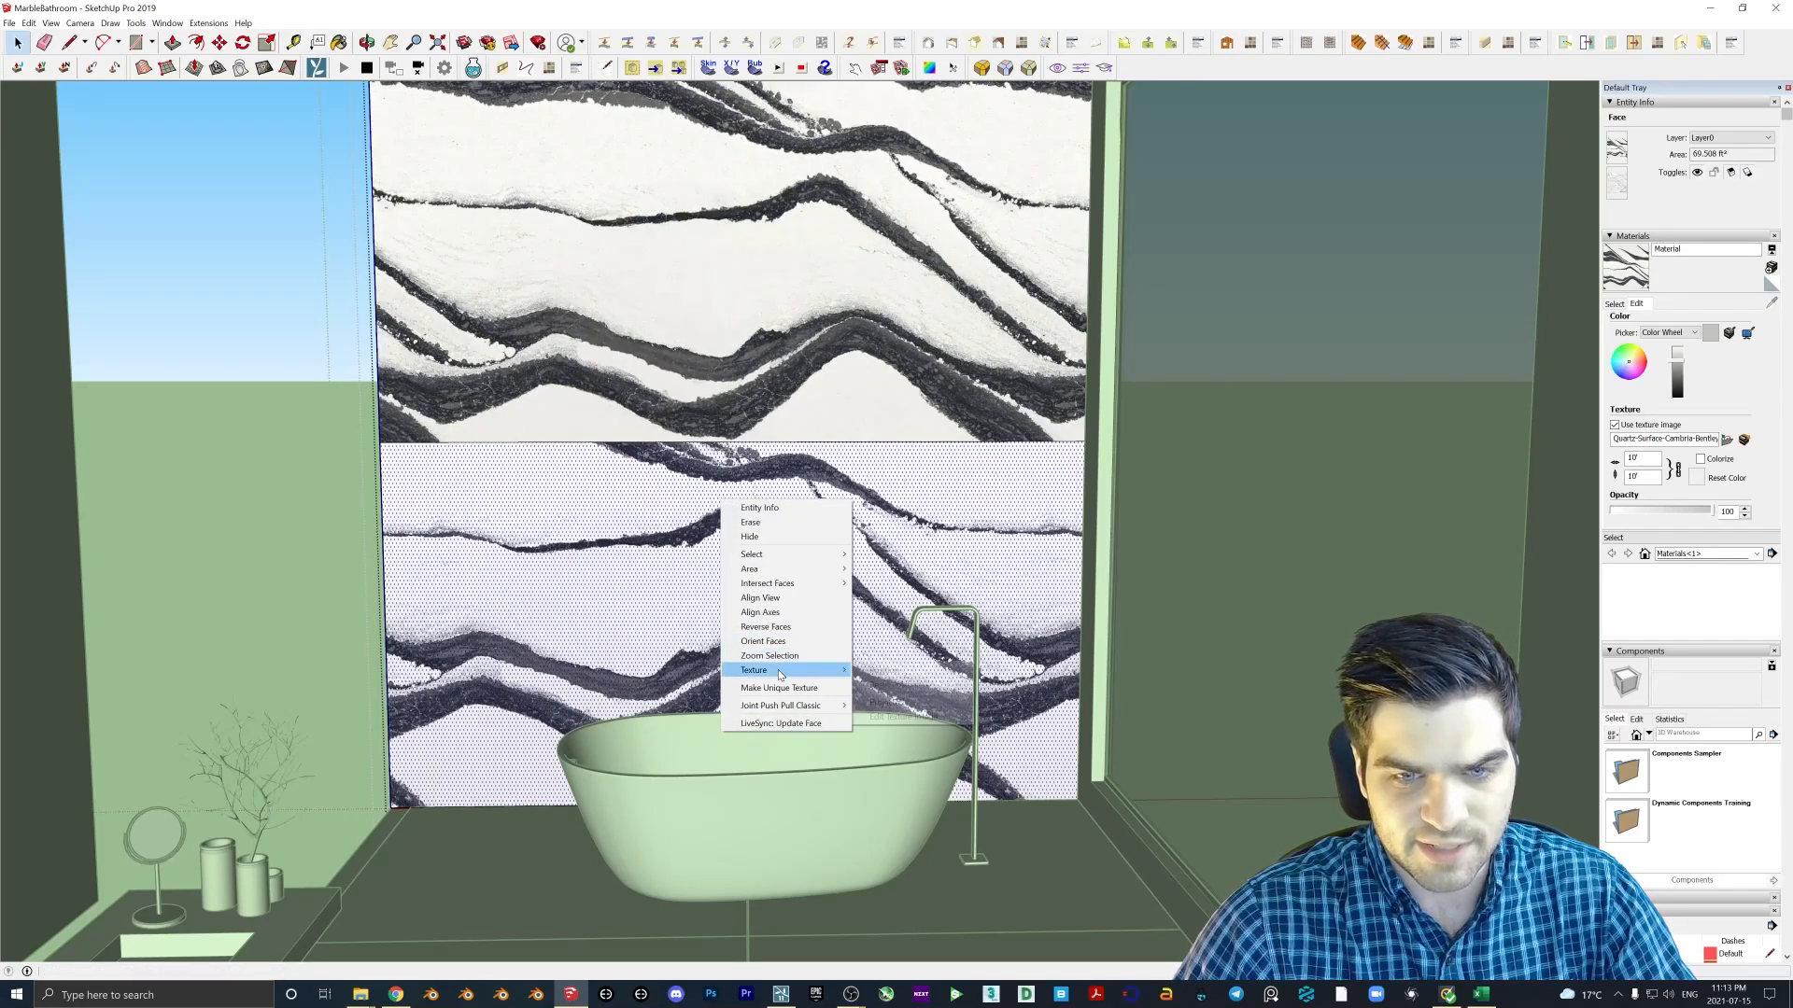
pyautogui.moveTo(776, 670)
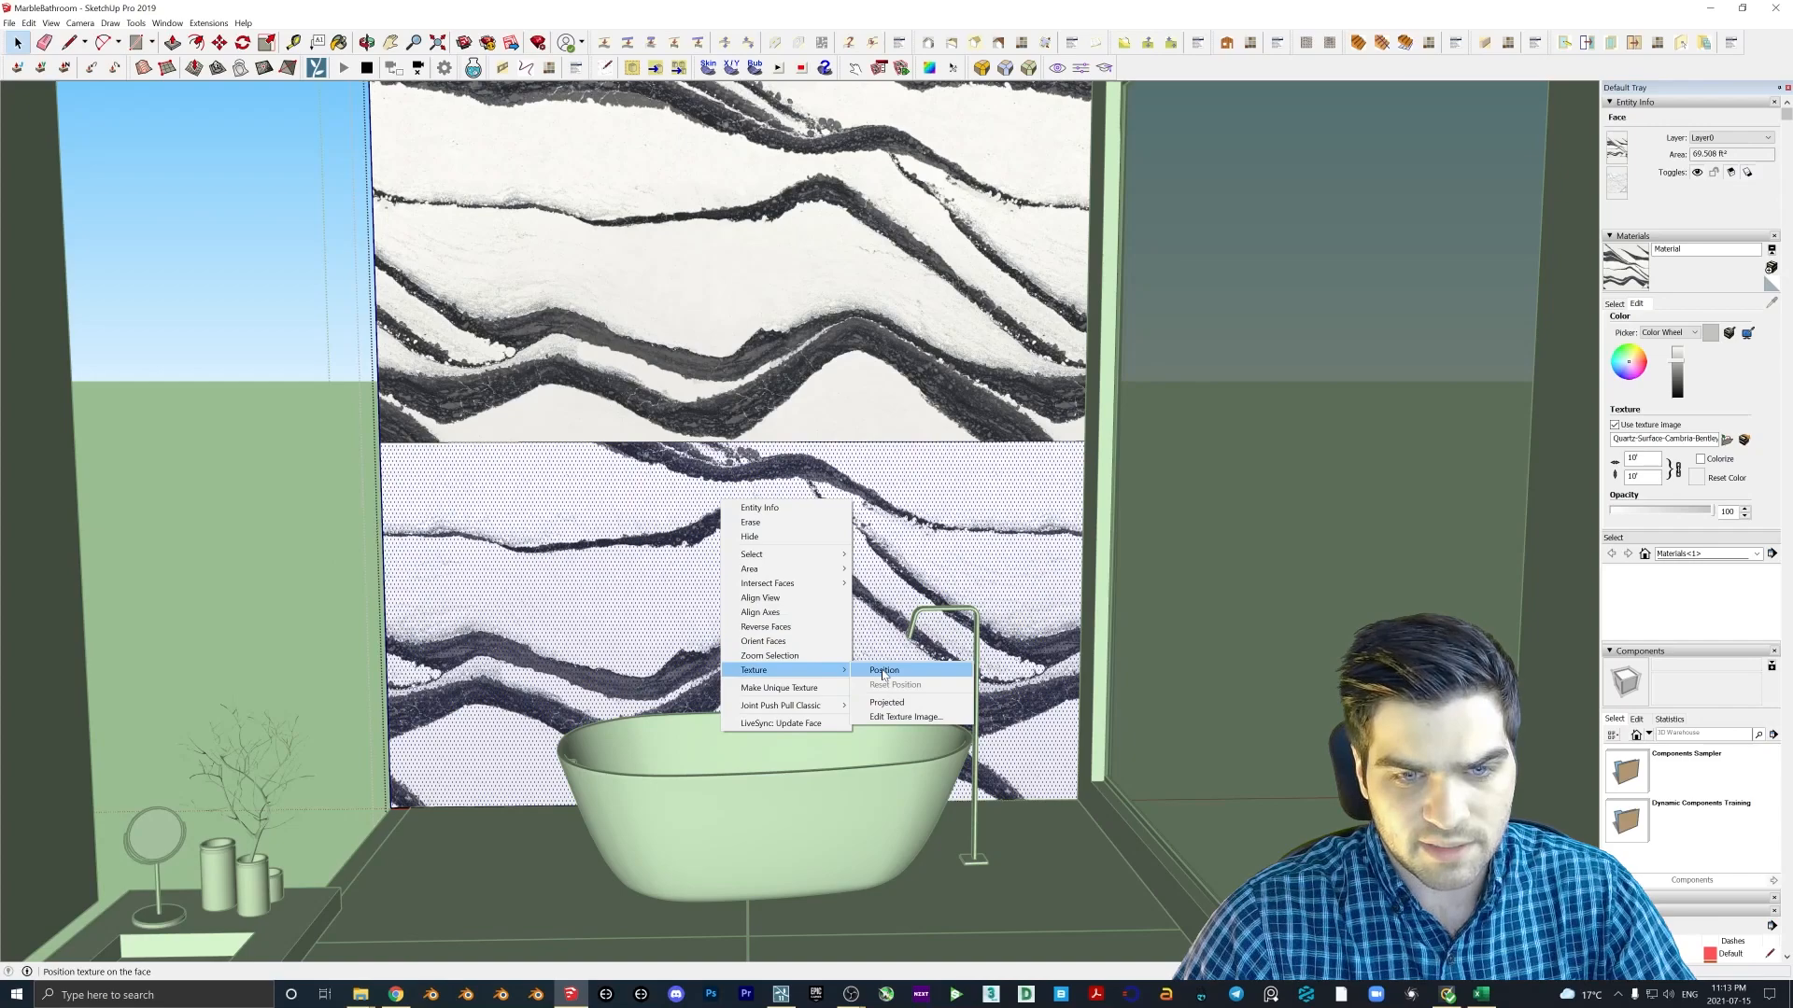
pyautogui.click(883, 670)
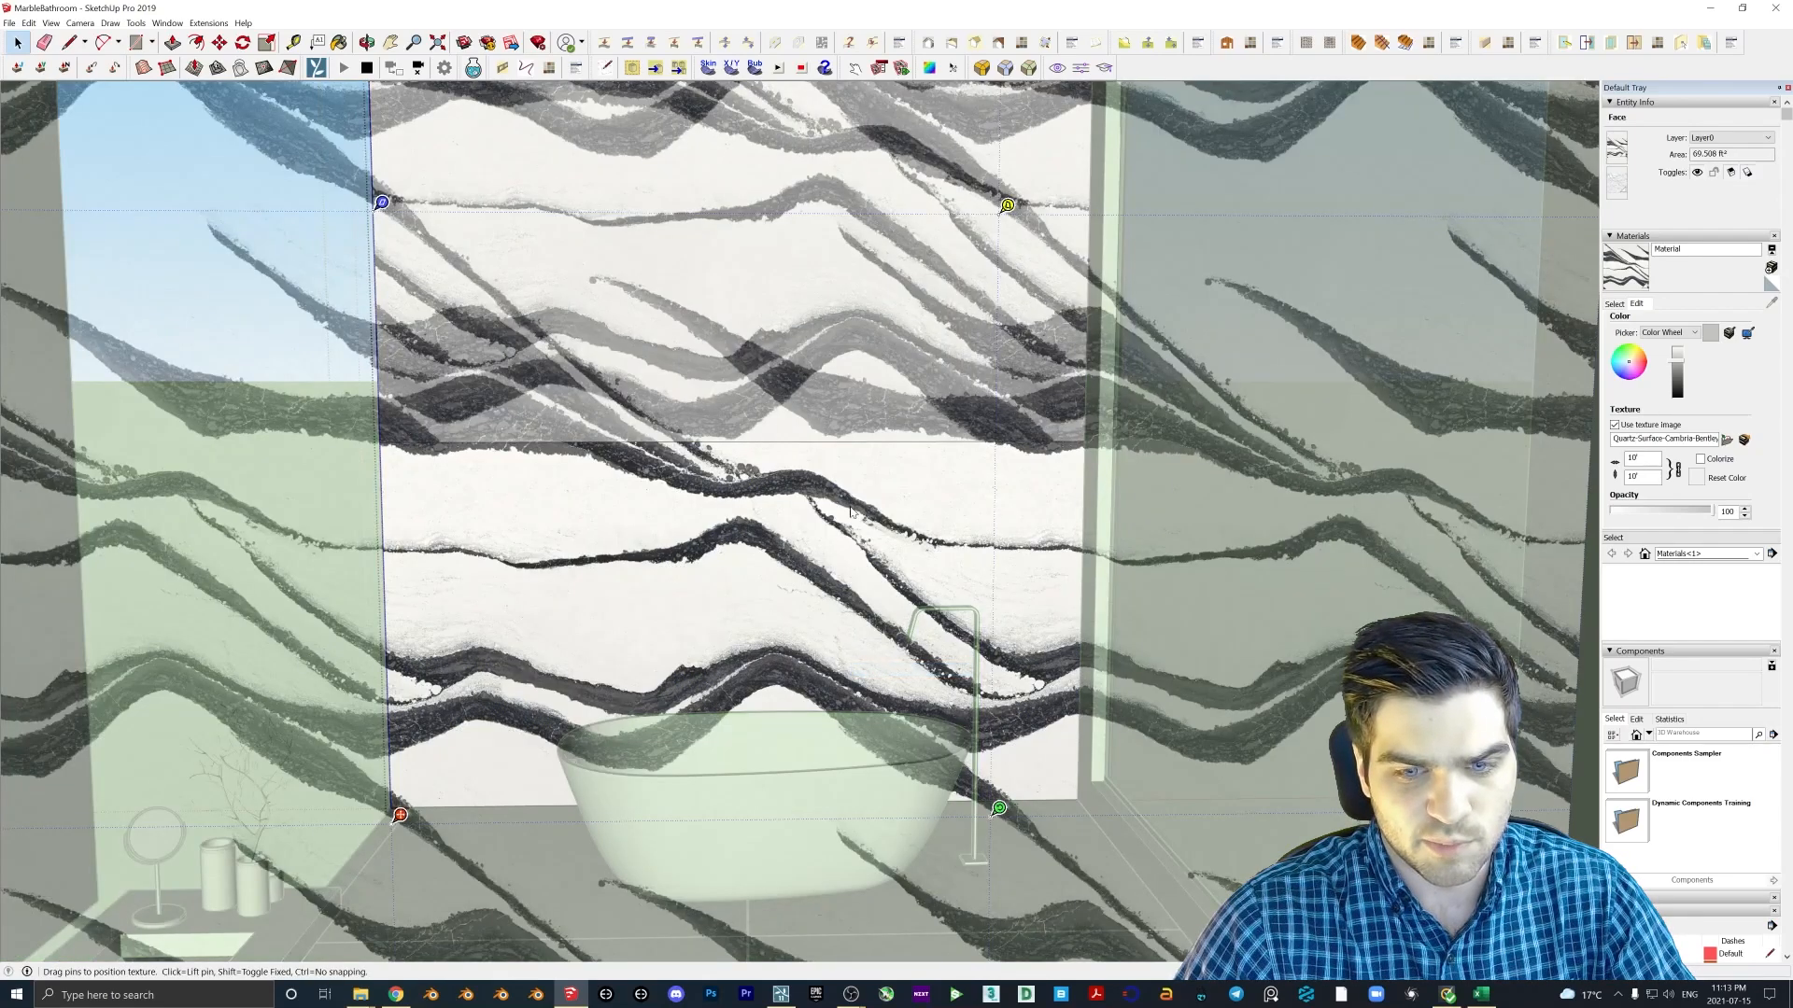
pyautogui.moveTo(999, 808)
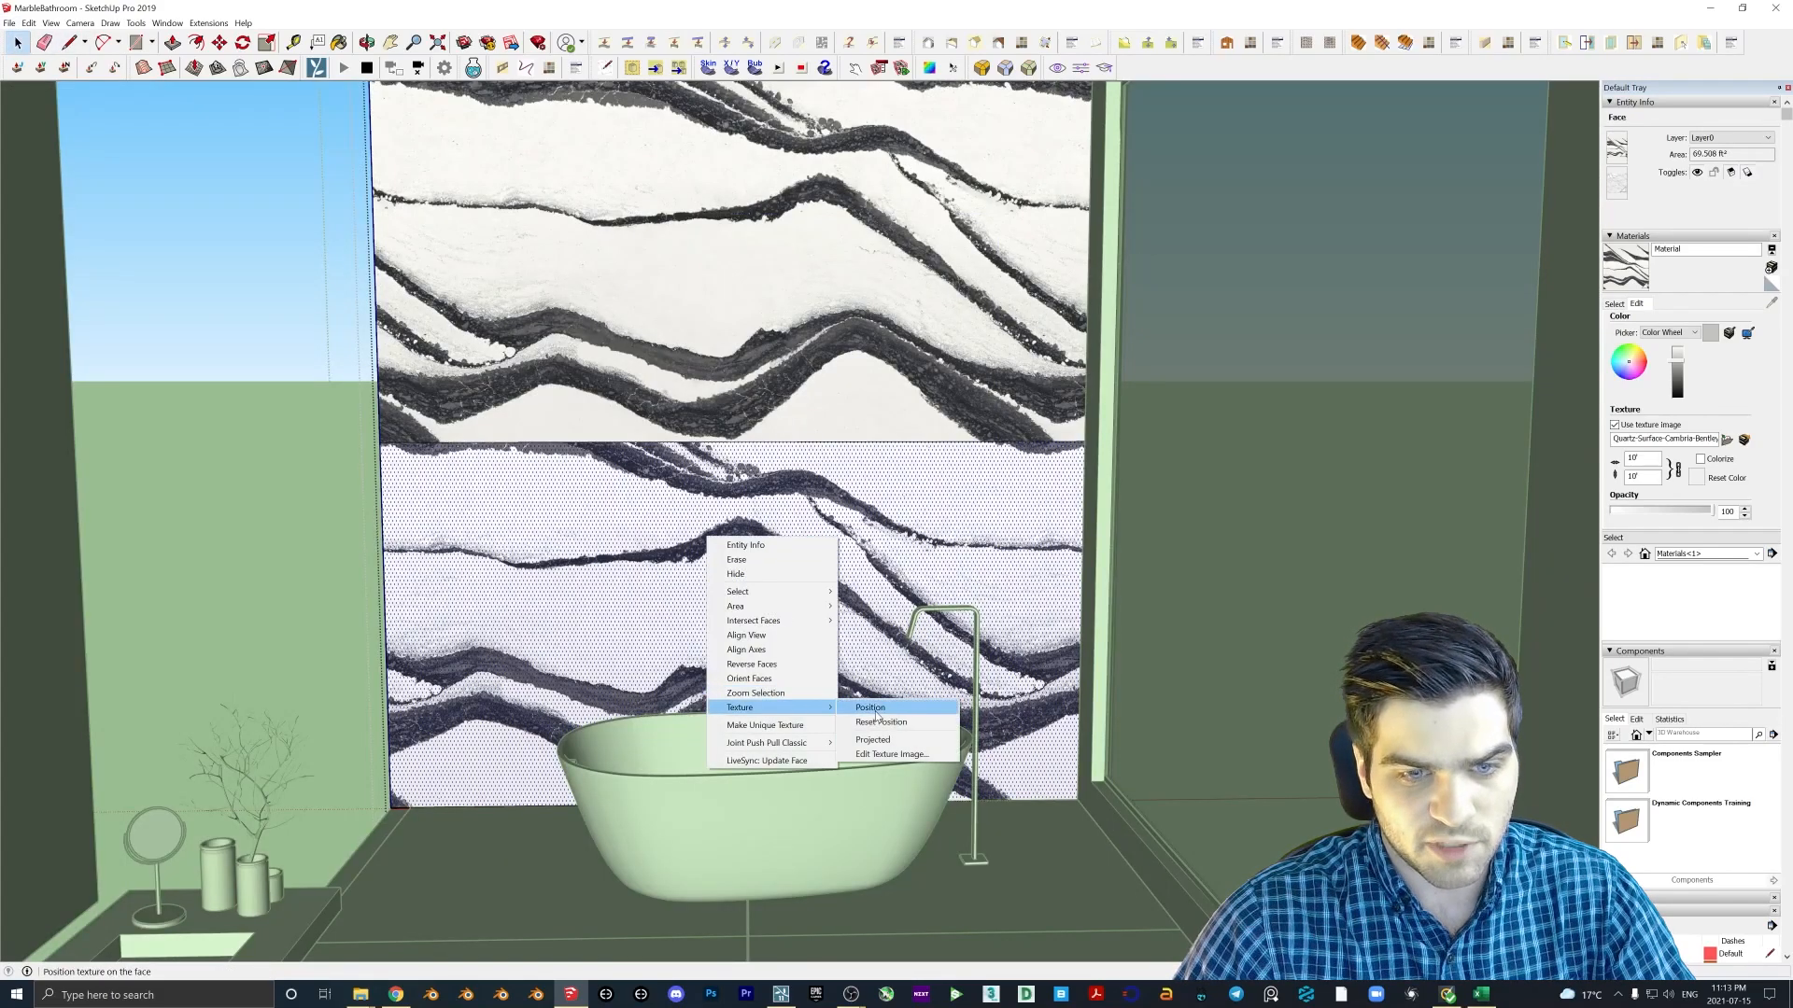
pyautogui.click(870, 706)
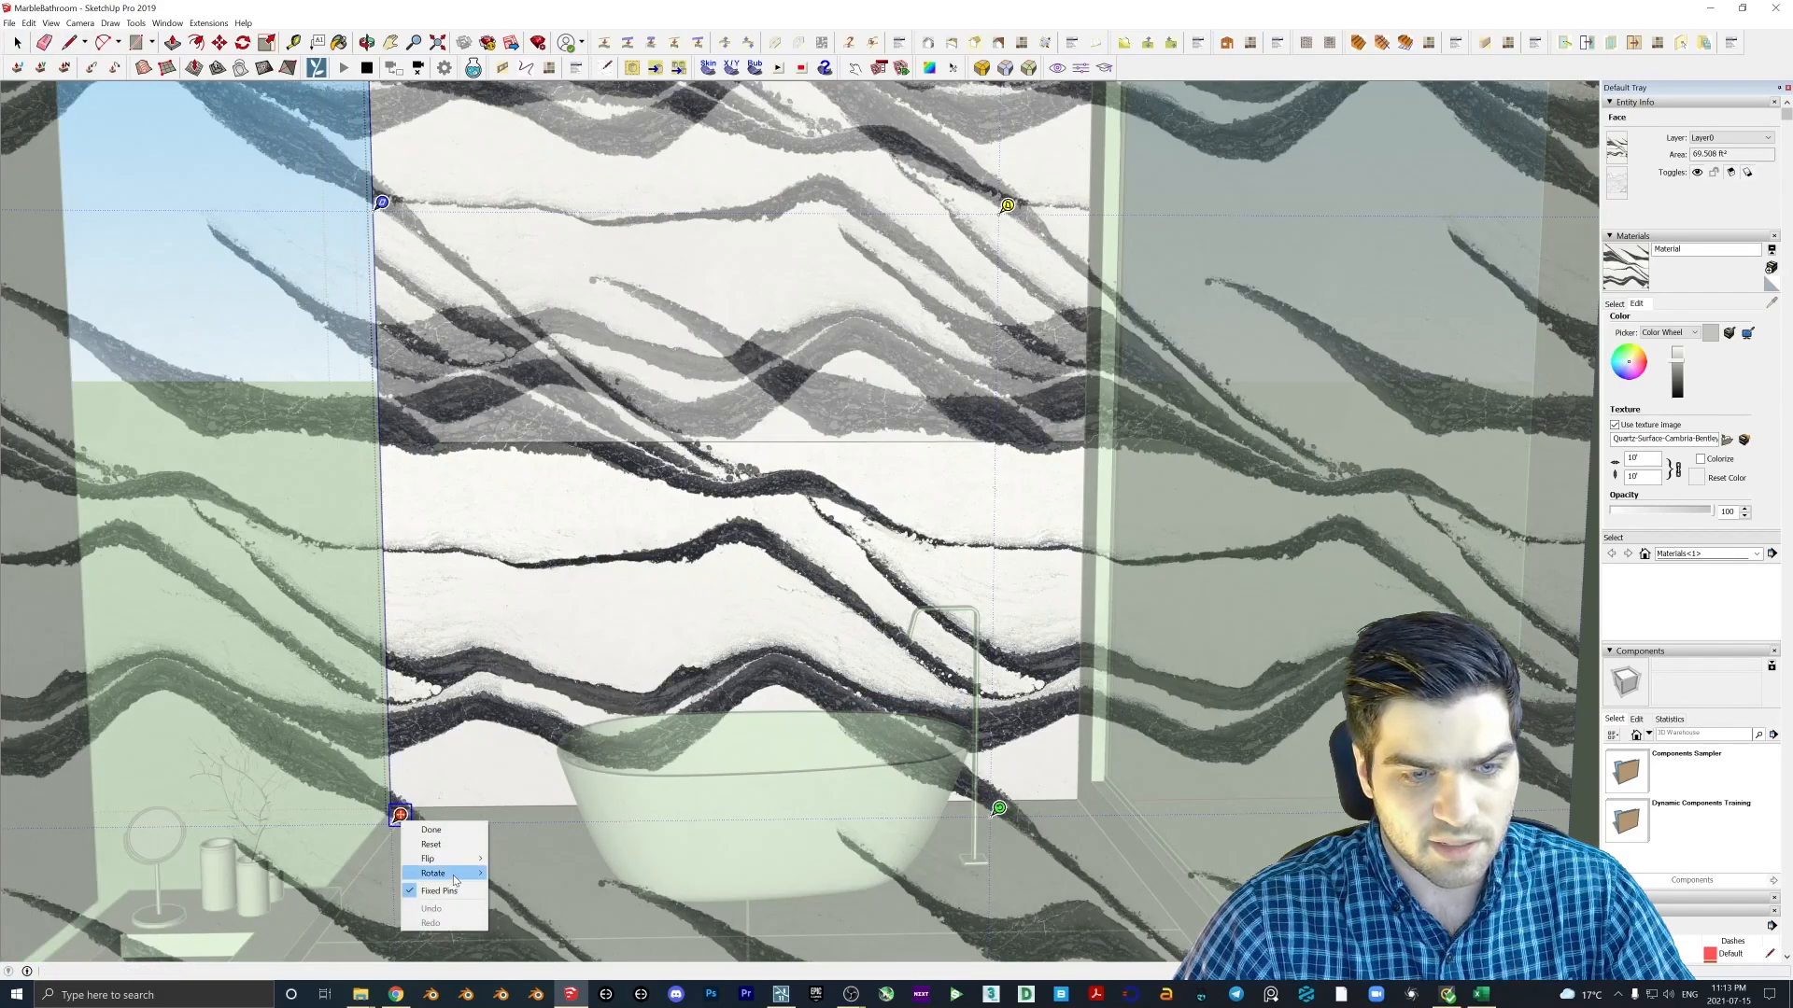
pyautogui.moveTo(428, 859)
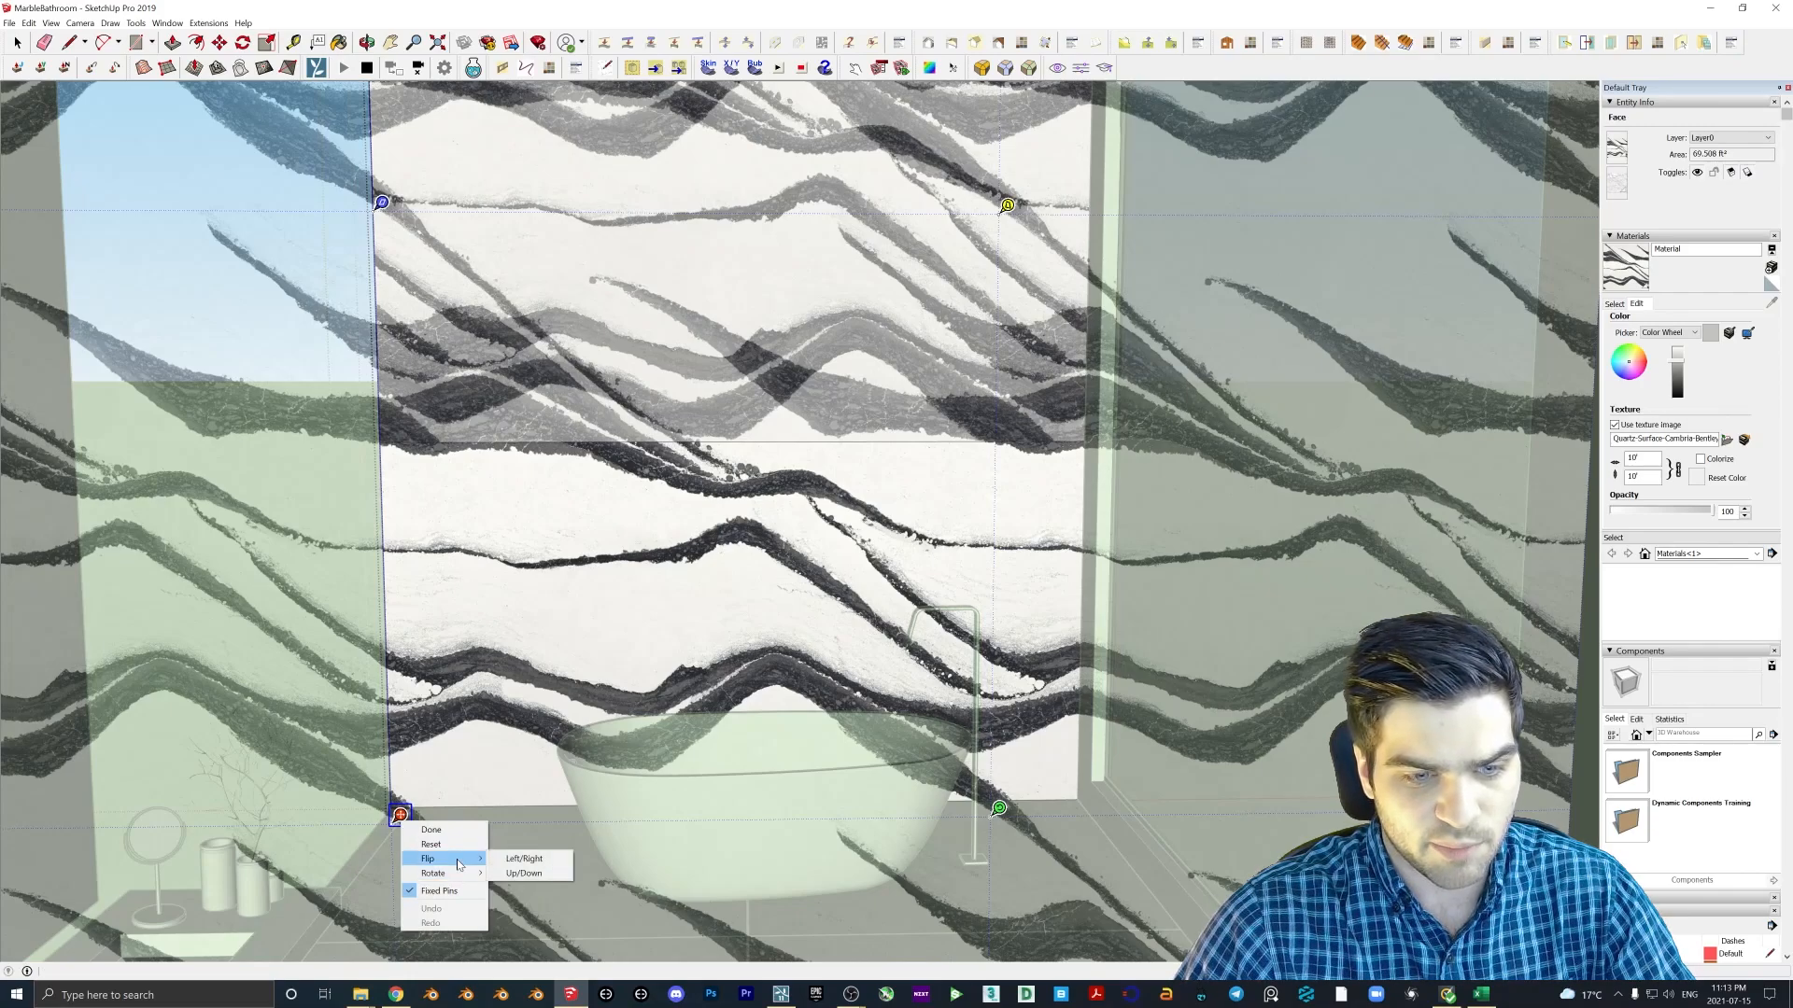
pyautogui.click(527, 874)
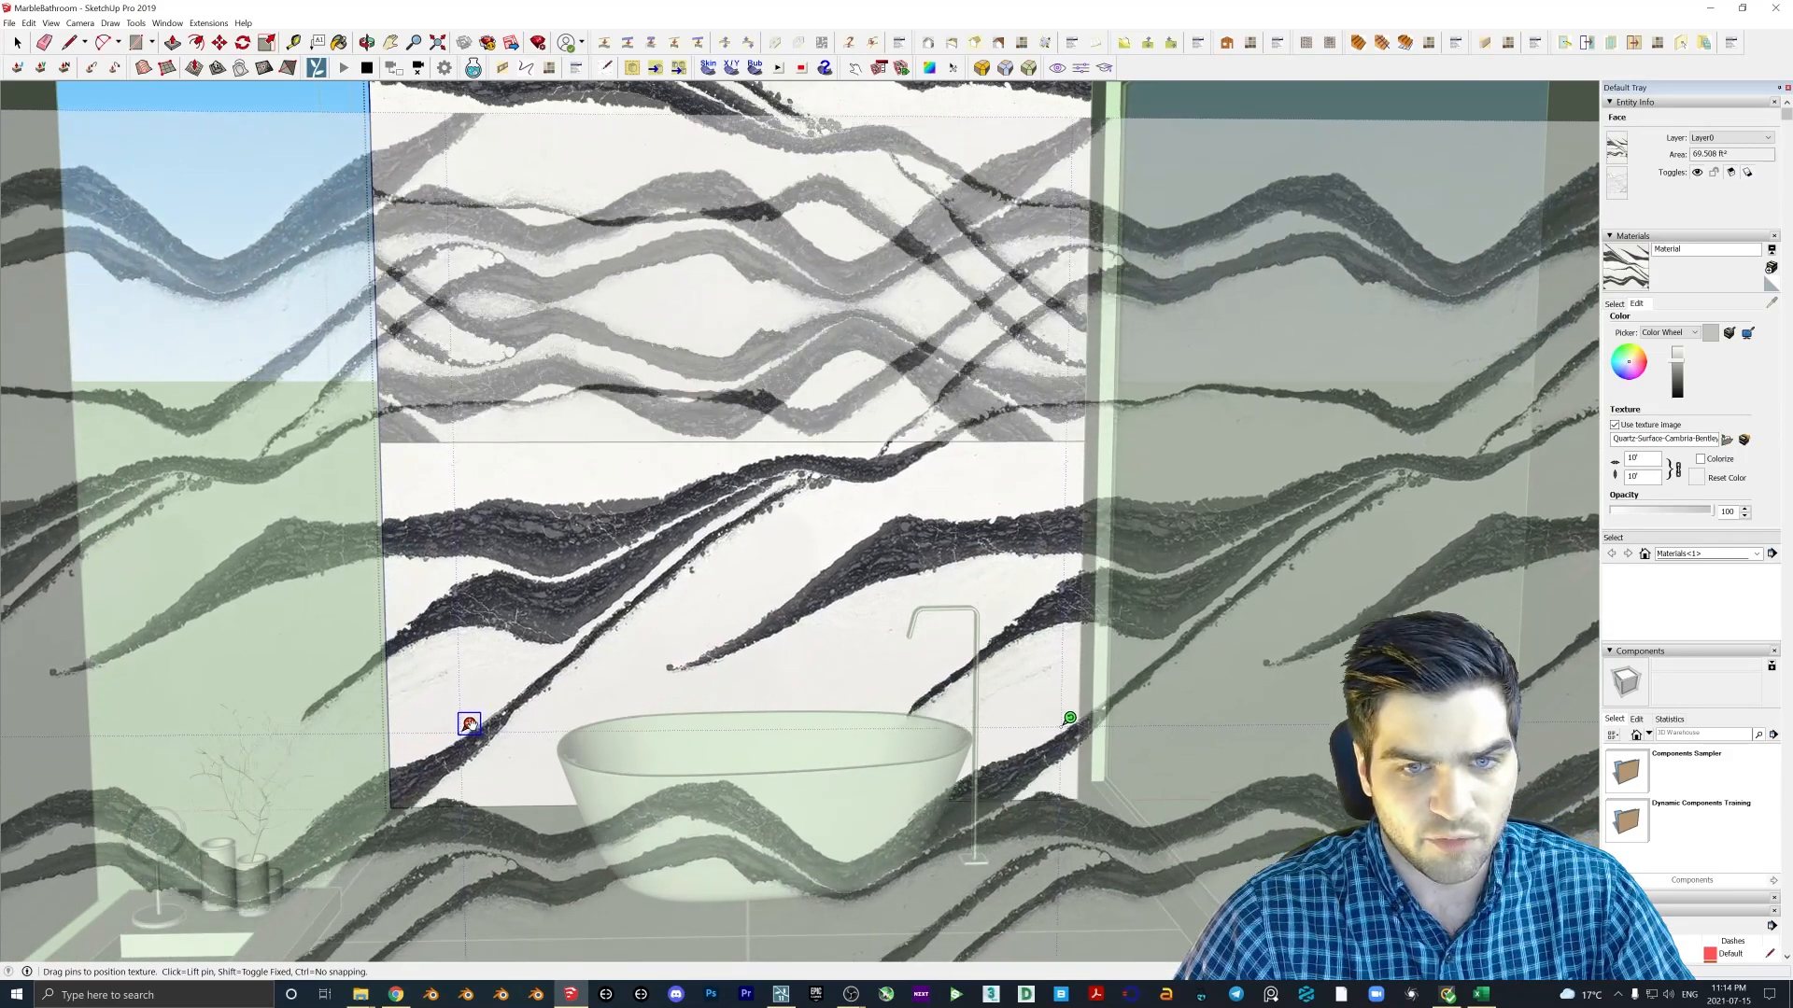
pyautogui.moveTo(467, 725); pyautogui.dragTo(644, 579)
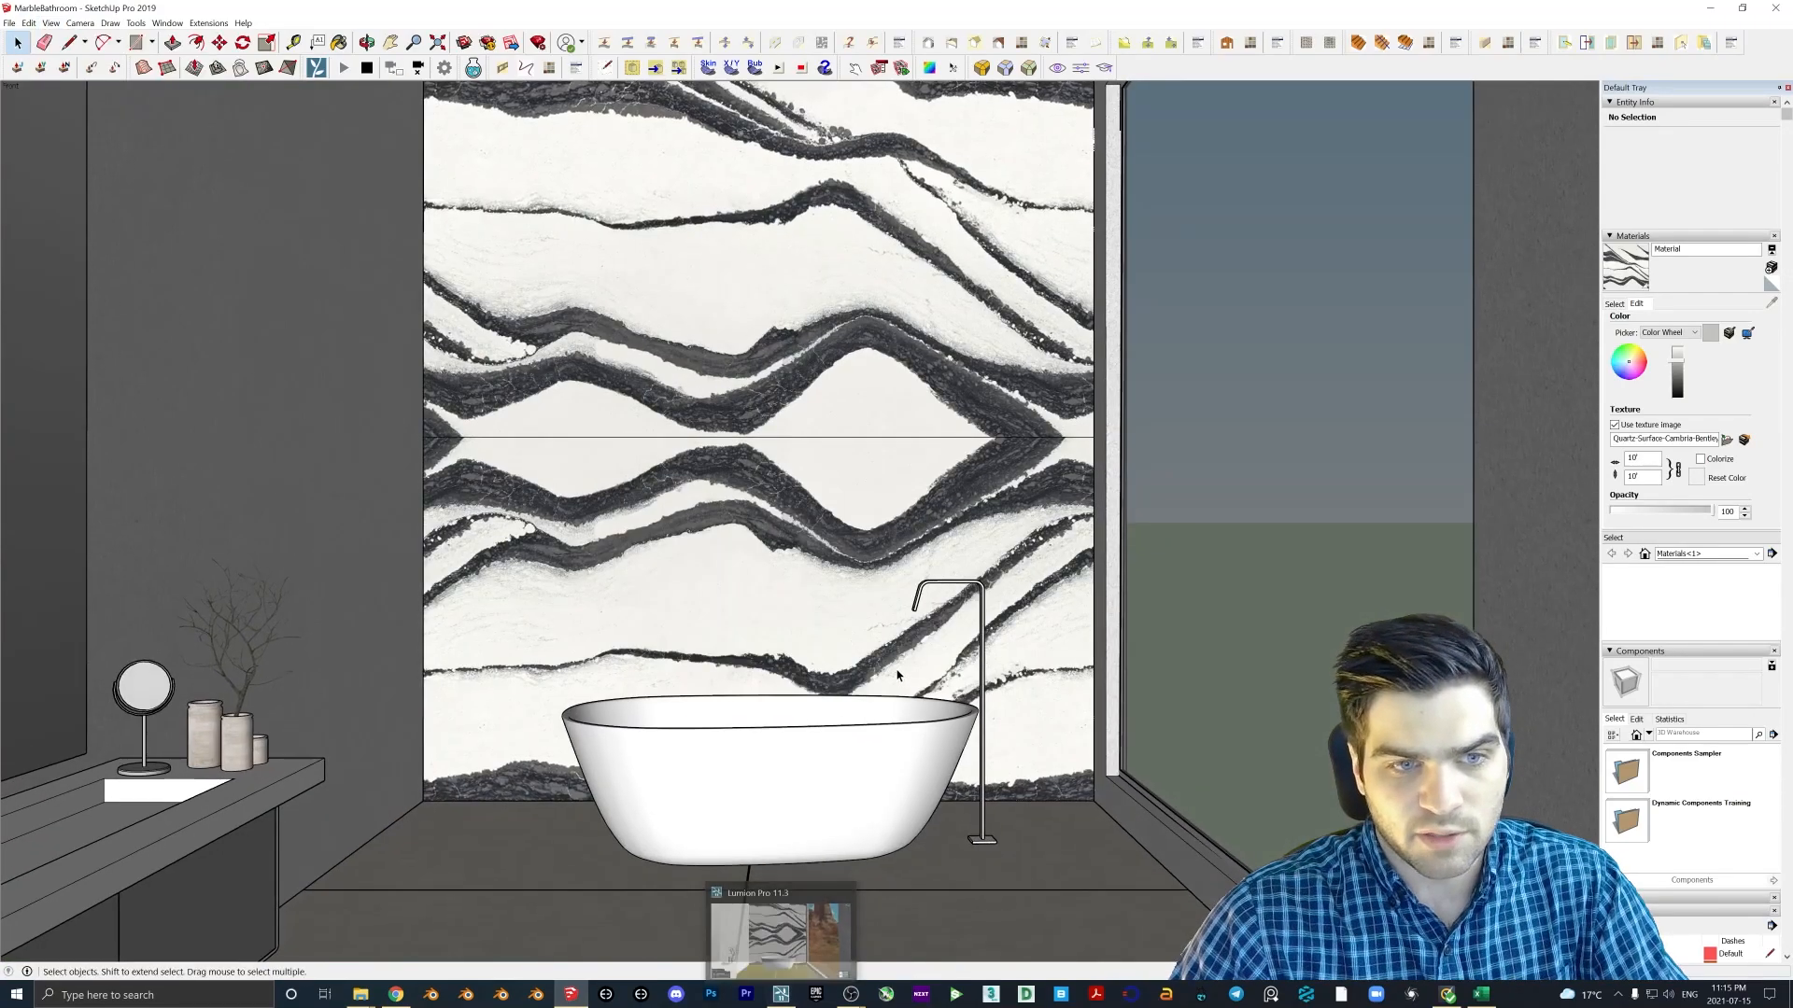
# - Preview the mirrored marble wall in Lumion via LiveSync and return to the SketchUp model
pyautogui.click(783, 939)
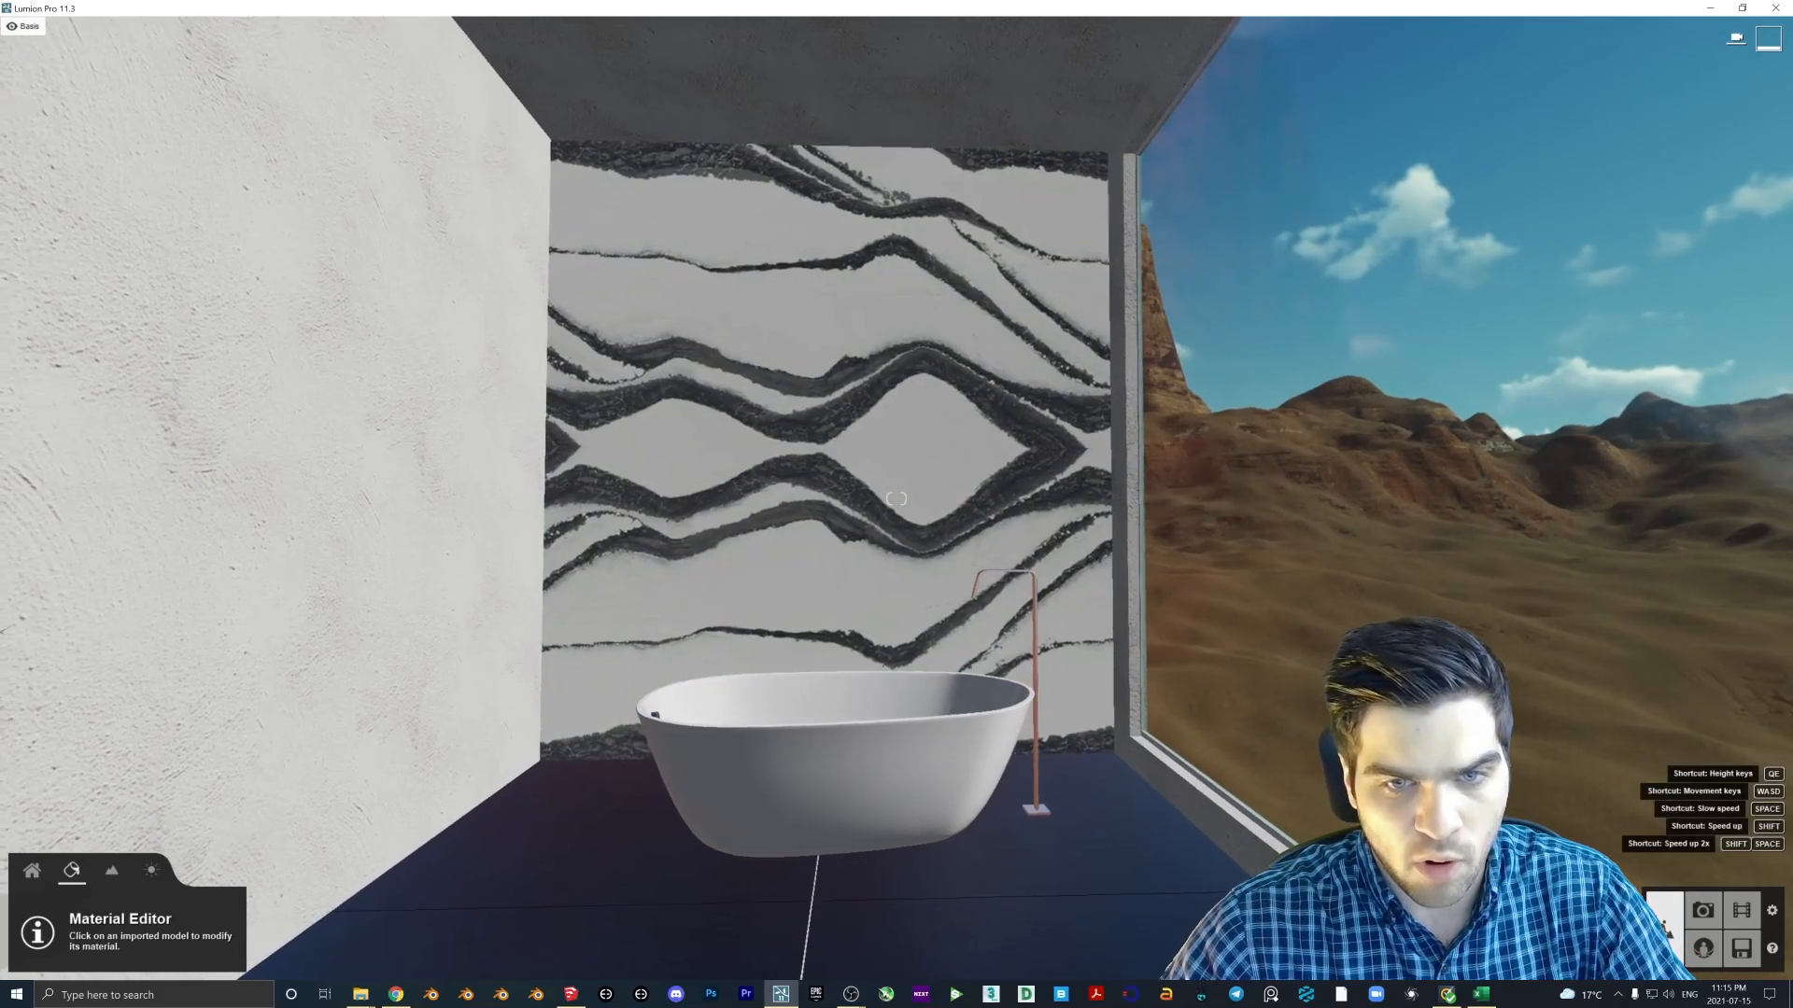
pyautogui.click(826, 762)
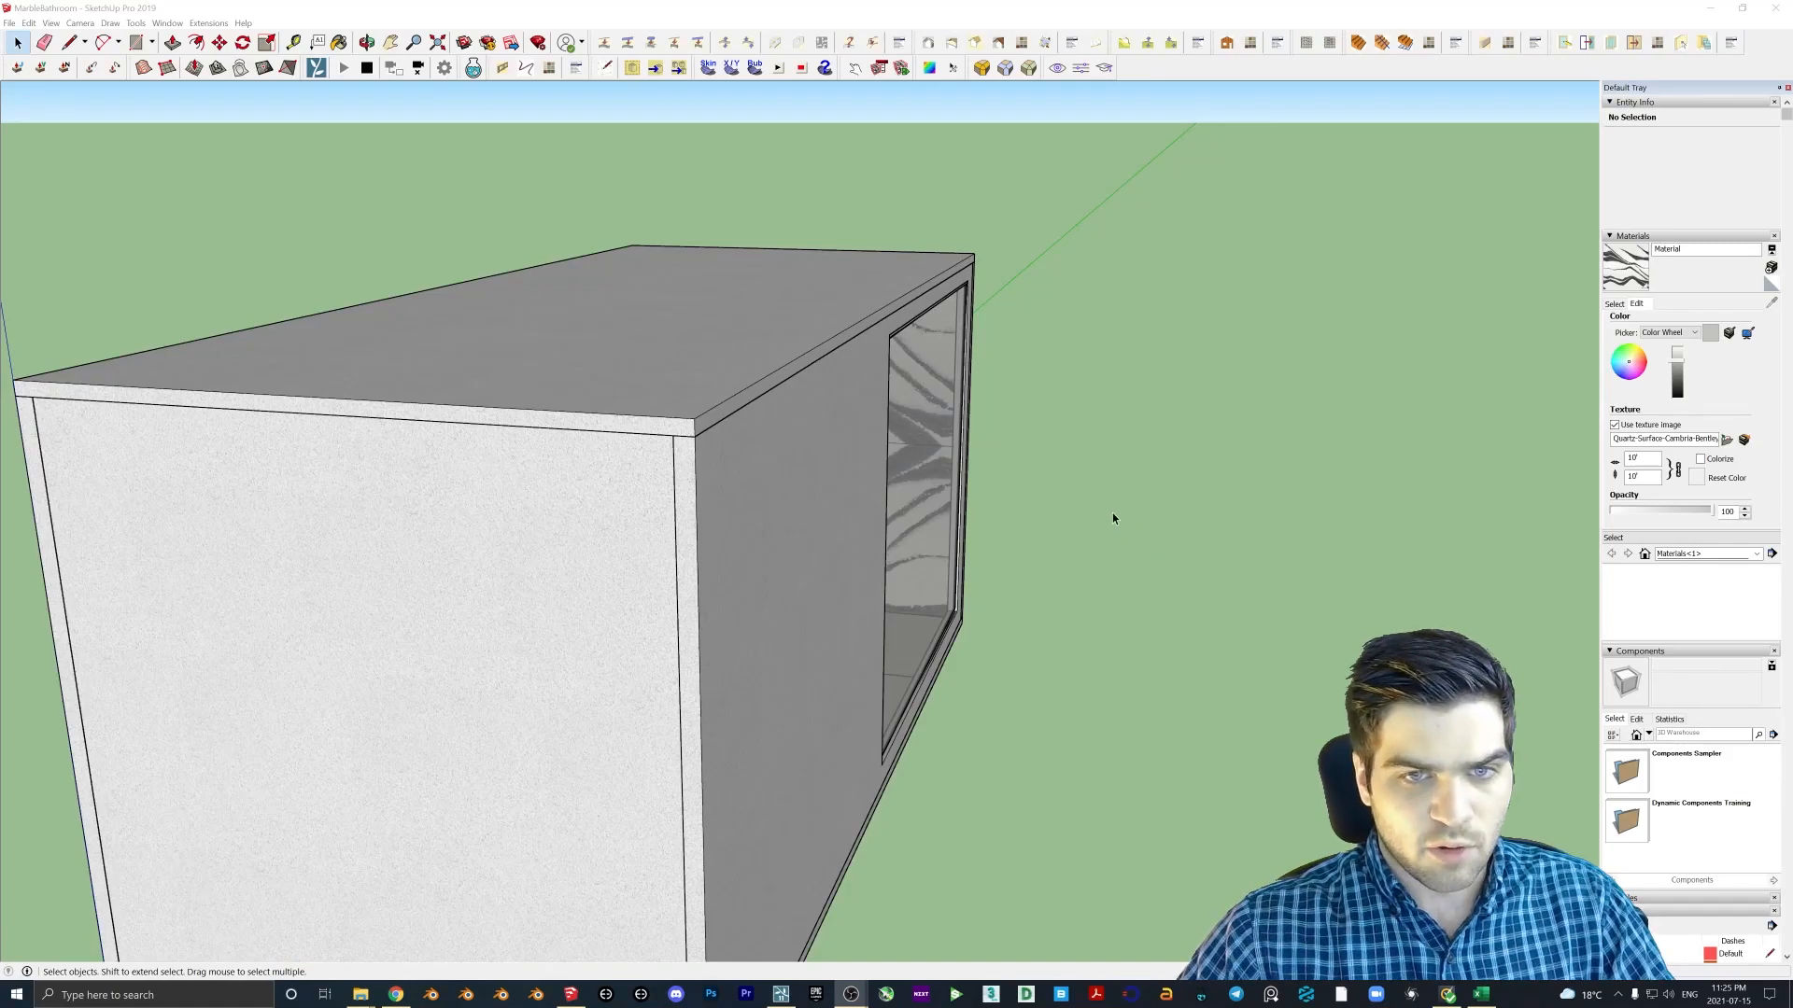
# - Explode the bathroom walls group into separate pieces, exposing the accent wall
pyautogui.moveTo(1113, 517); pyautogui.dragTo(747, 508)
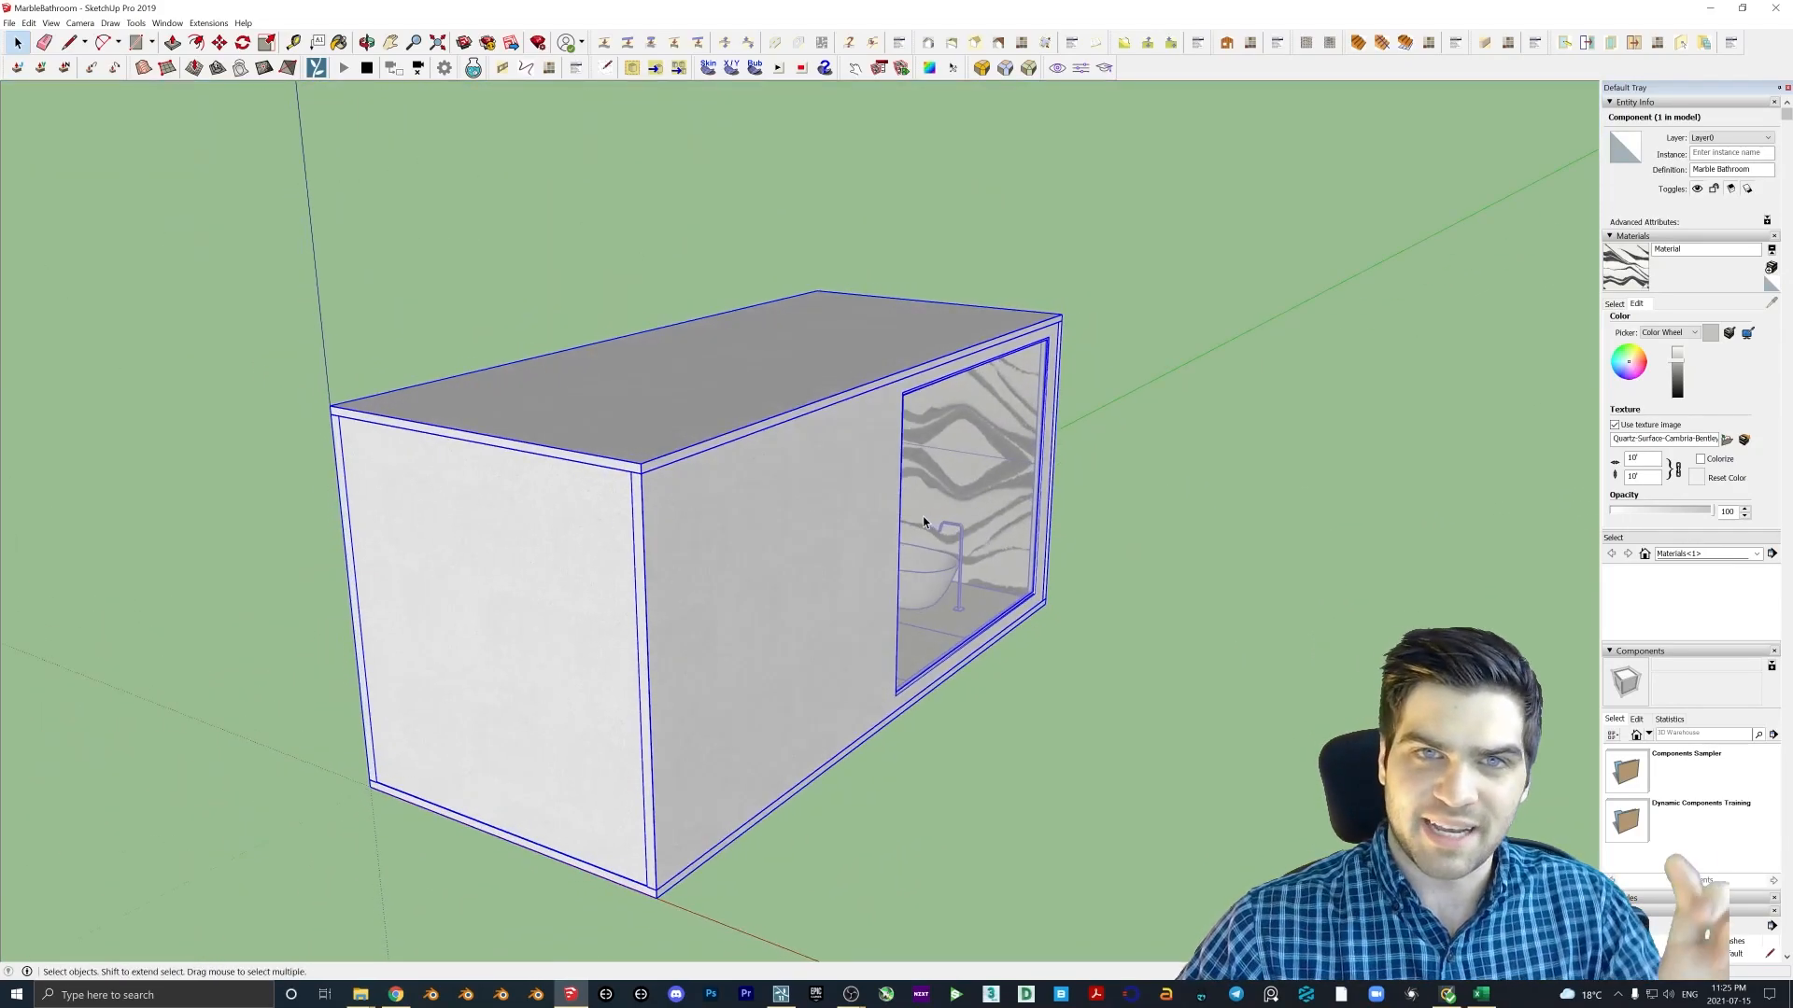
pyautogui.moveTo(795, 502)
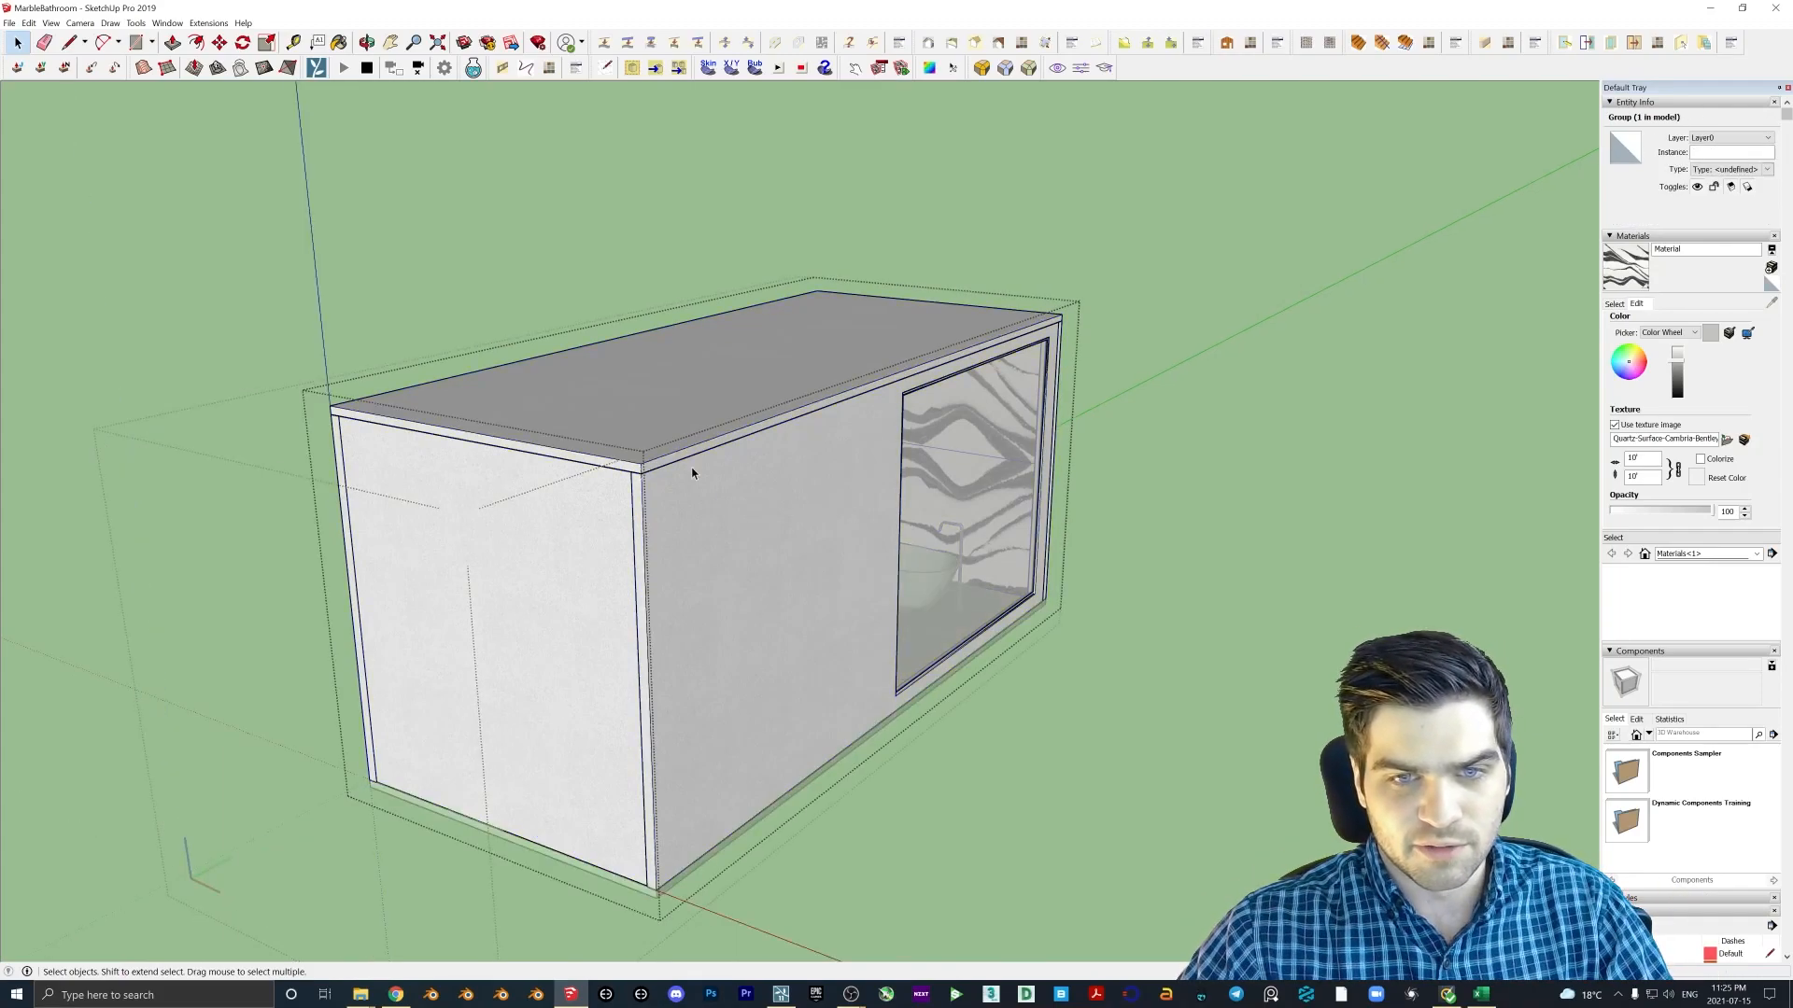
pyautogui.rightClick(695, 476)
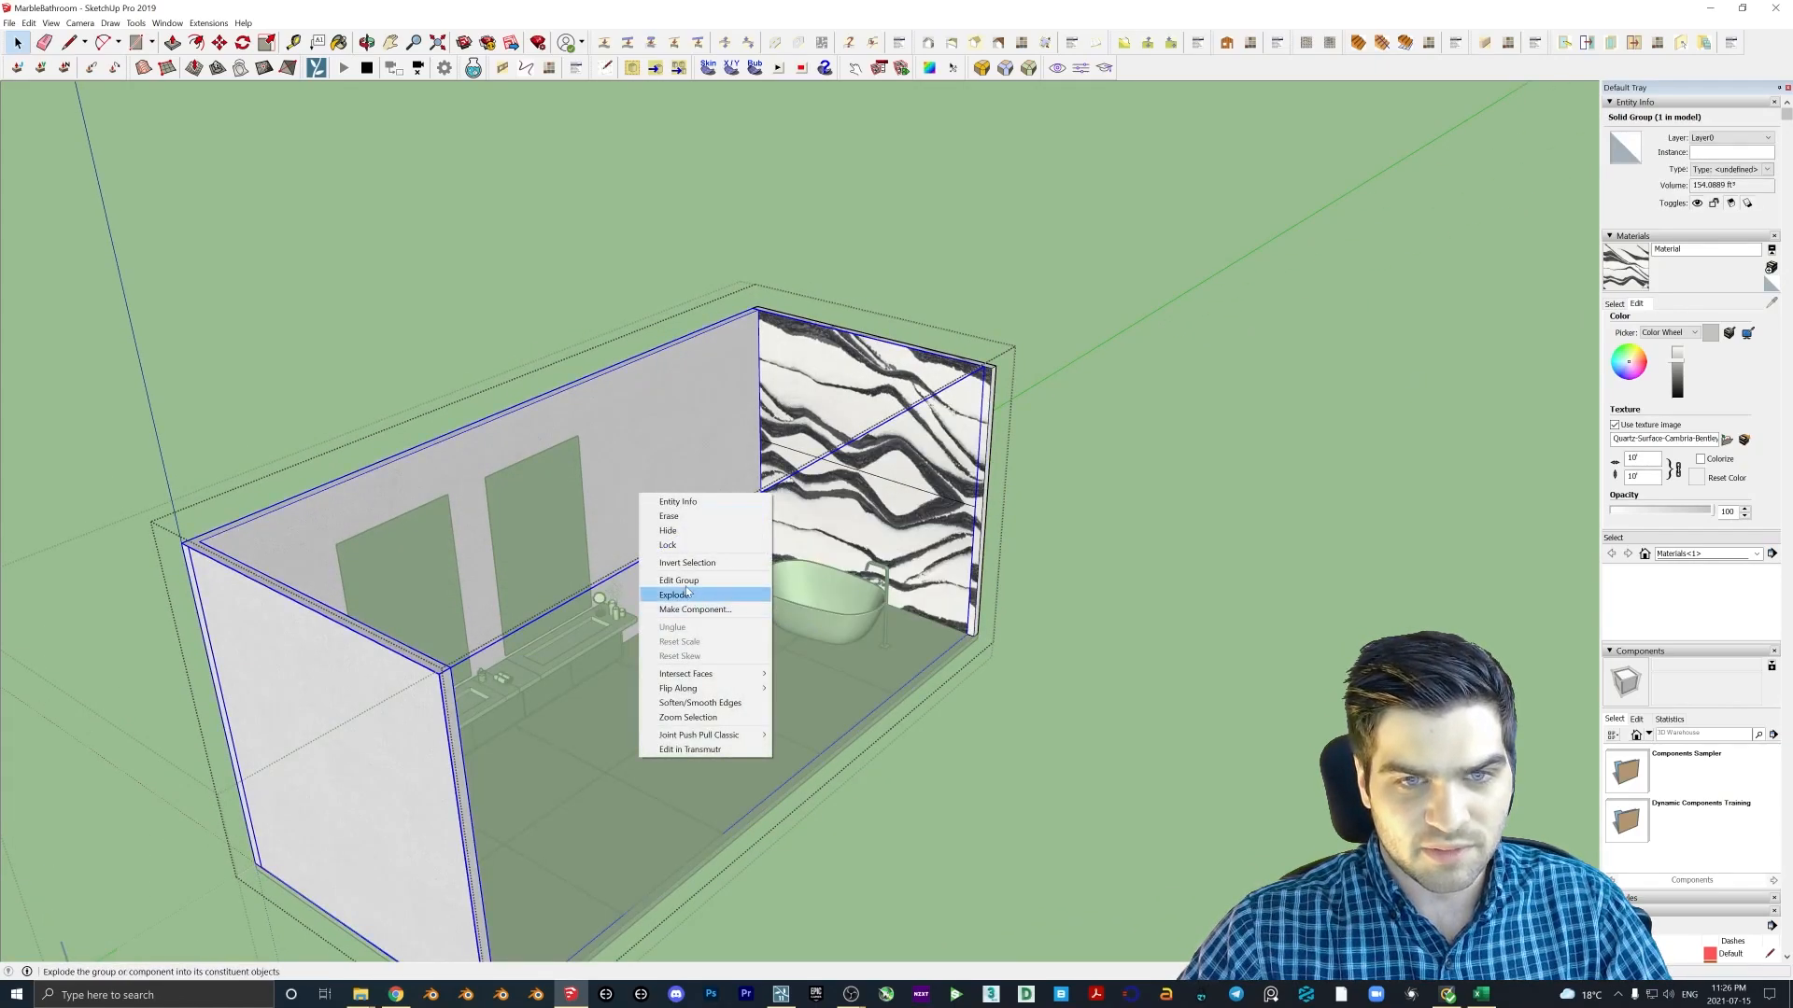
pyautogui.click(674, 593)
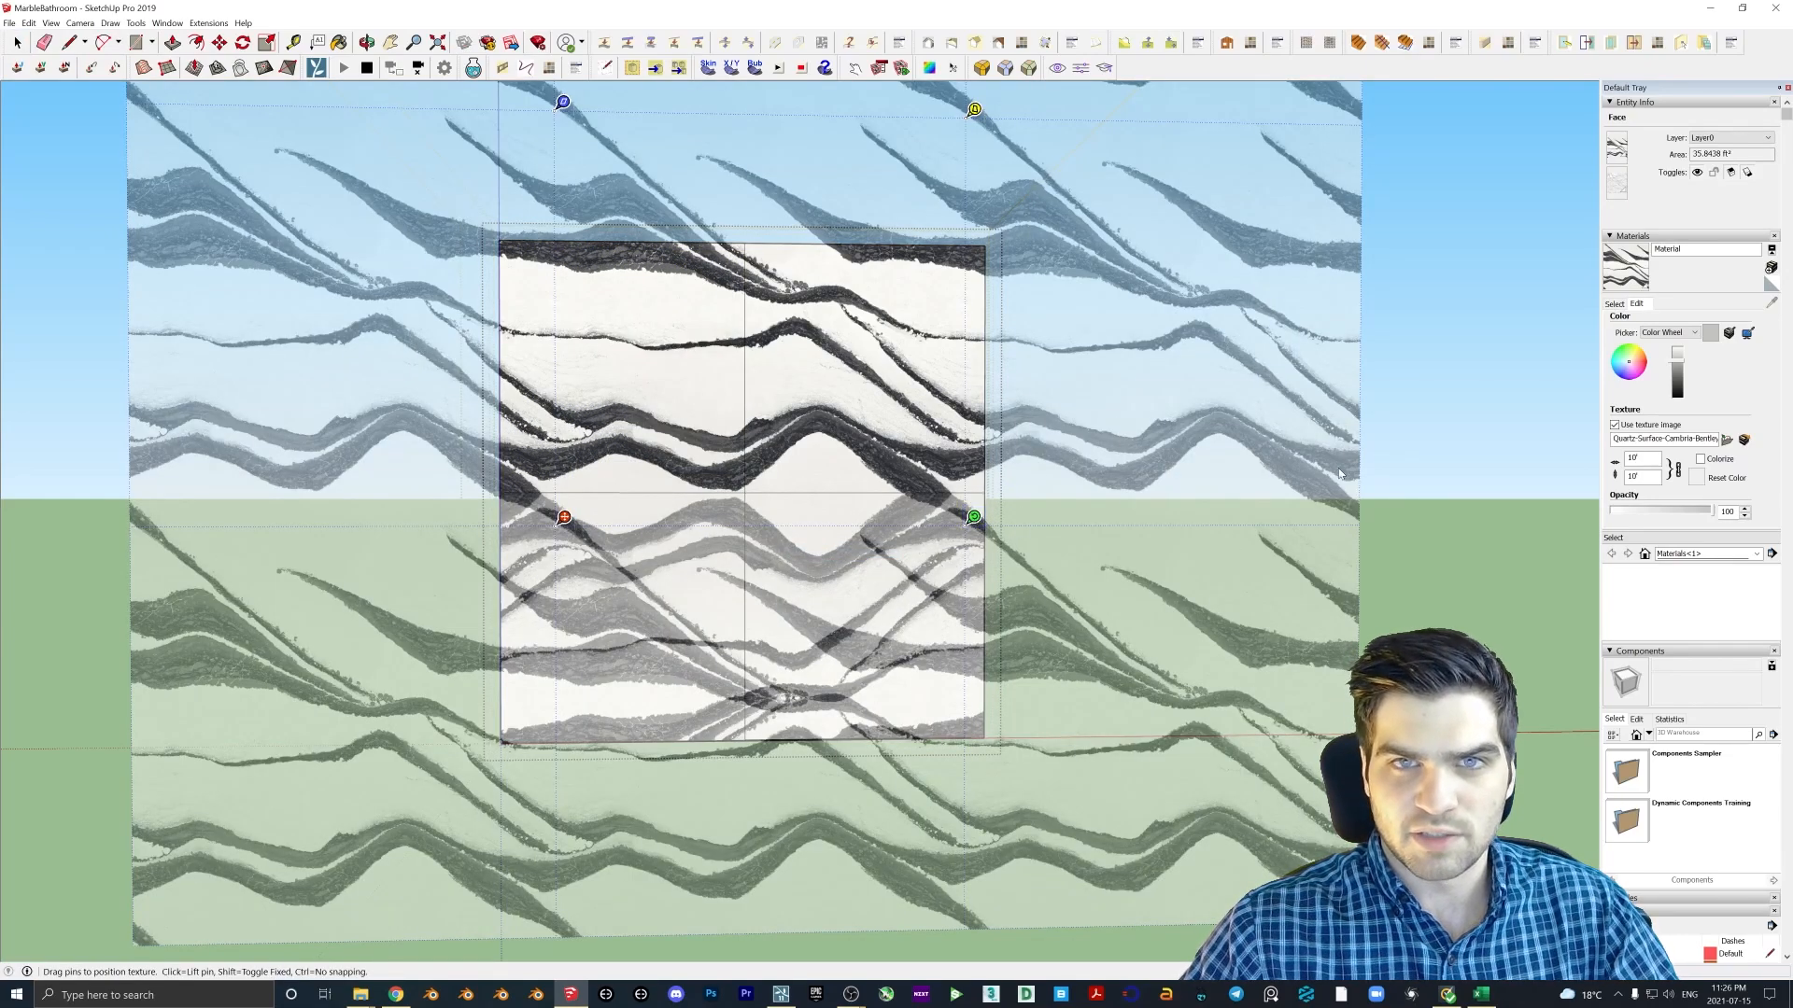
# - Rotate the upper quadrant's marble texture 90 degrees so its veins run vertically
pyautogui.rightClick(562, 519)
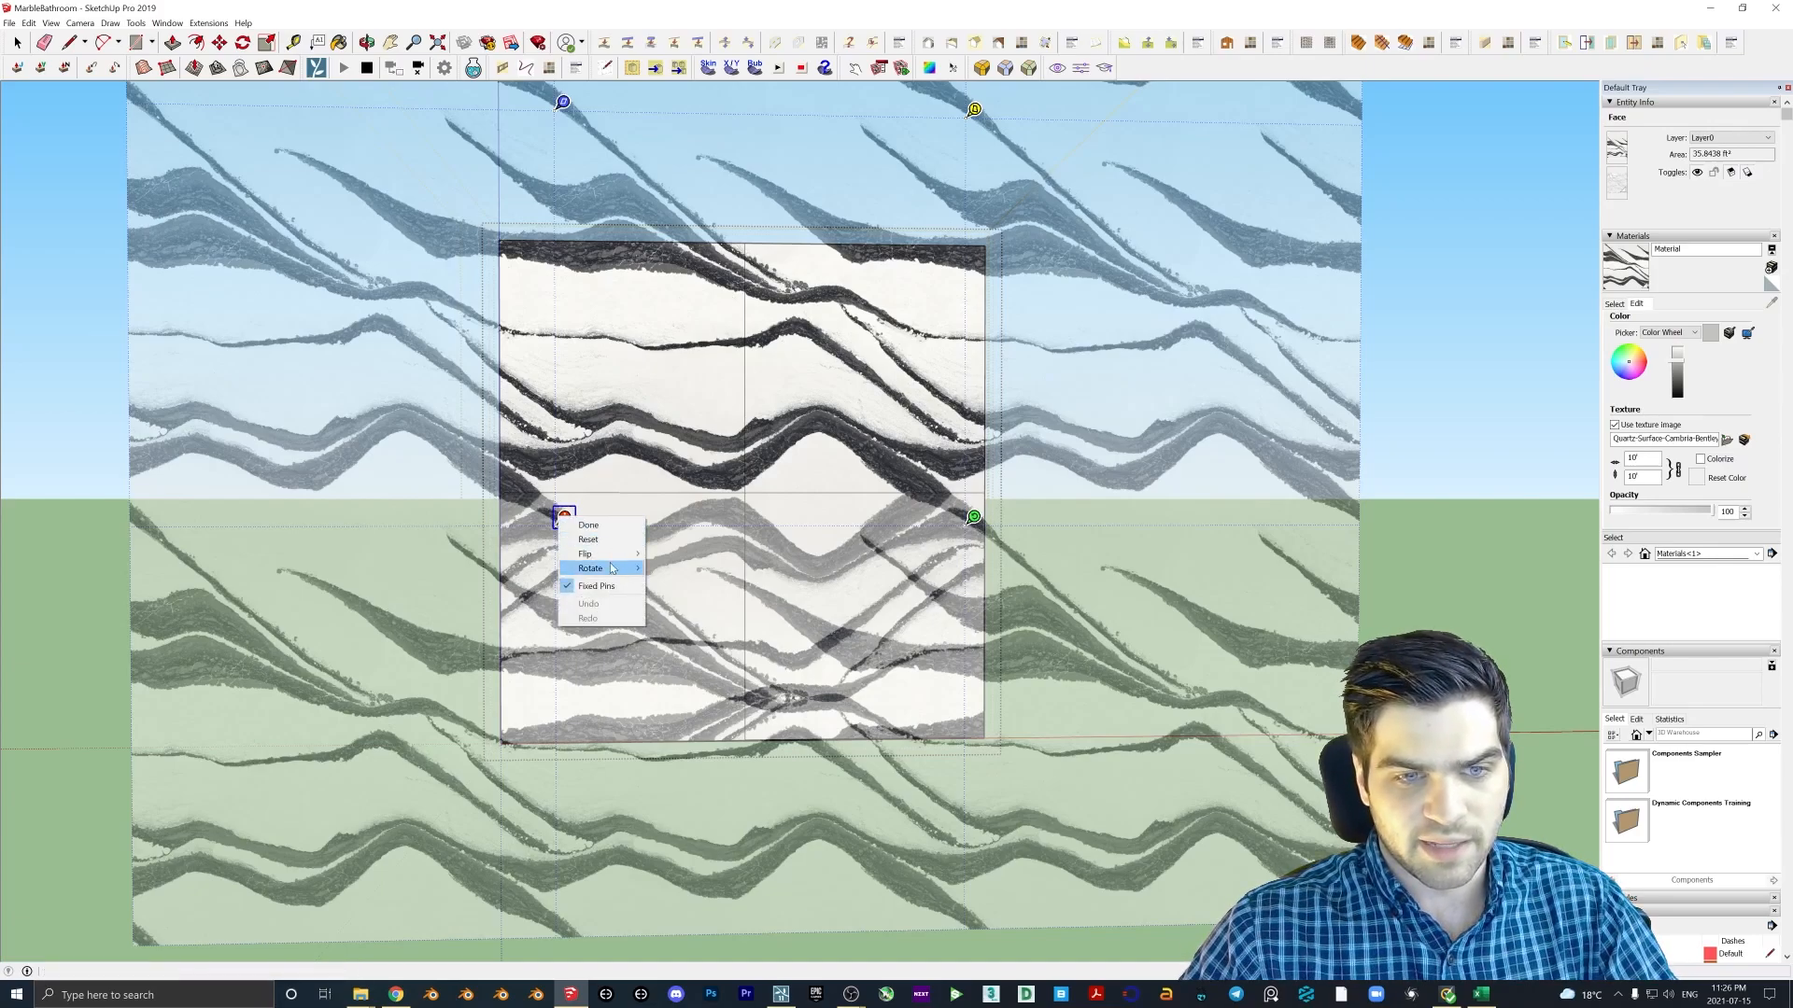
pyautogui.moveTo(605, 568)
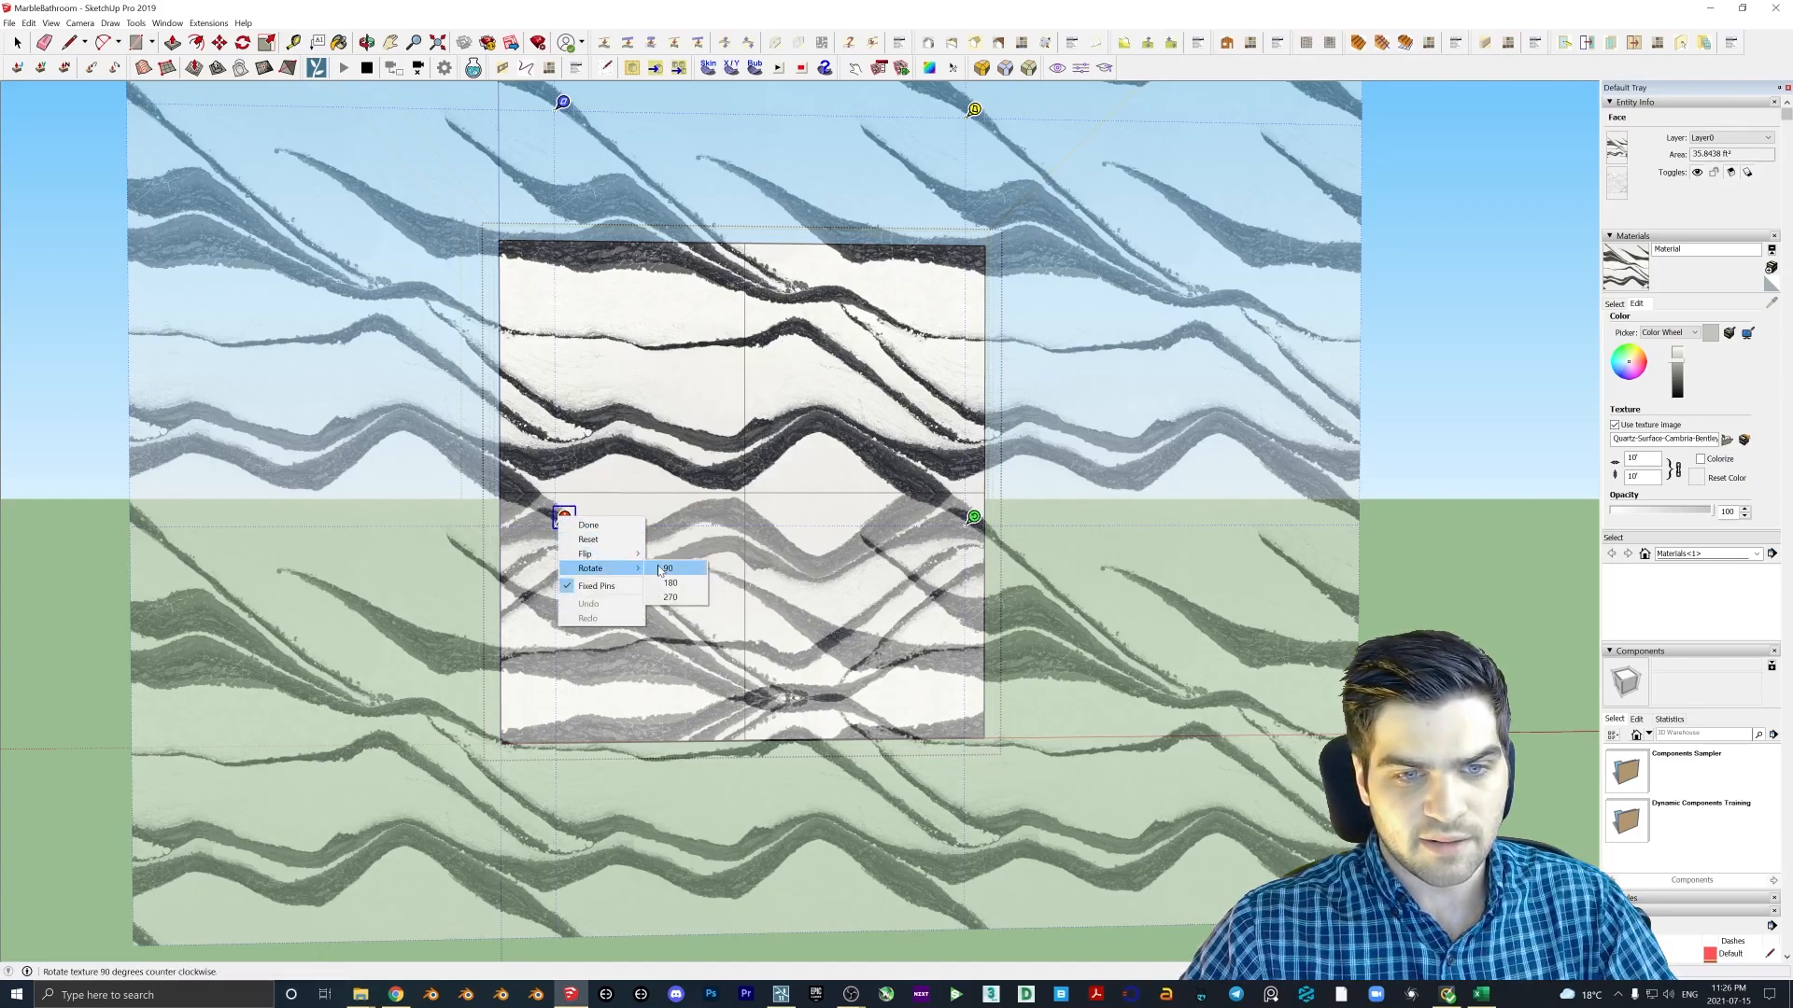
pyautogui.click(668, 567)
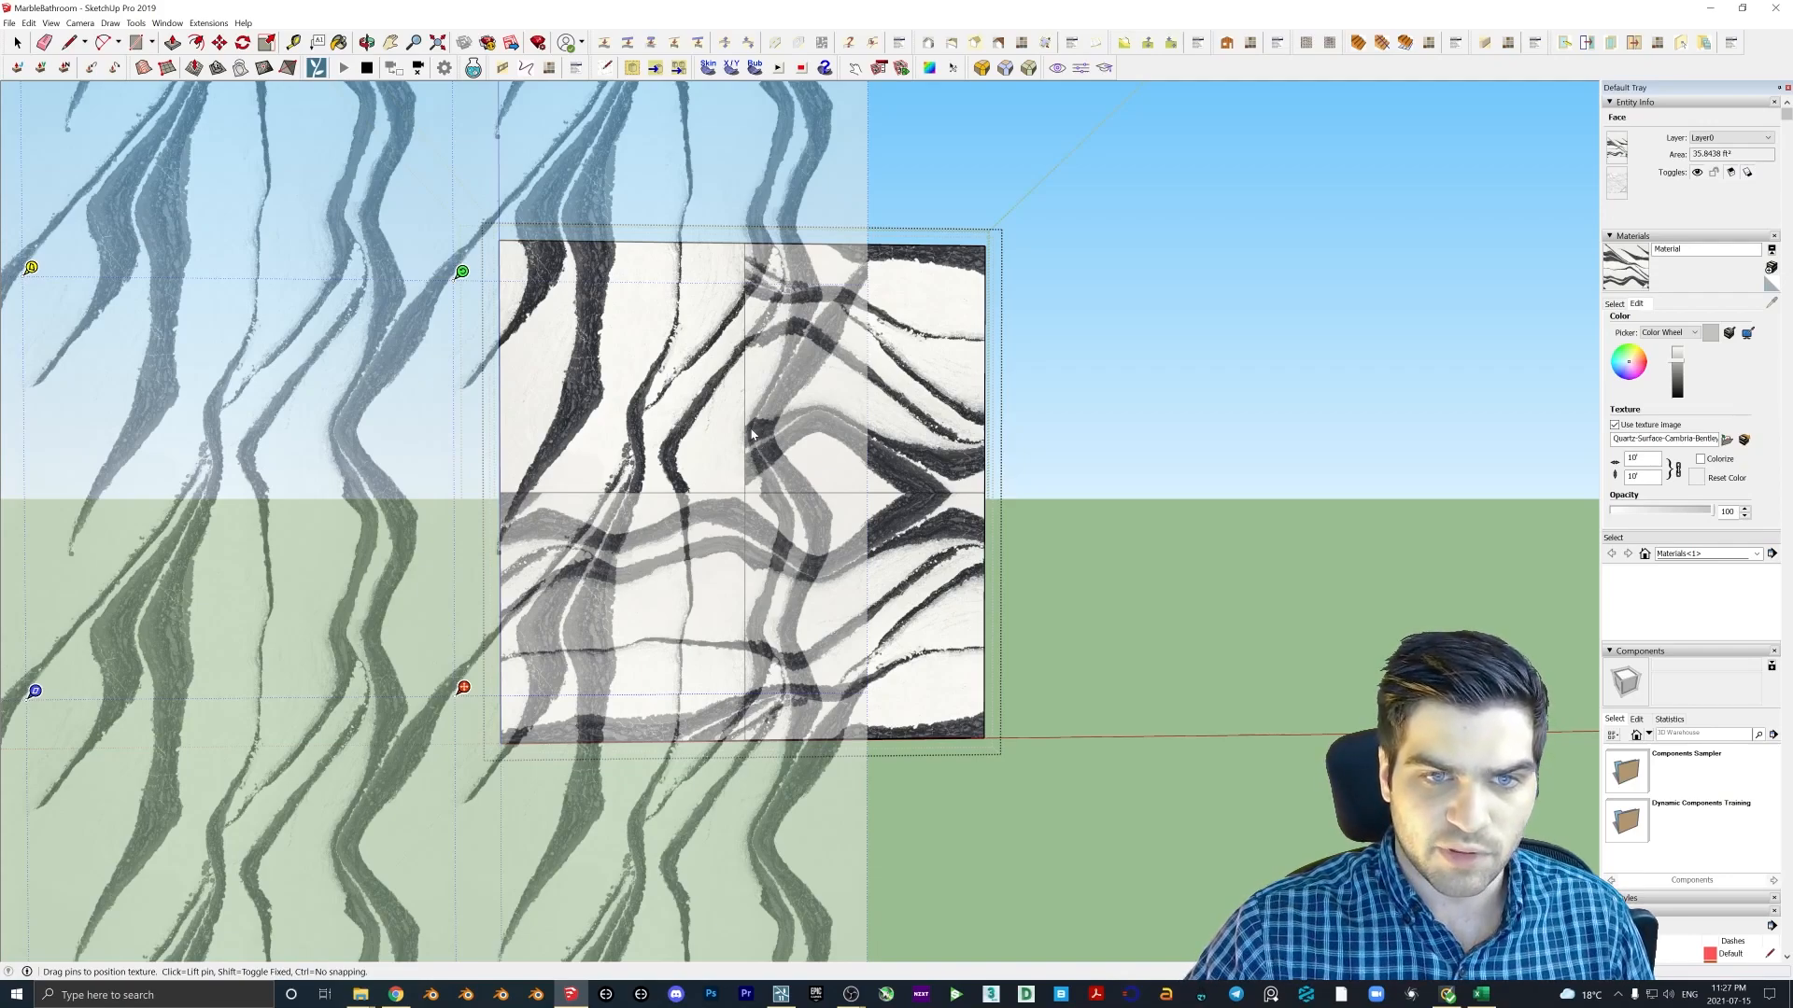
pyautogui.moveTo(702, 504)
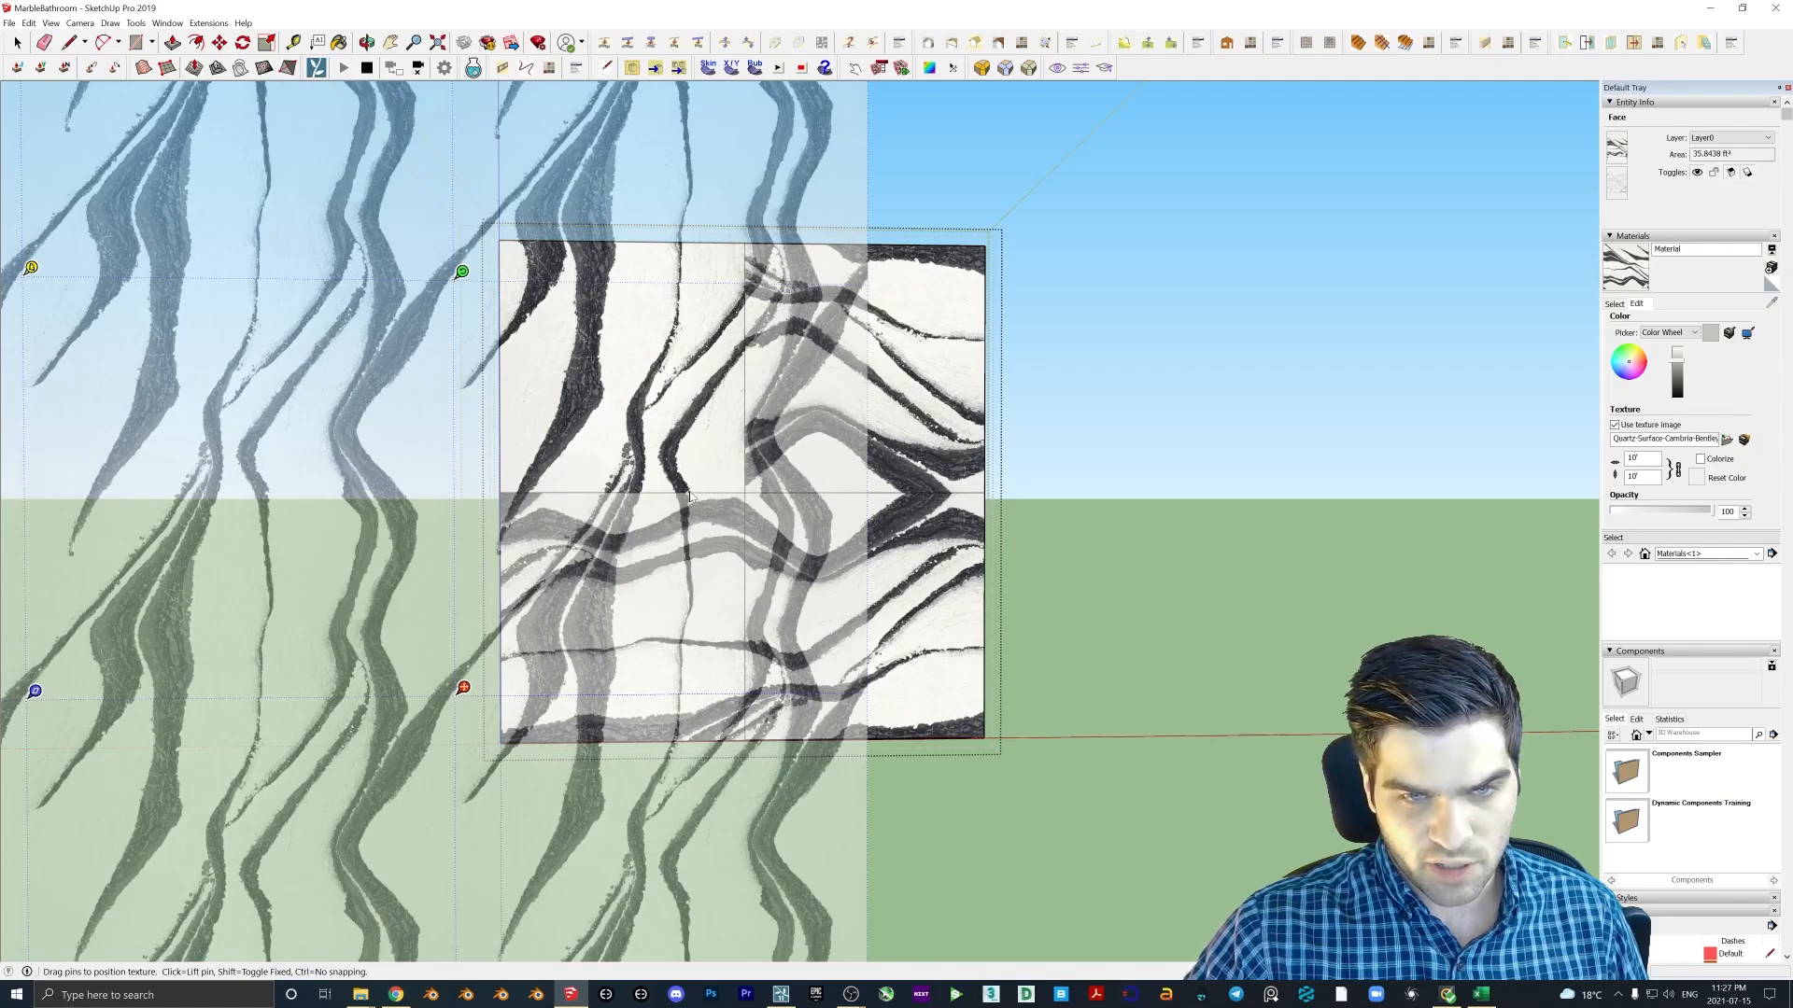
pyautogui.moveTo(739, 344)
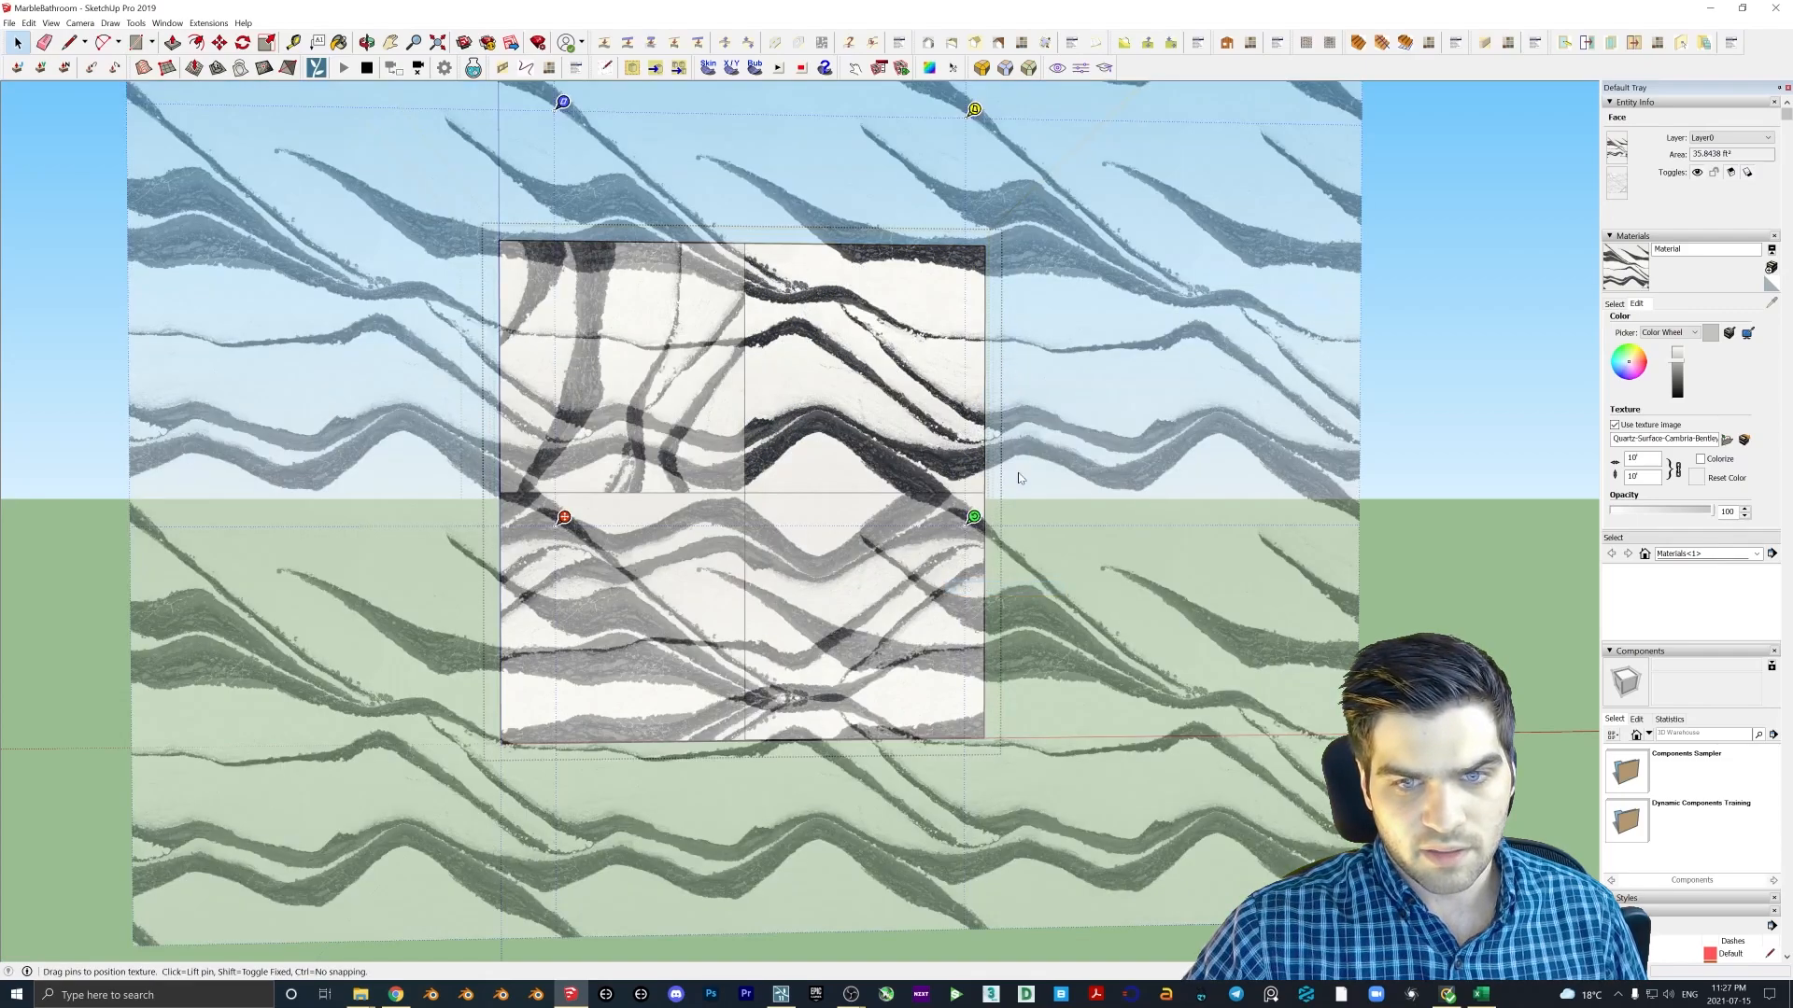
# - Drag the rotated quadrant texture so its veins angle toward the centre and finish positioning
pyautogui.rightClick(562, 517)
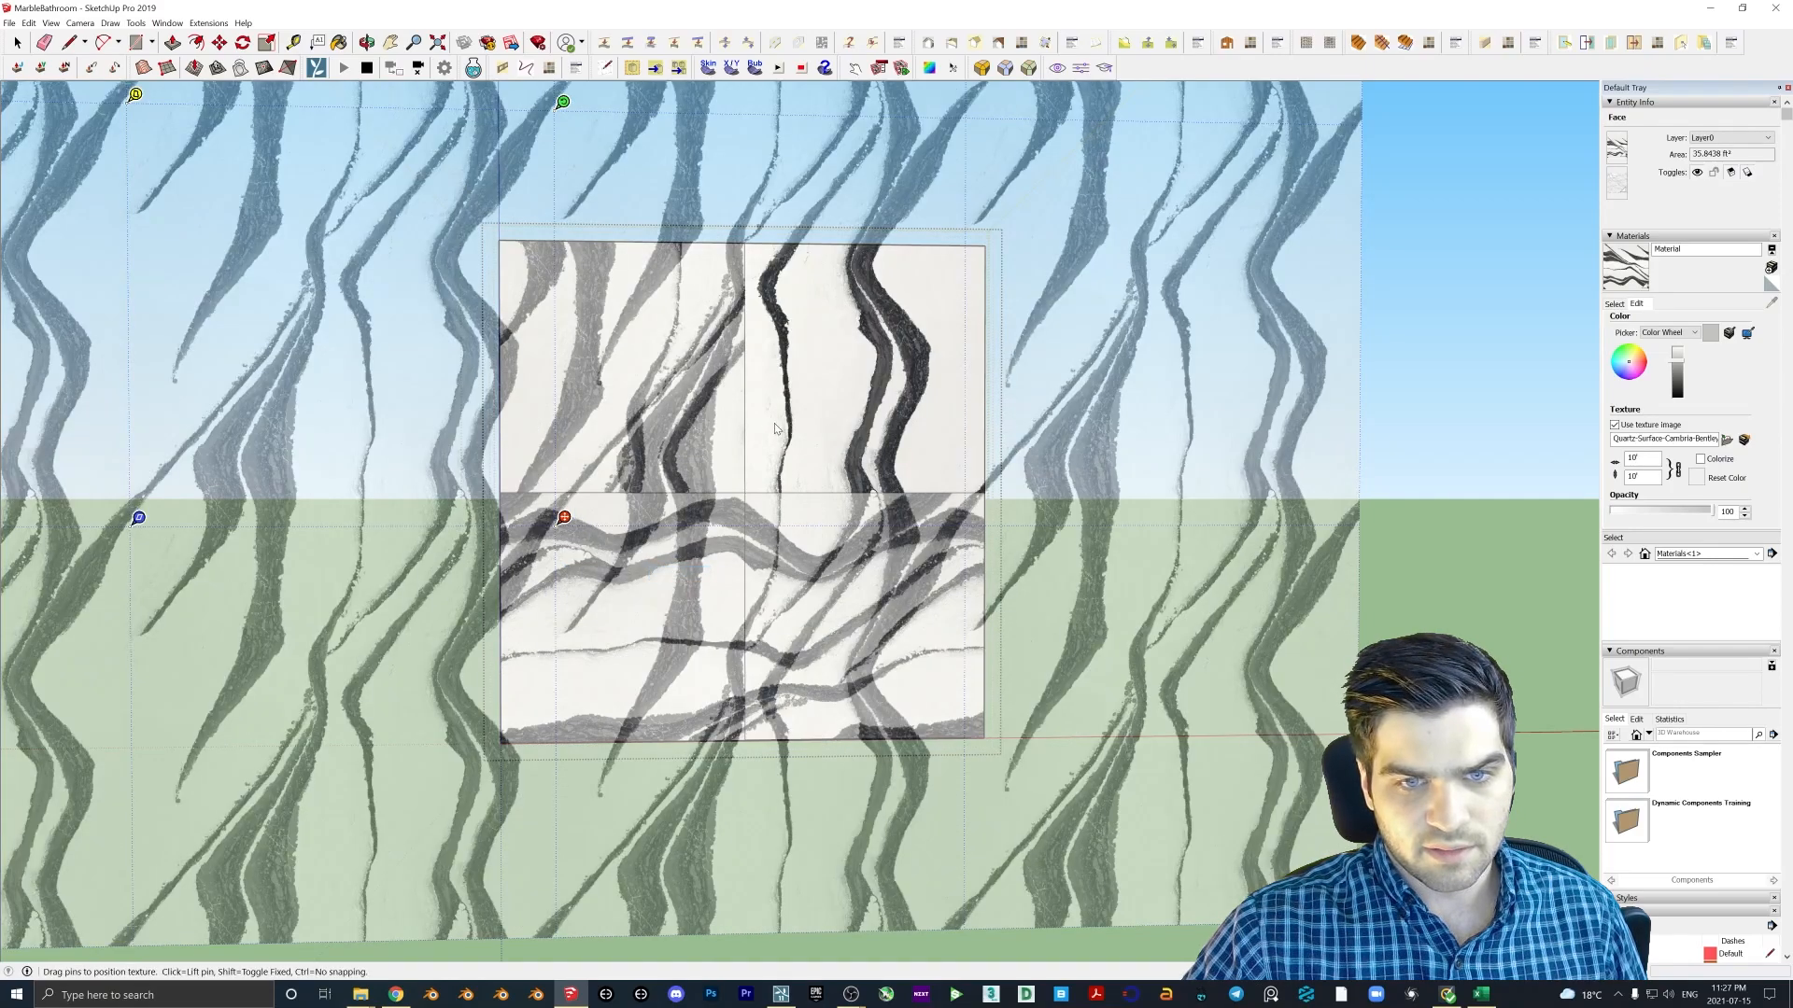
pyautogui.rightClick(564, 515)
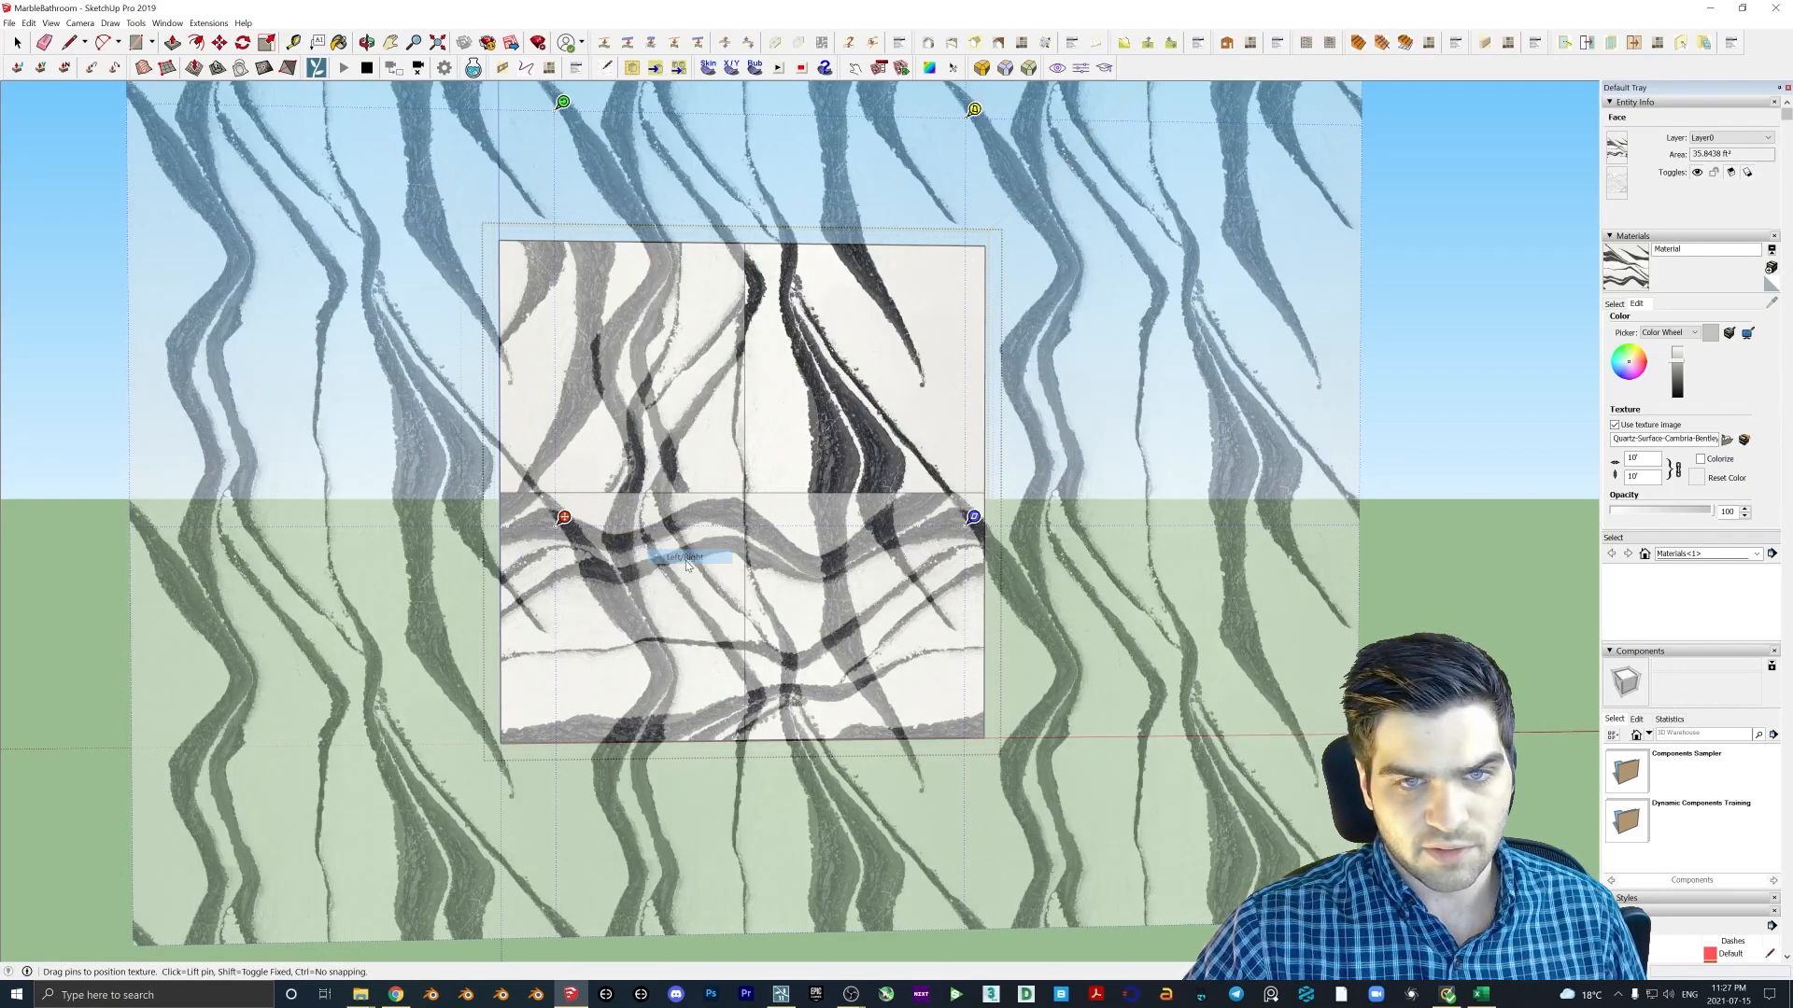
pyautogui.moveTo(562, 517); pyautogui.dragTo(600, 536)
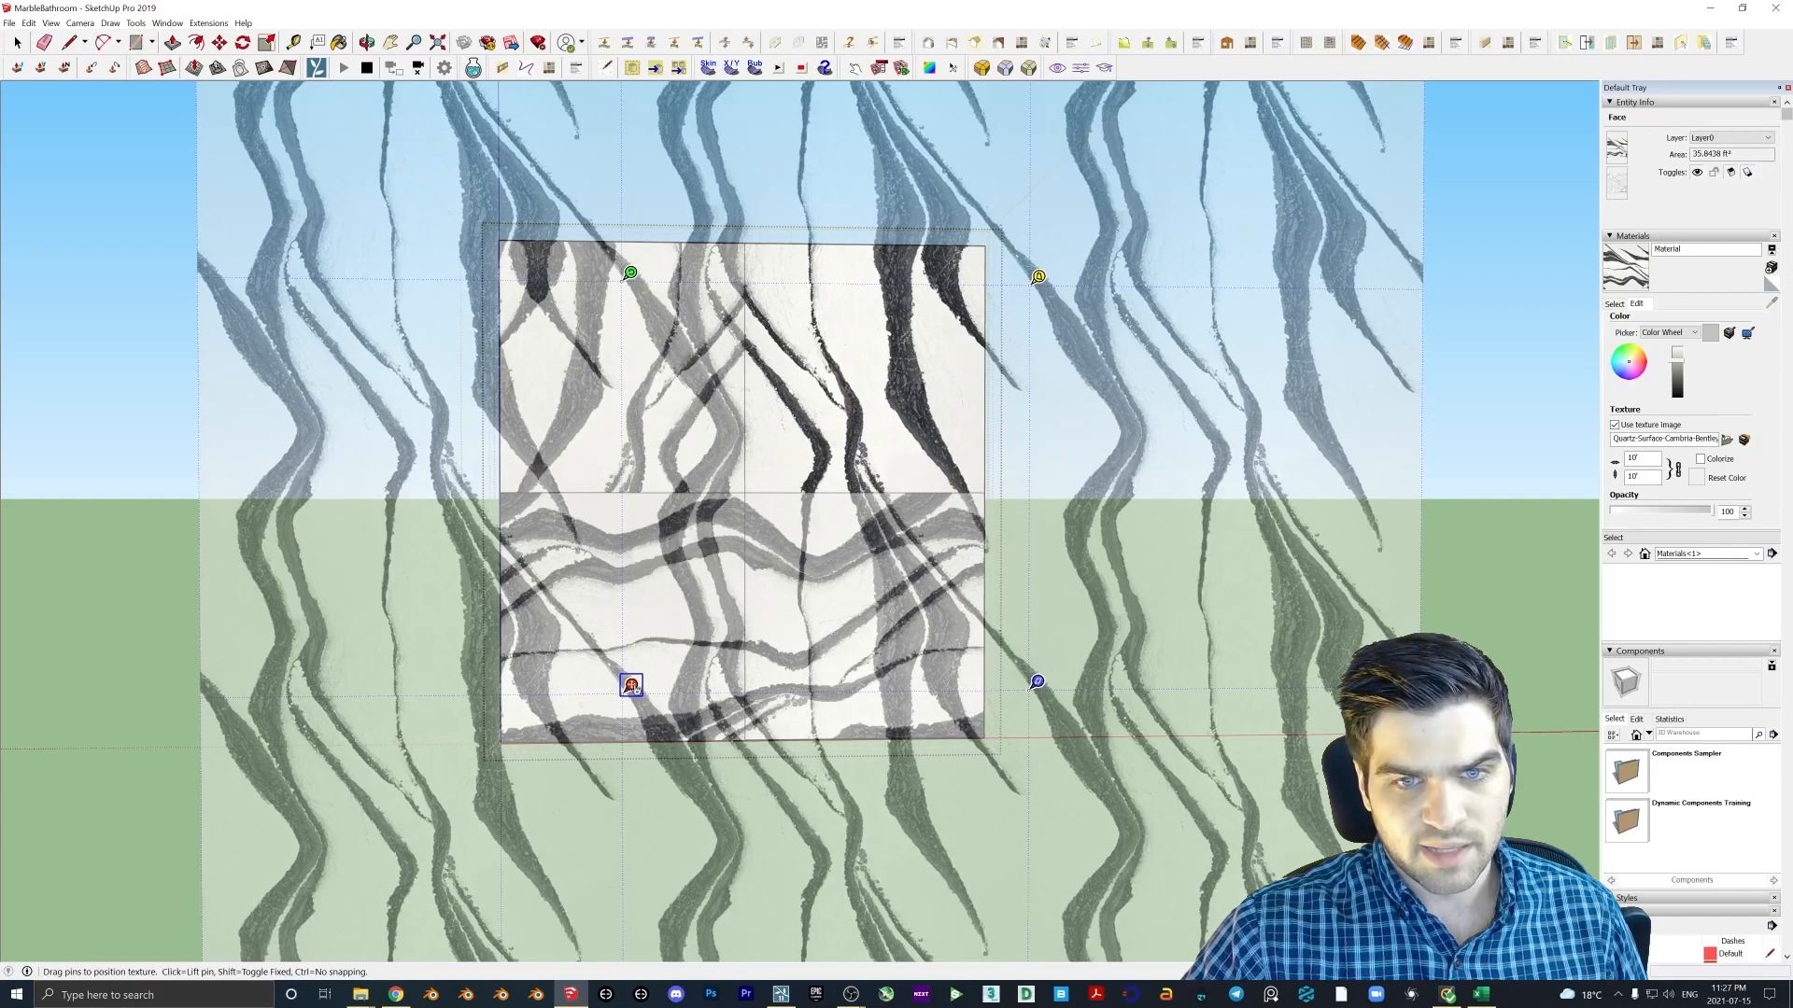
pyautogui.click(26, 25)
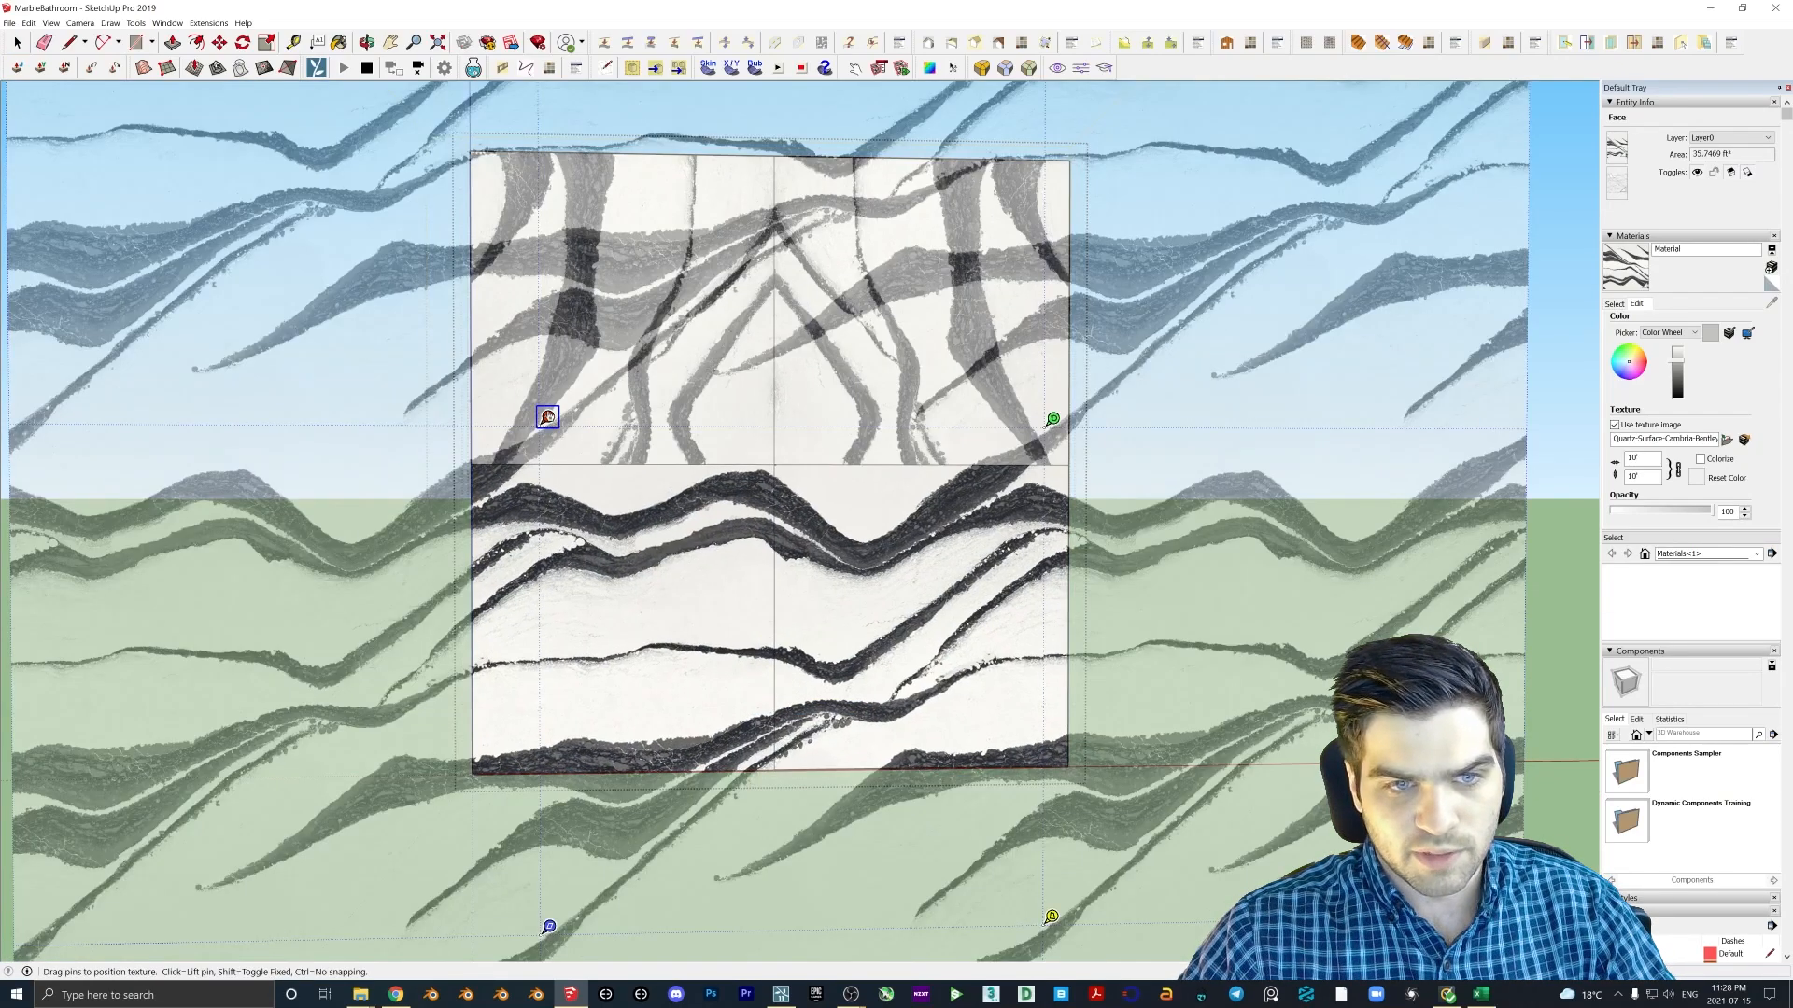
# - Reset another quadrant's texture, shift it, and flip it Left/Right to mirror the veins
pyautogui.rightClick(545, 418)
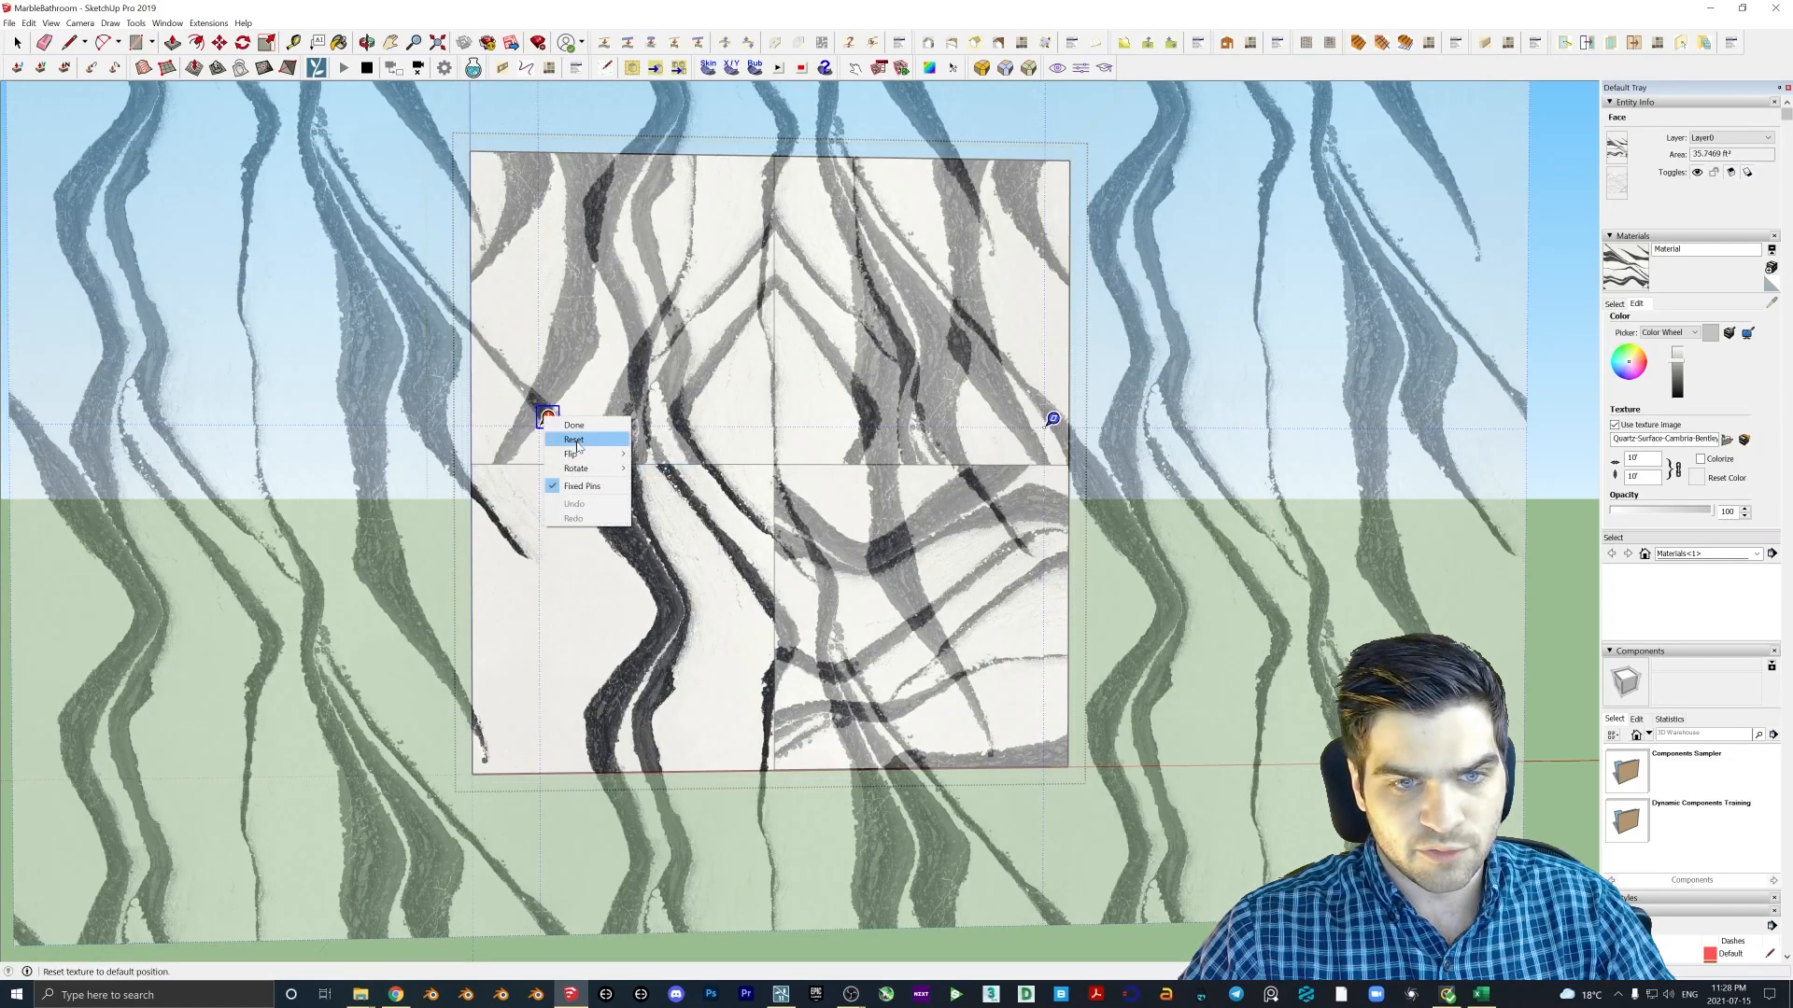
pyautogui.click(571, 438)
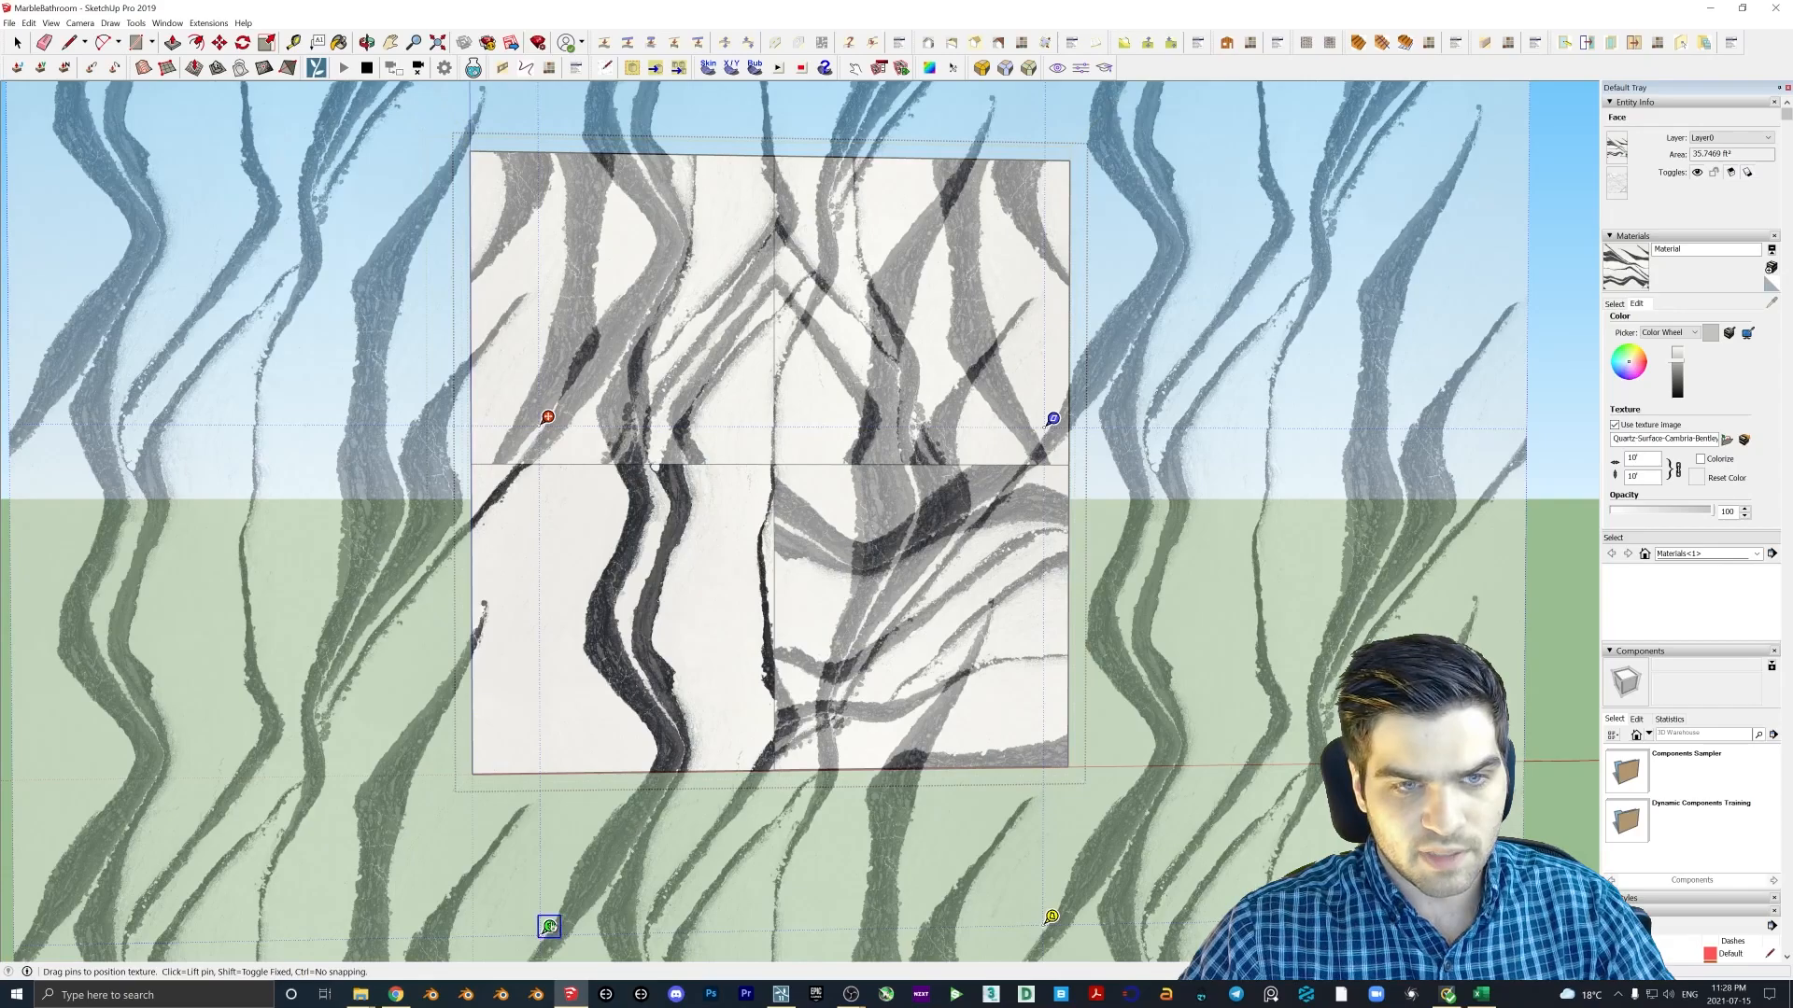
pyautogui.moveTo(549, 417); pyautogui.dragTo(577, 376)
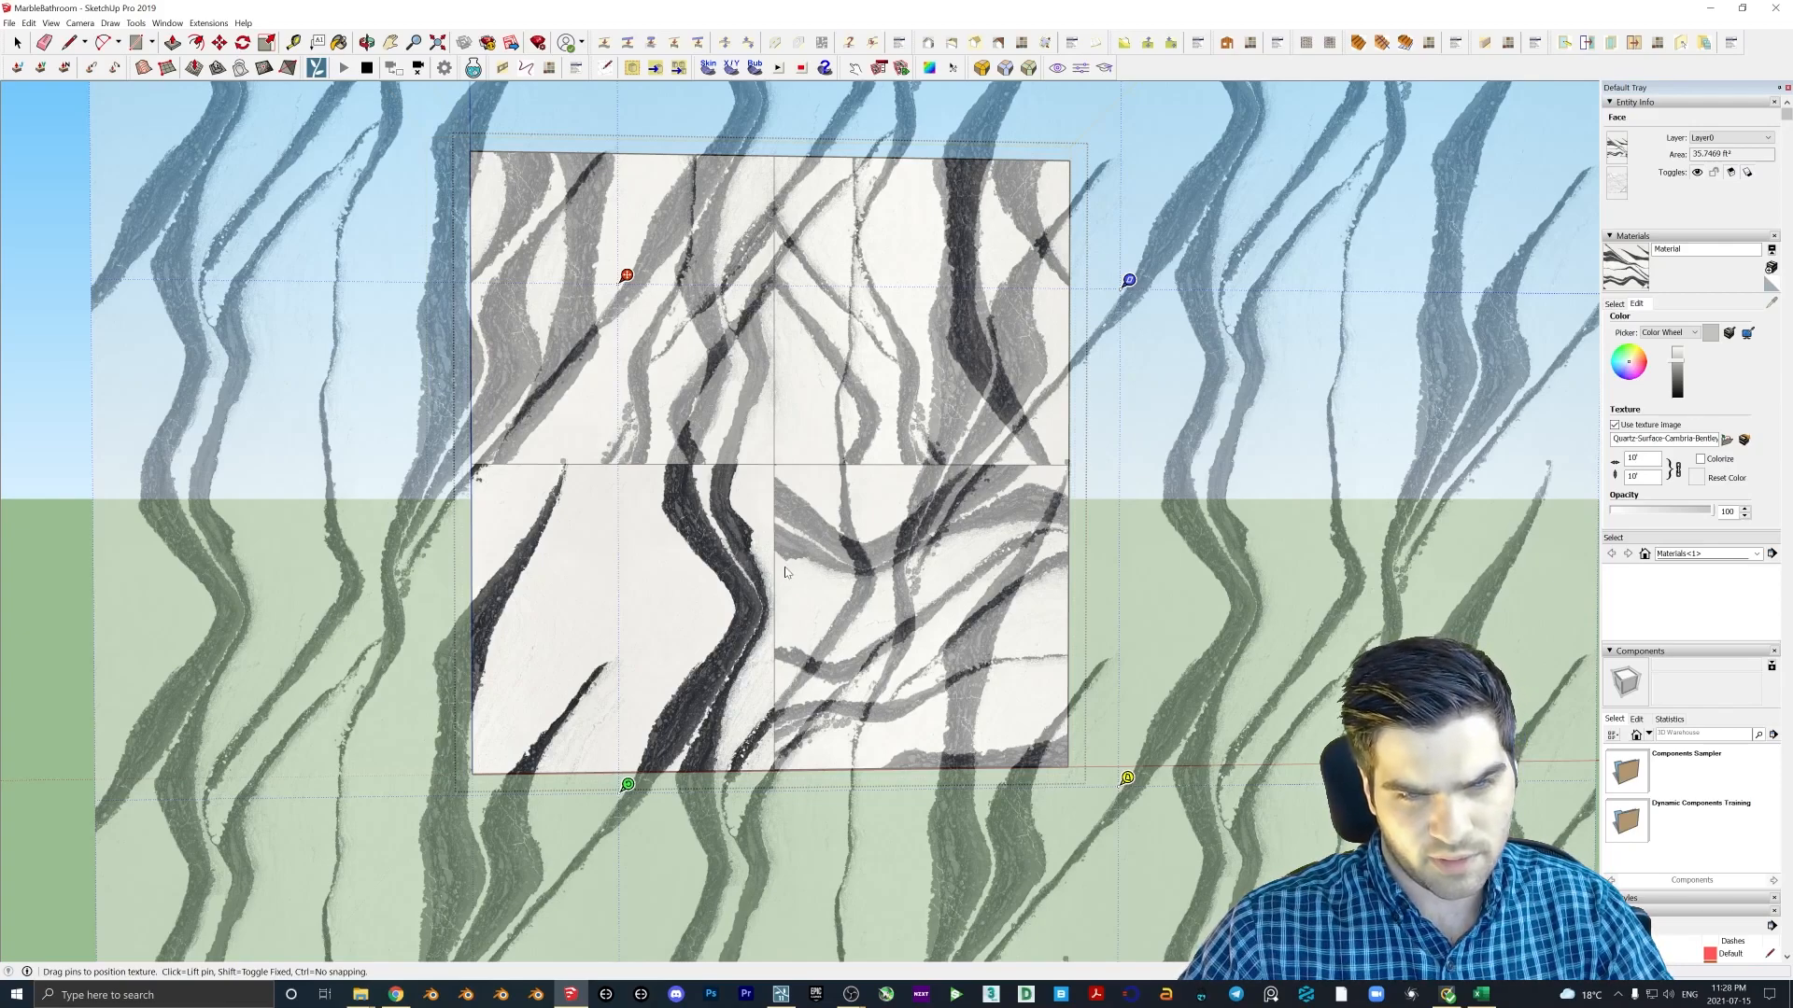
pyautogui.moveTo(366, 286)
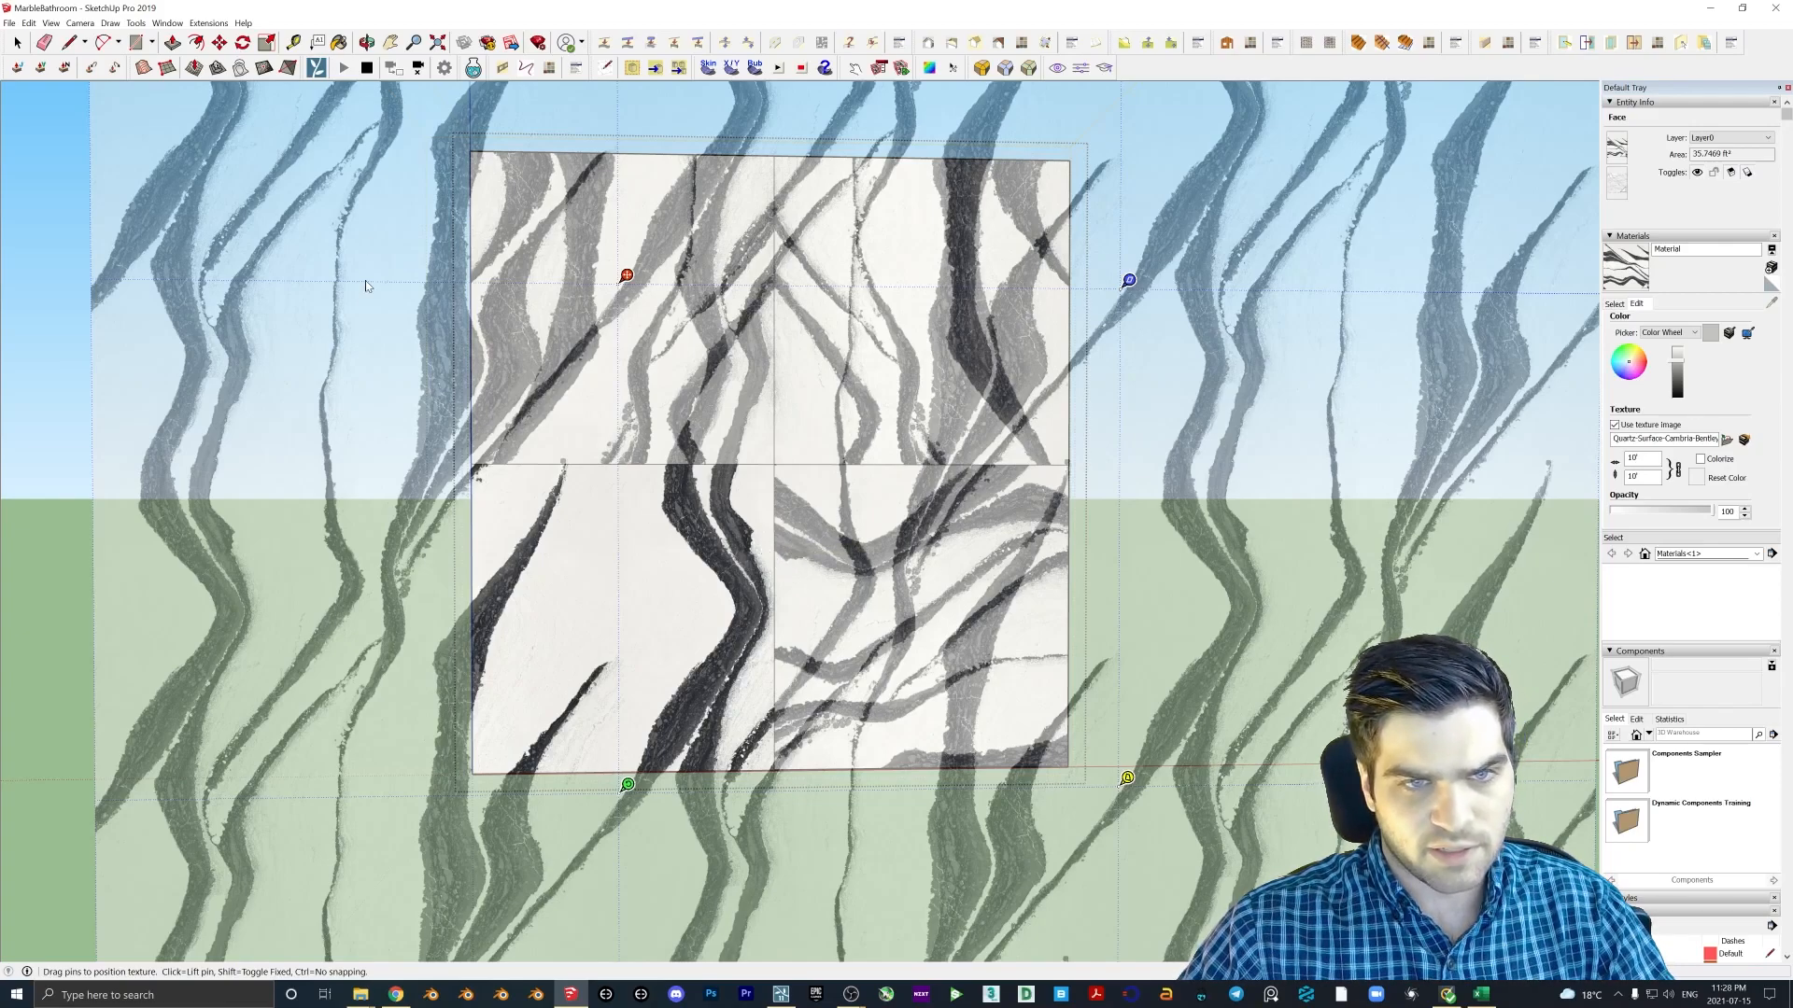
pyautogui.rightClick(627, 276)
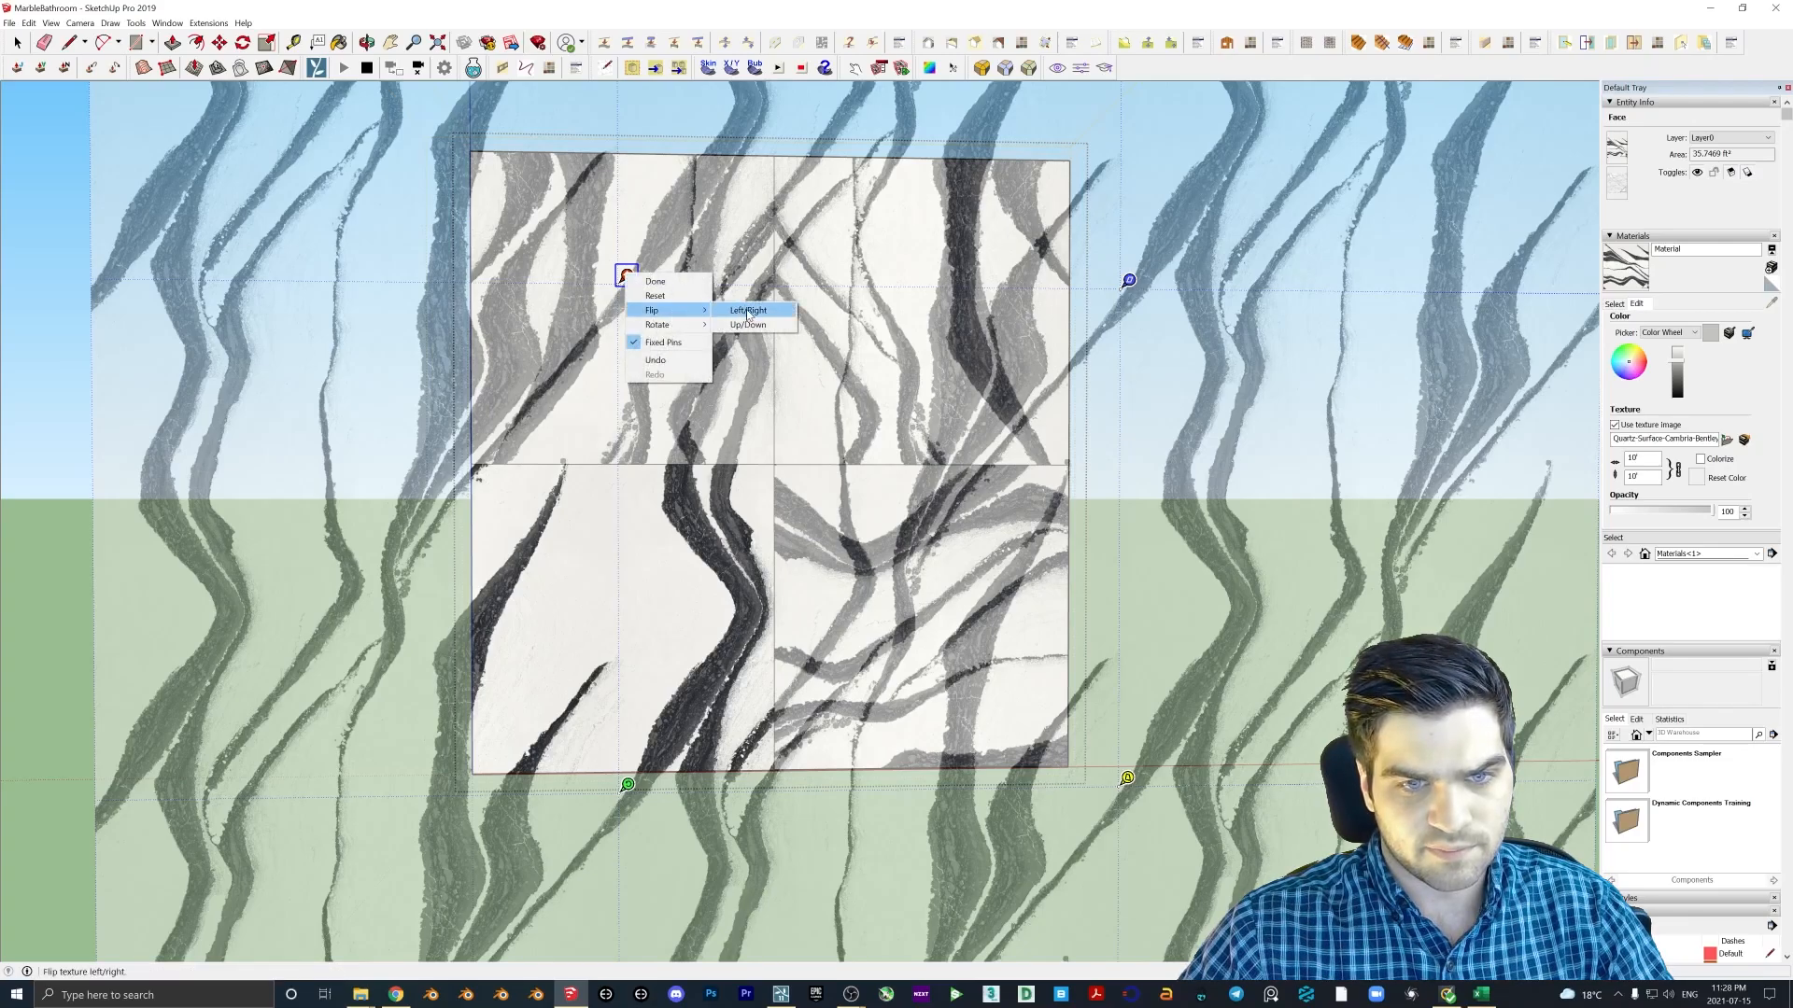
pyautogui.click(747, 310)
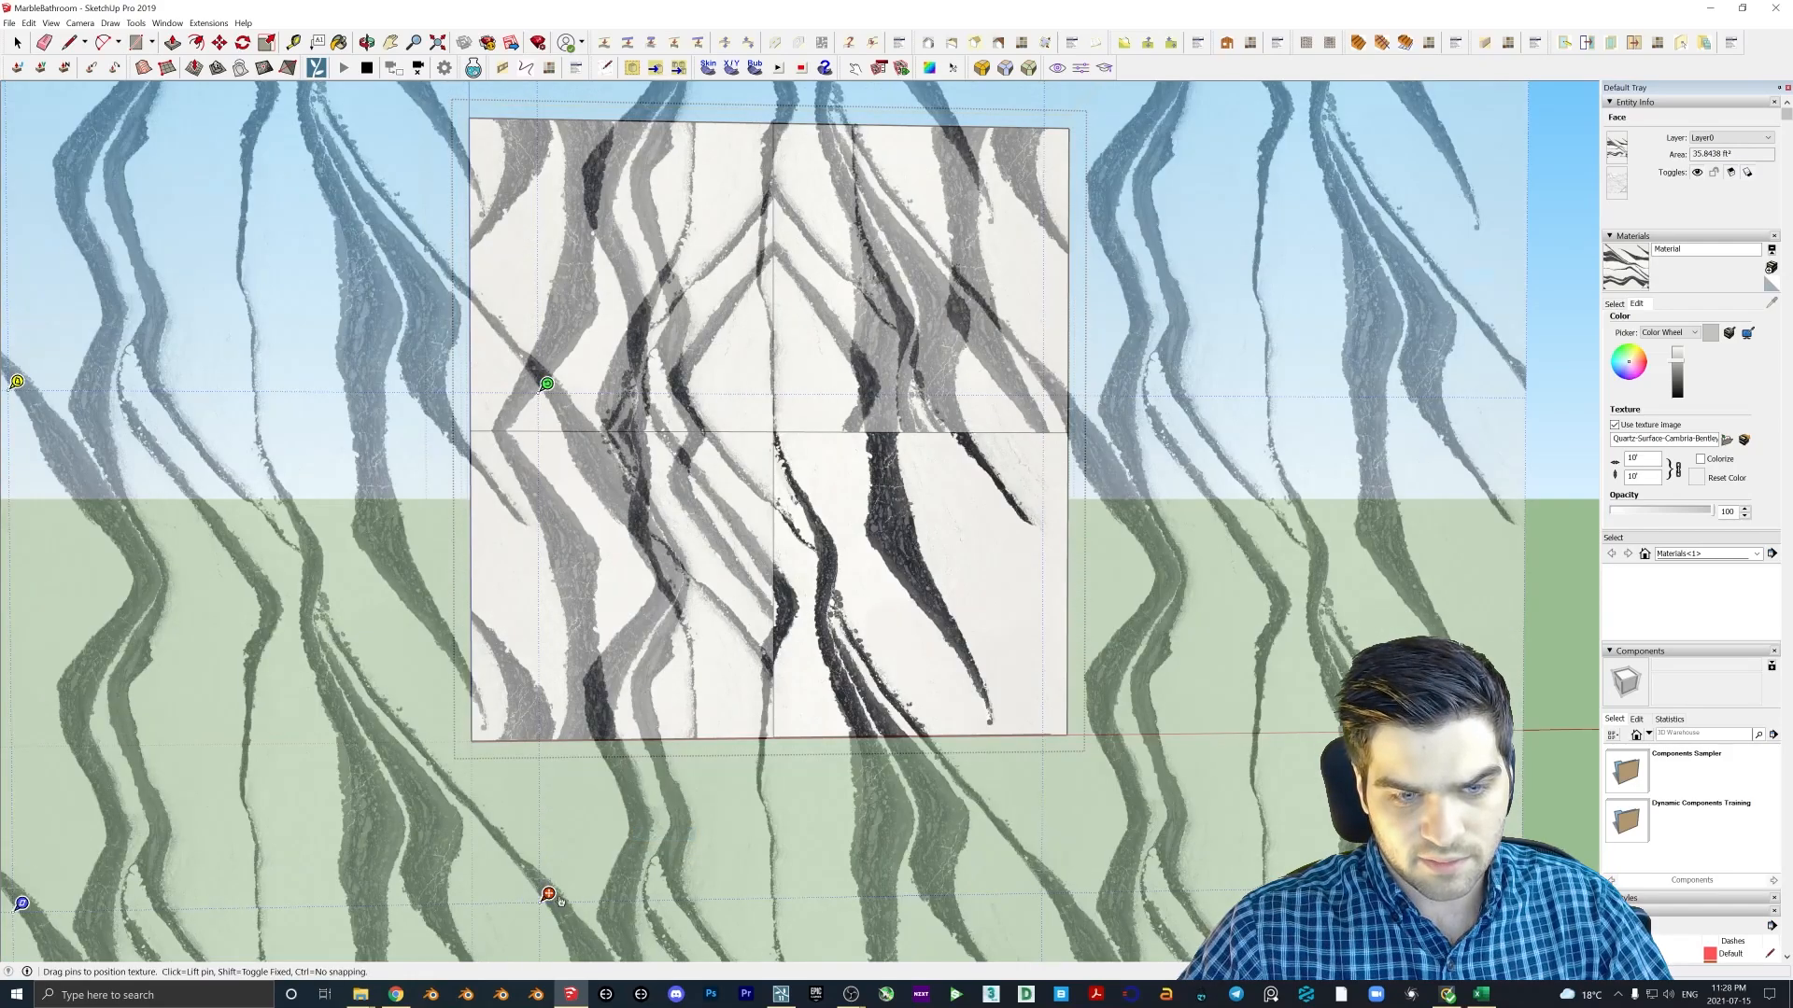
# - Bring up the texture position options on the last quadrant of the accent wall
pyautogui.rightClick(549, 893)
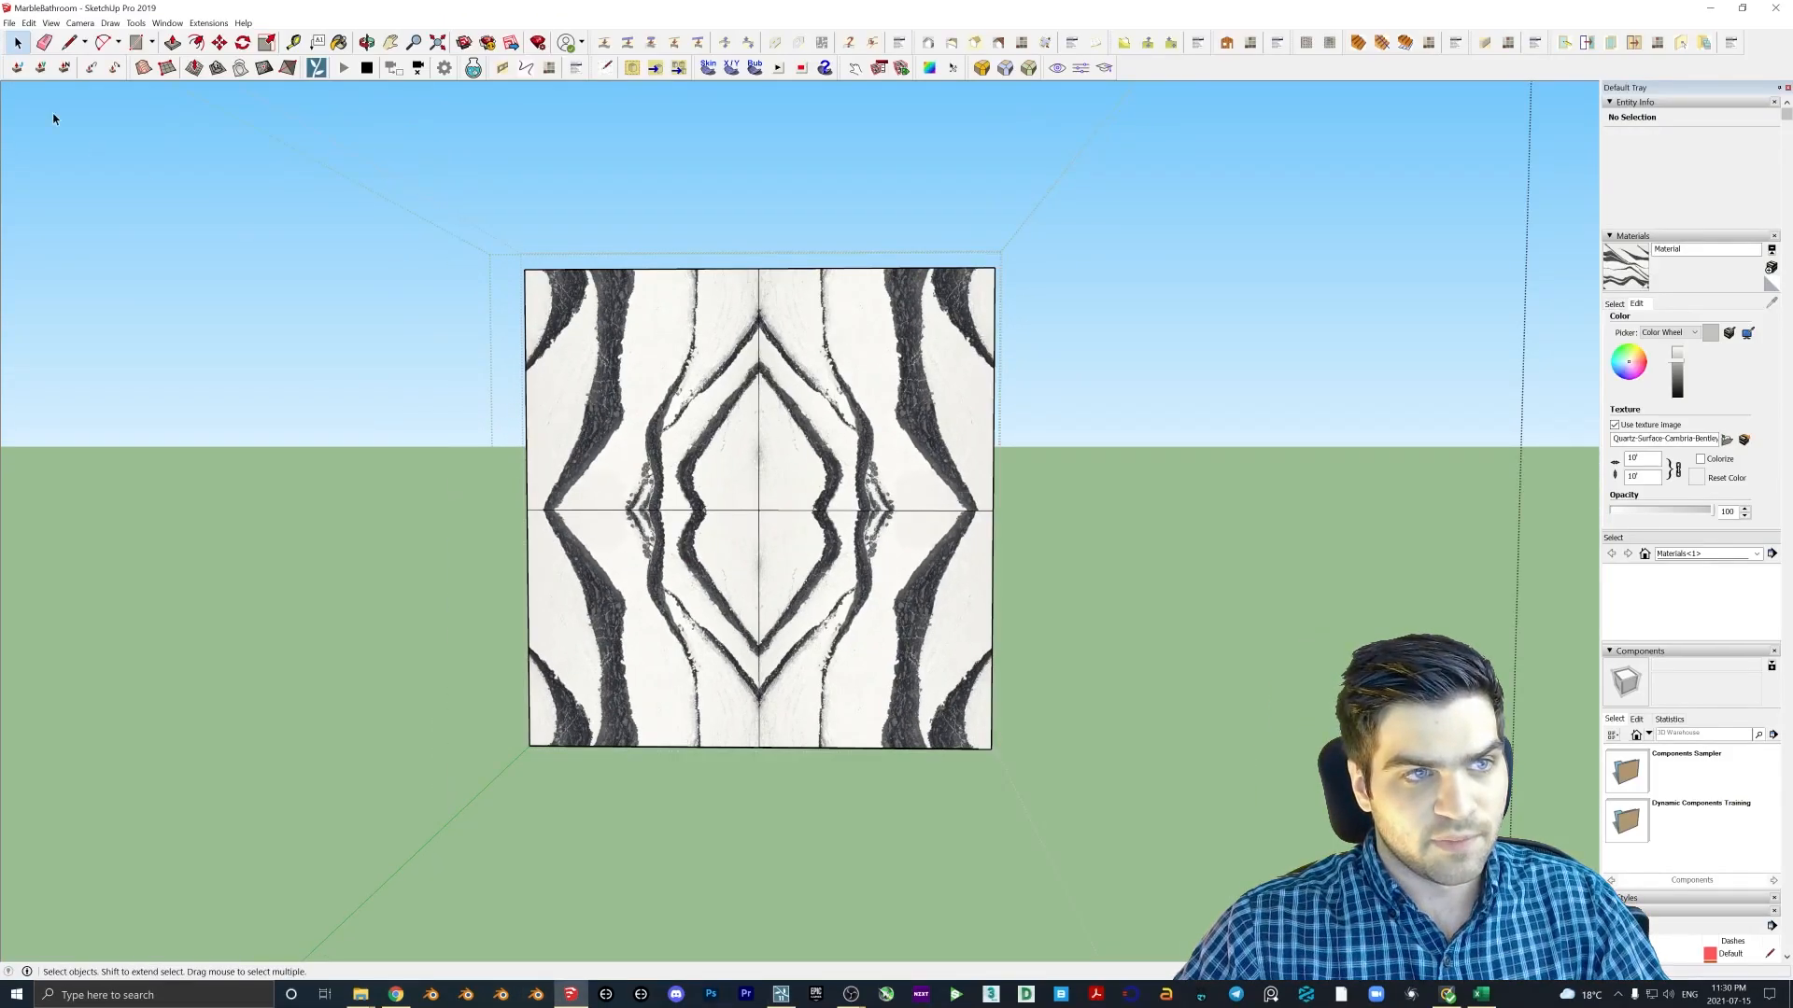
# - Unhide all hidden walls, floor and fixtures via Edit > Unhide > All
pyautogui.click(26, 23)
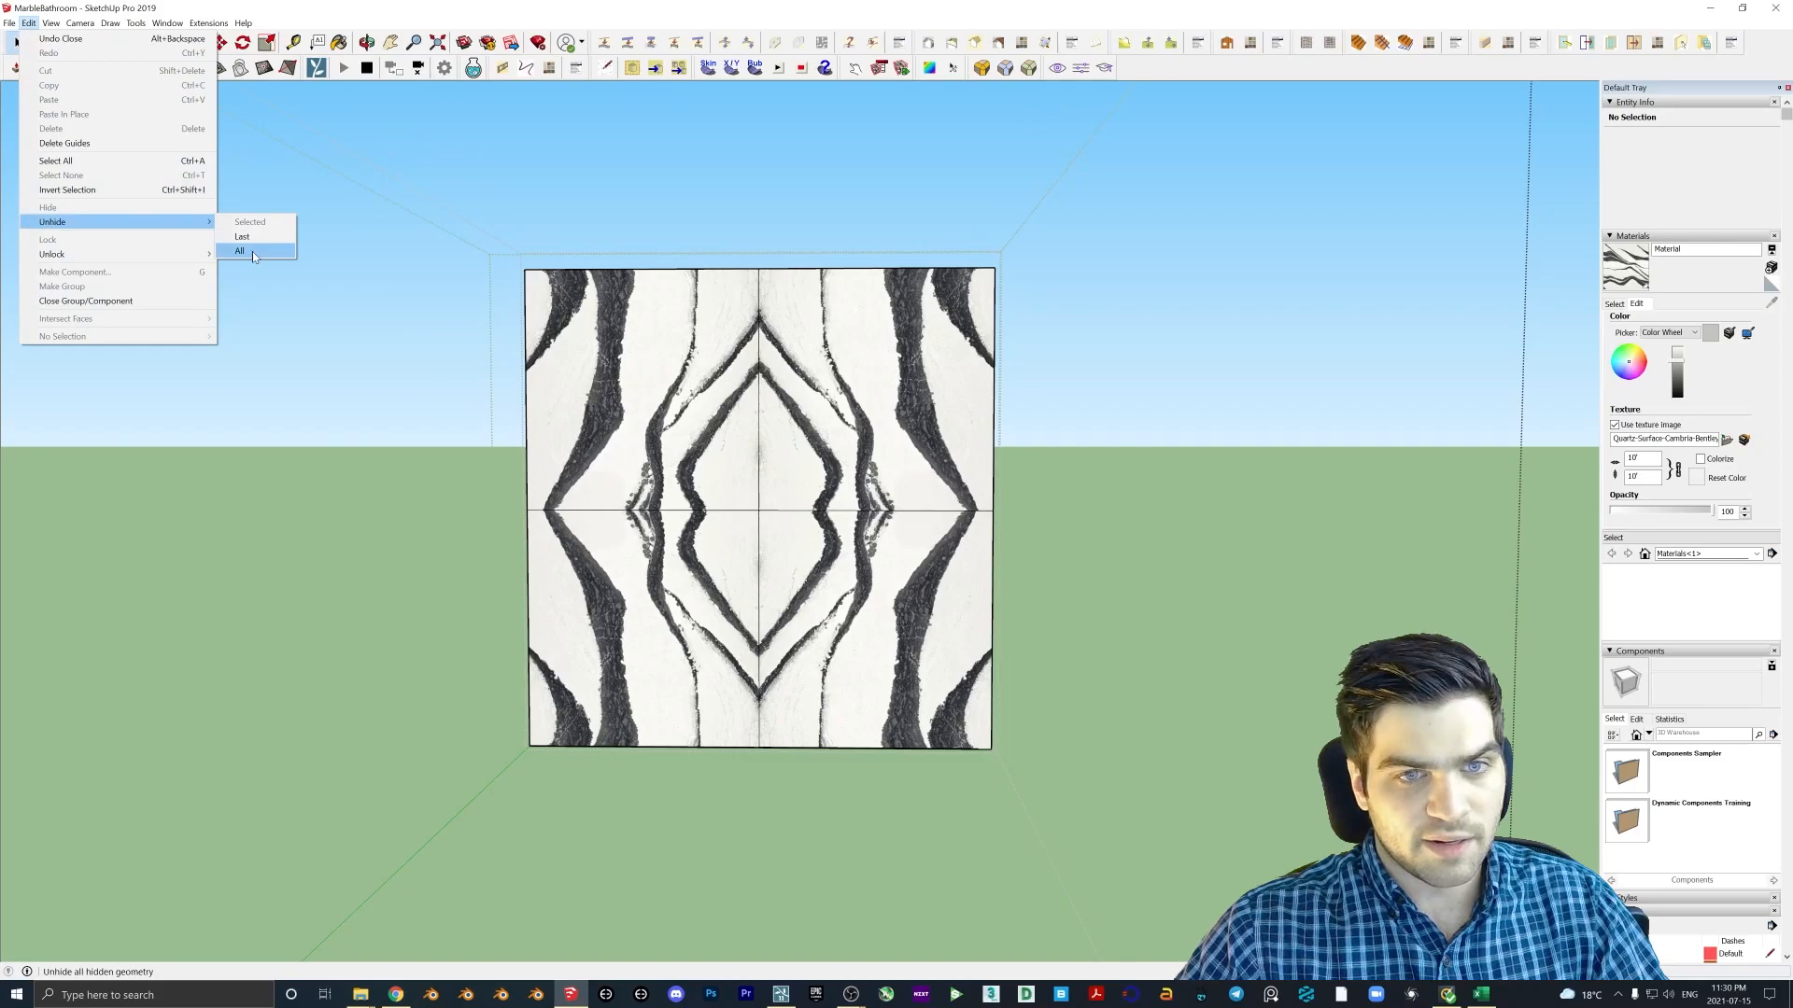
pyautogui.click(239, 250)
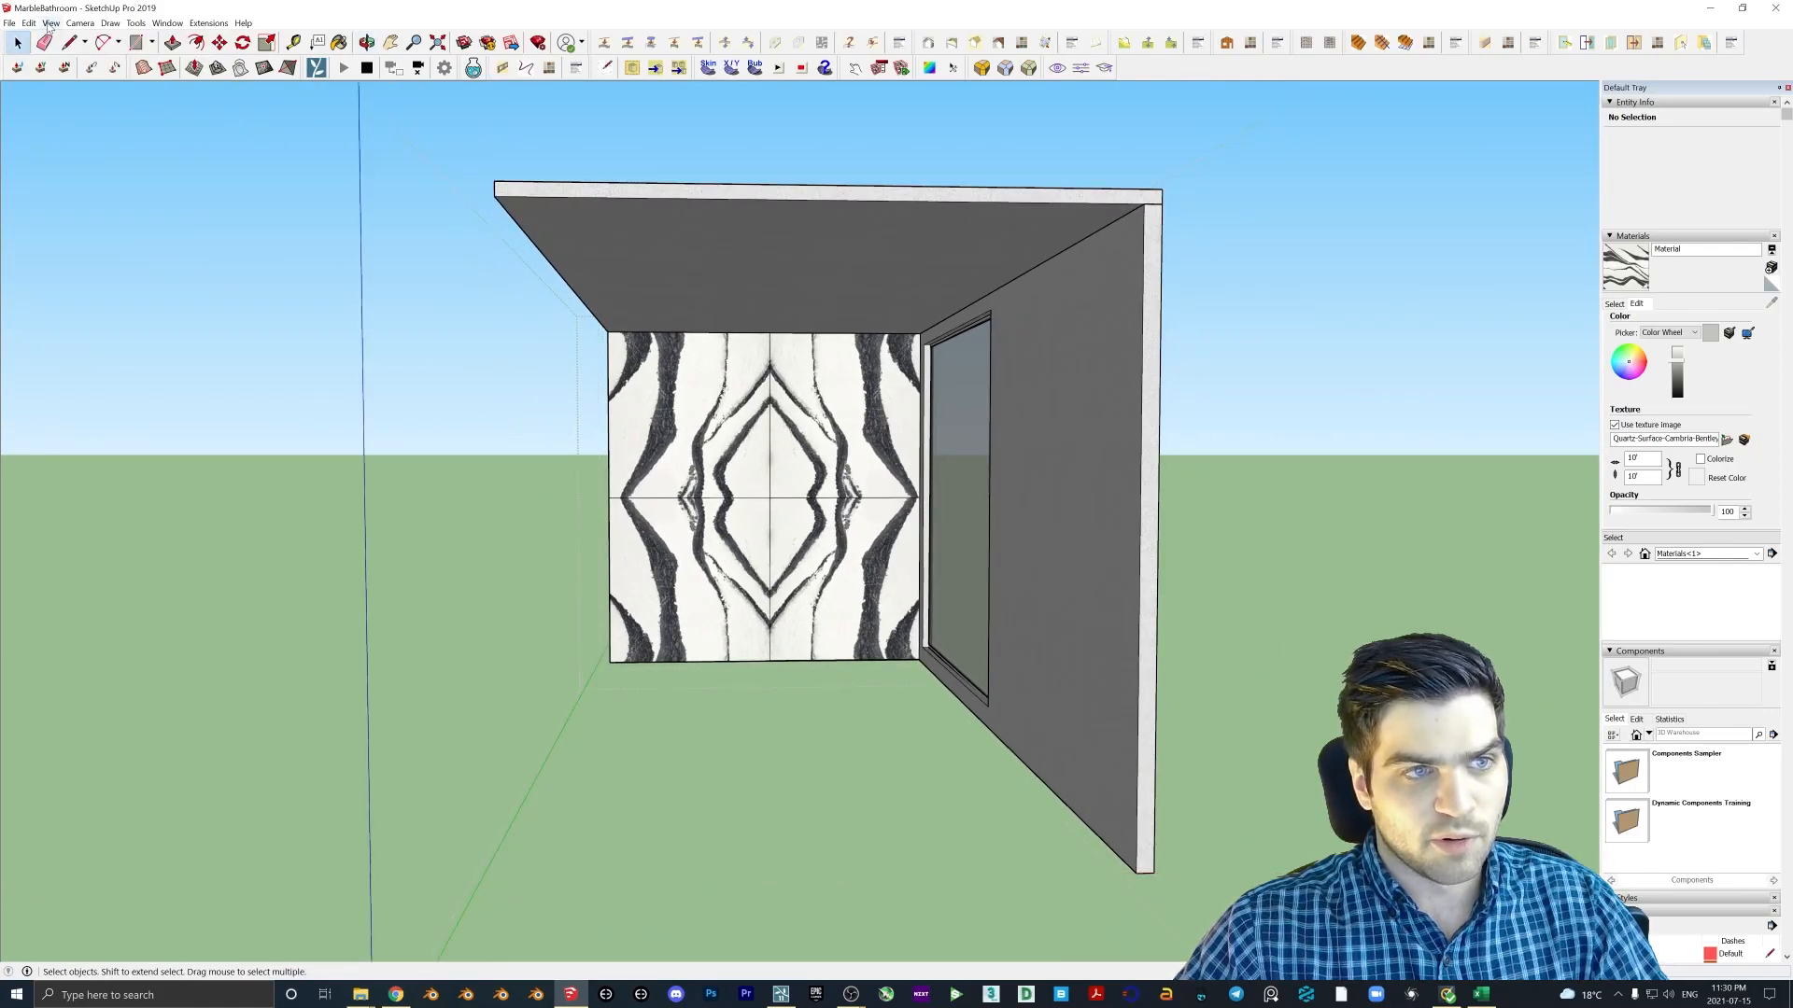
pyautogui.click(32, 22)
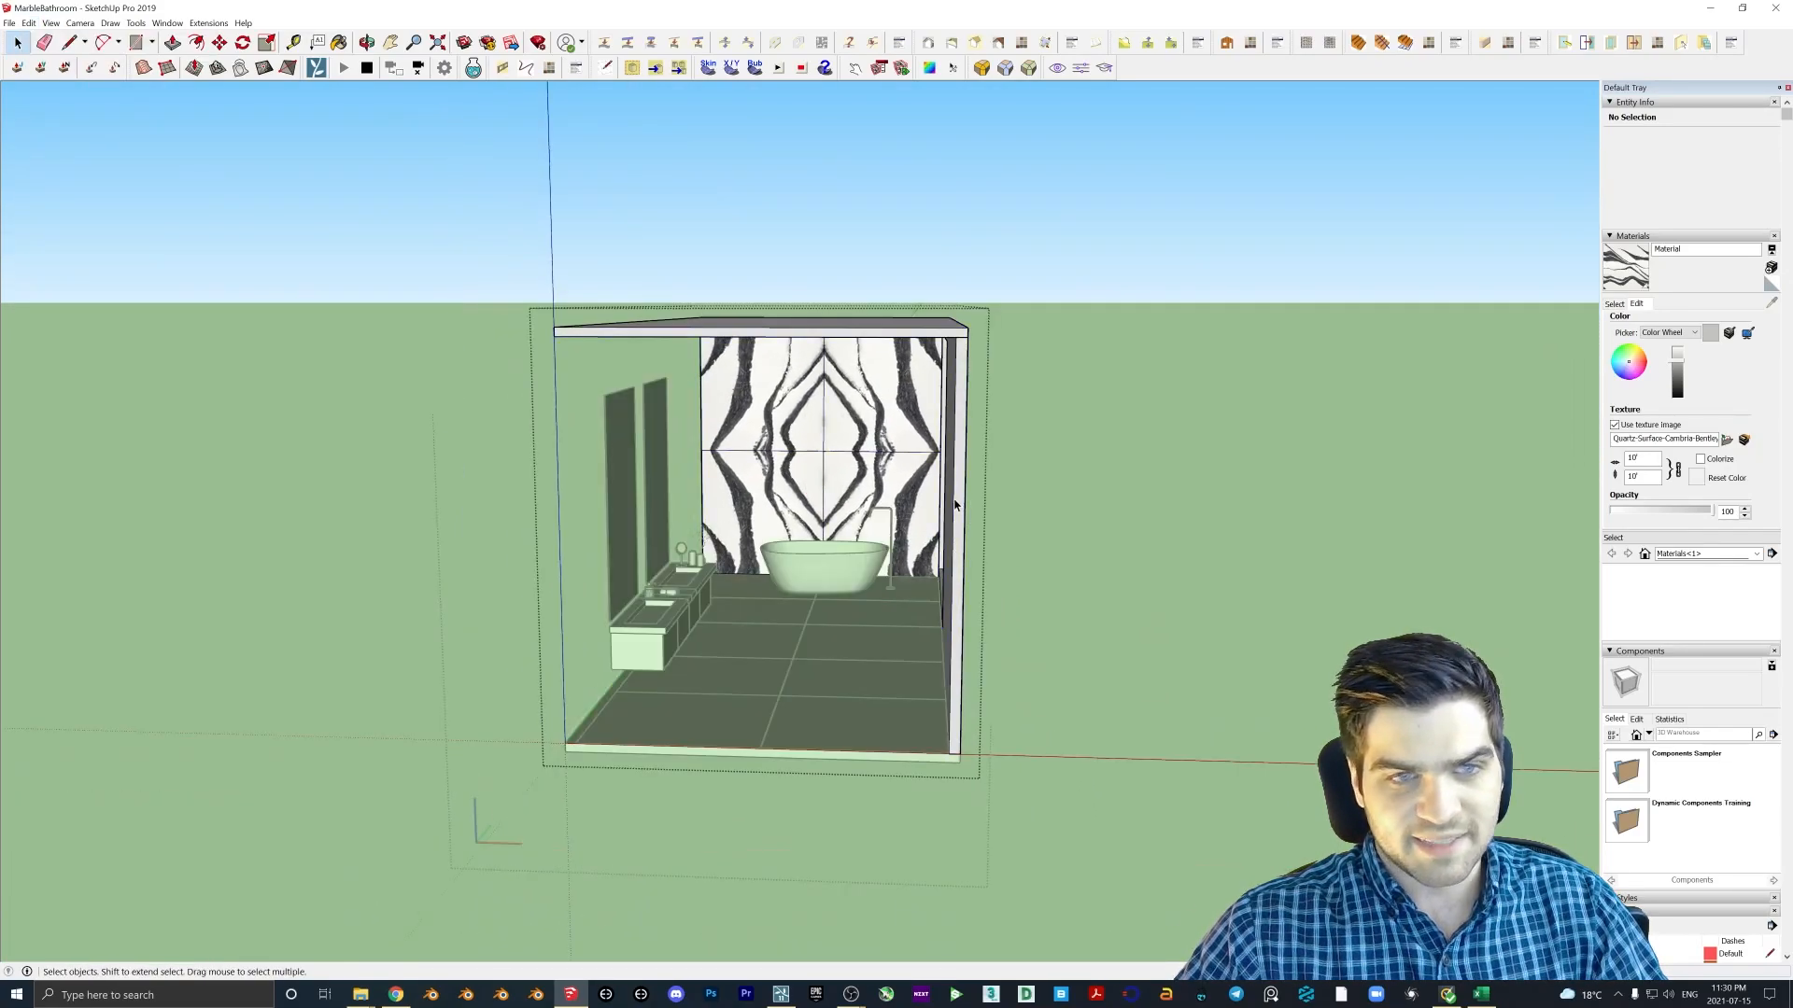
pyautogui.click(22, 24)
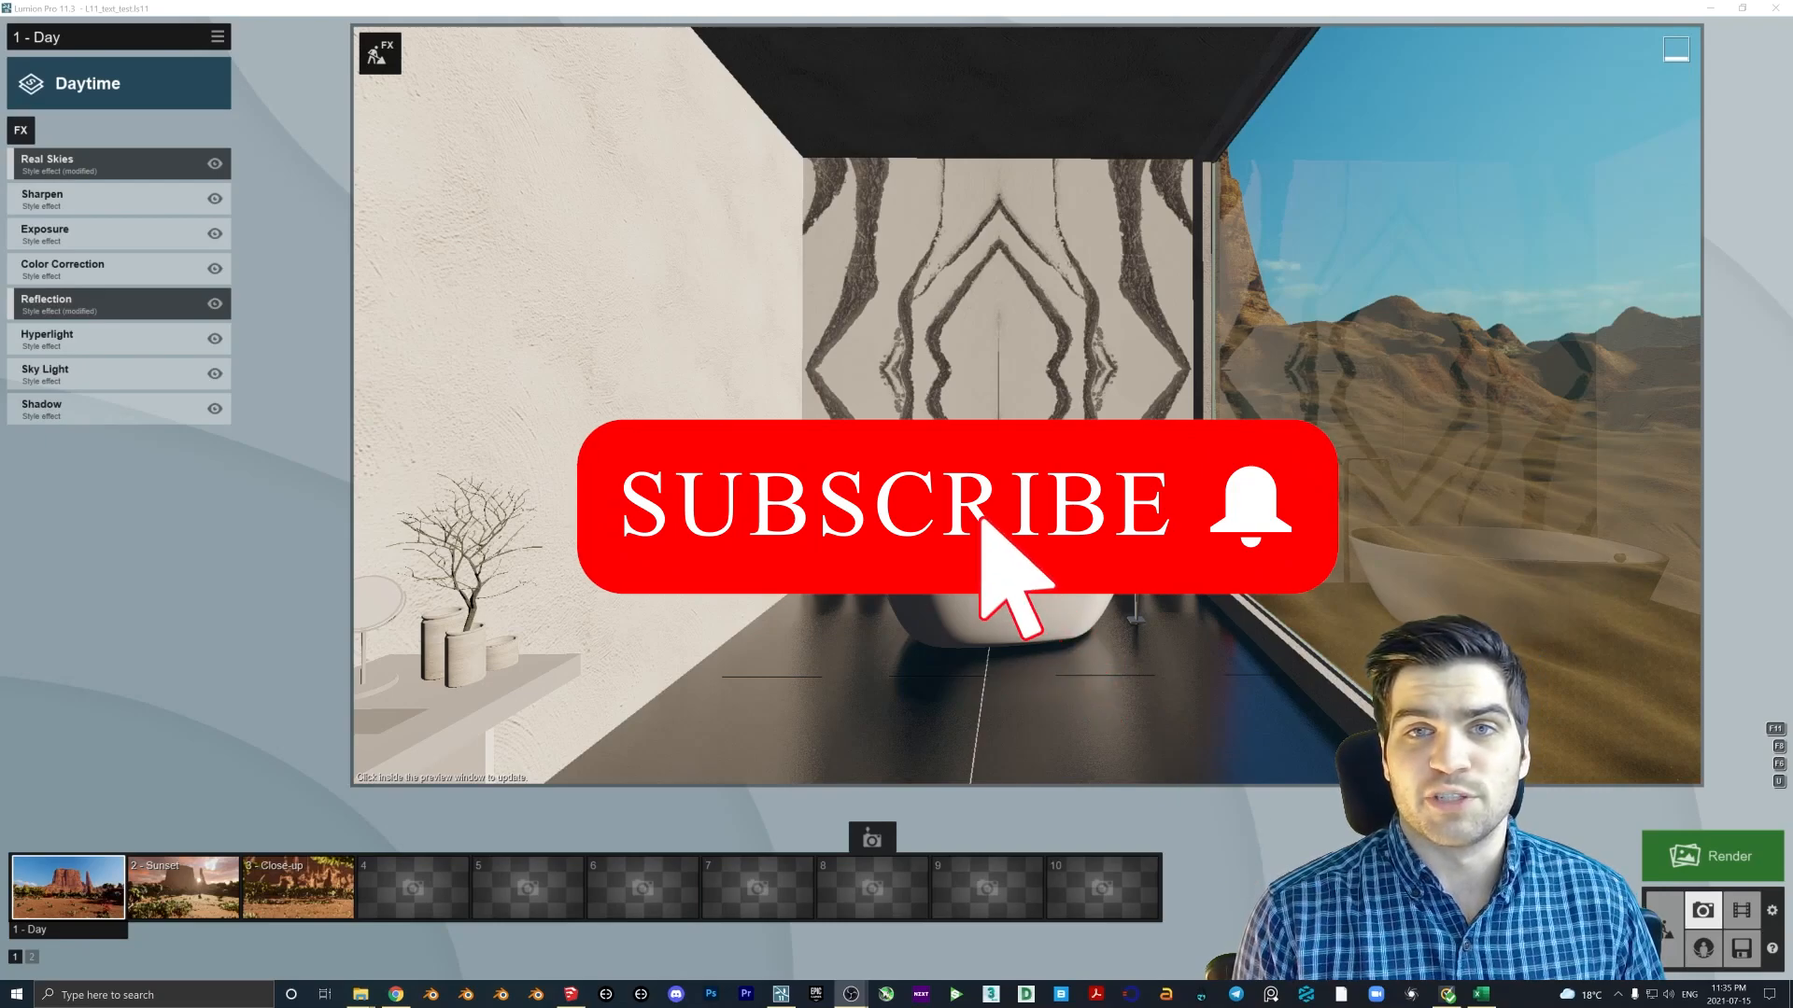
# - View the updated diamond bookmatched wall in Lumion's Photo mode with Daytime FX
pyautogui.click(1245, 518)
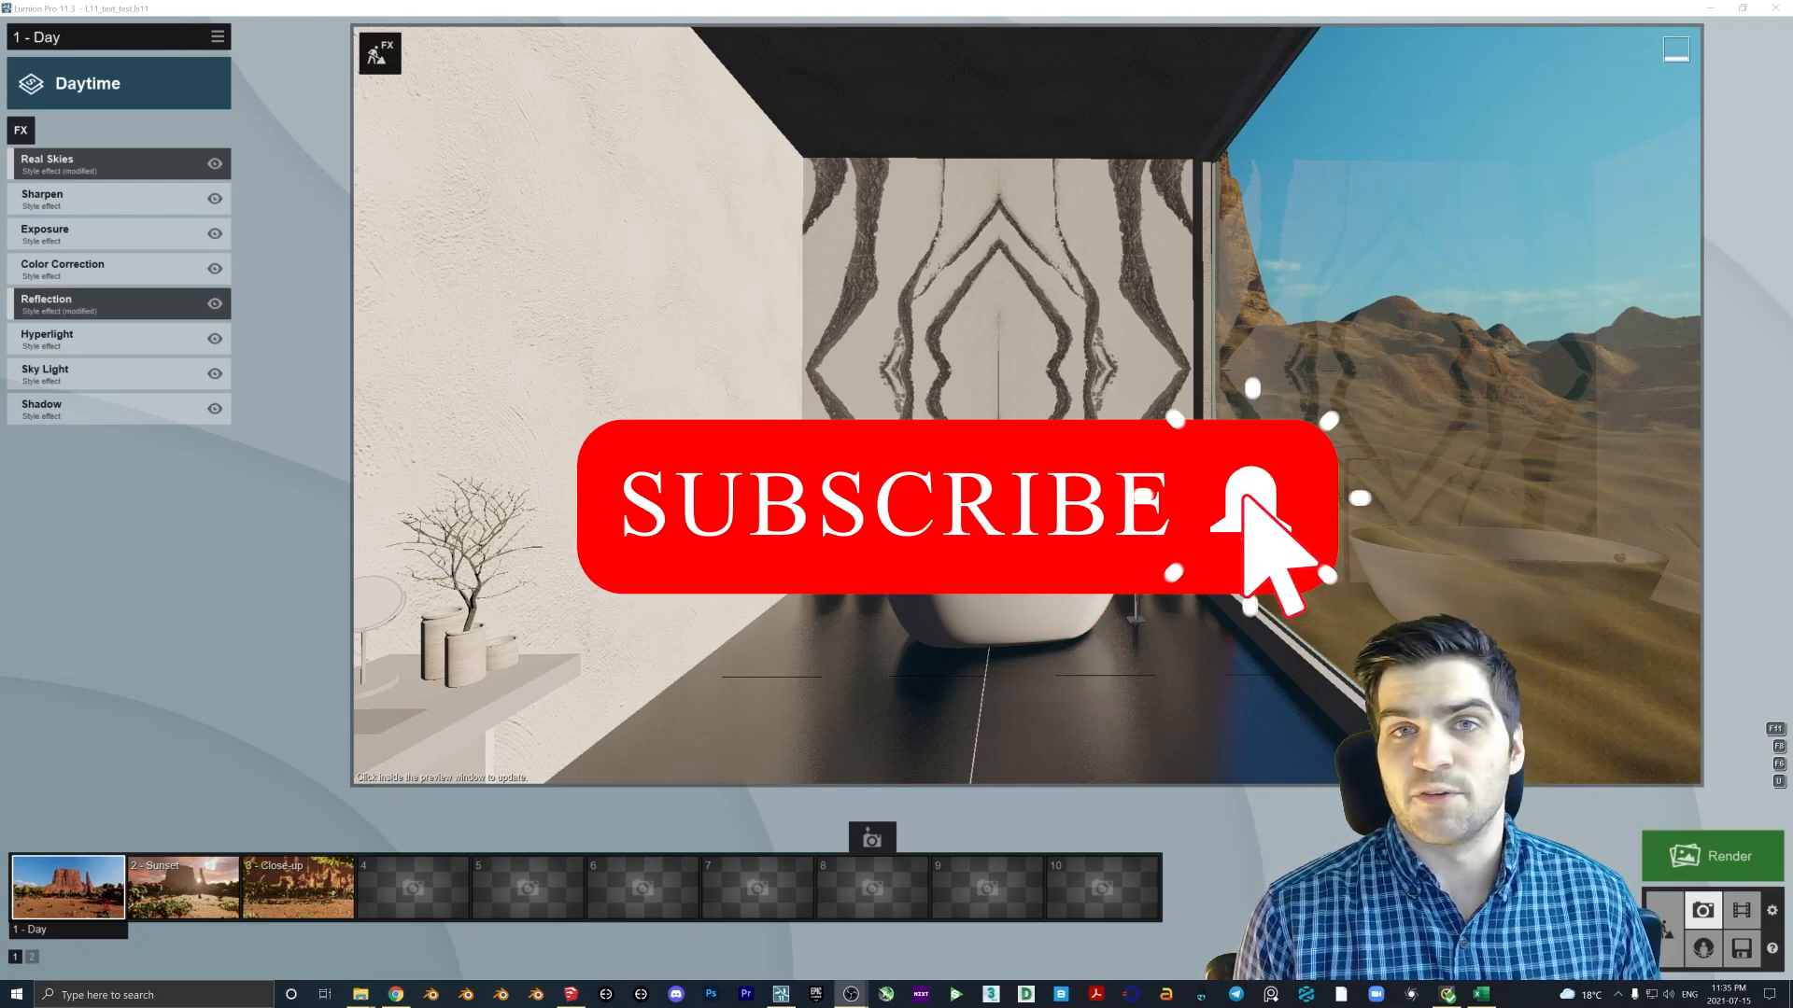